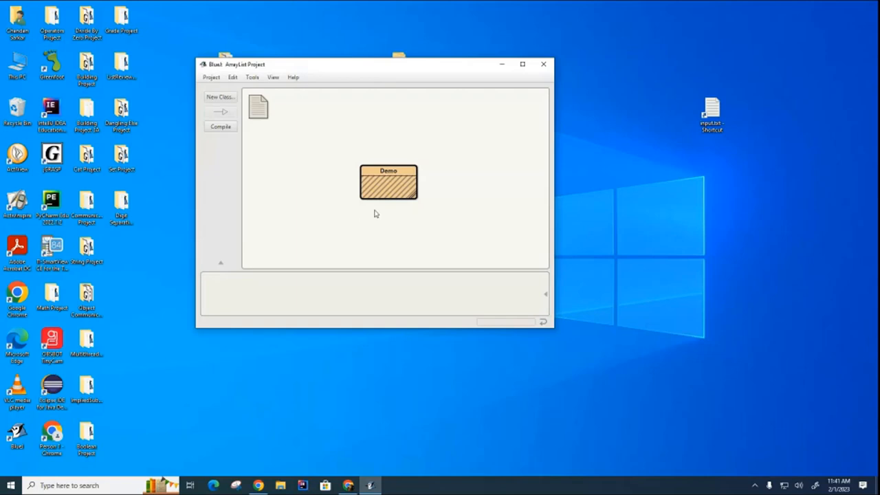
mouse_move(377, 212)
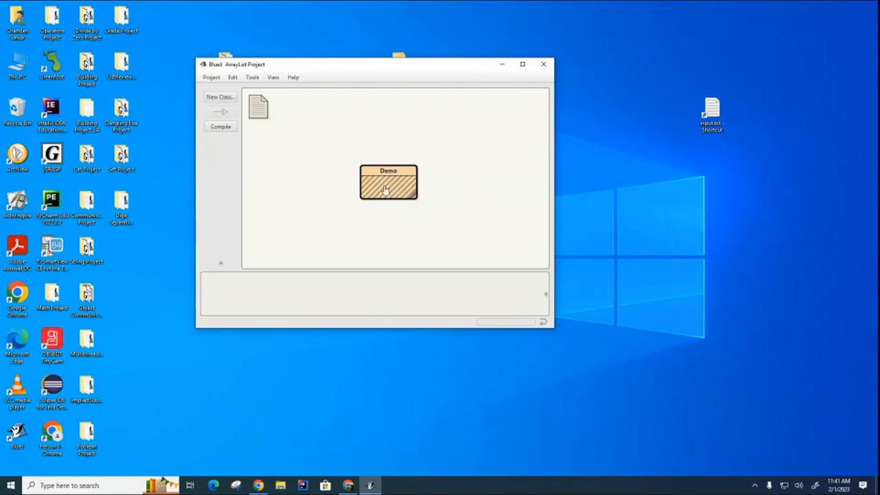
Open the Demo class source in a maximized editor window.
double_click(388, 182)
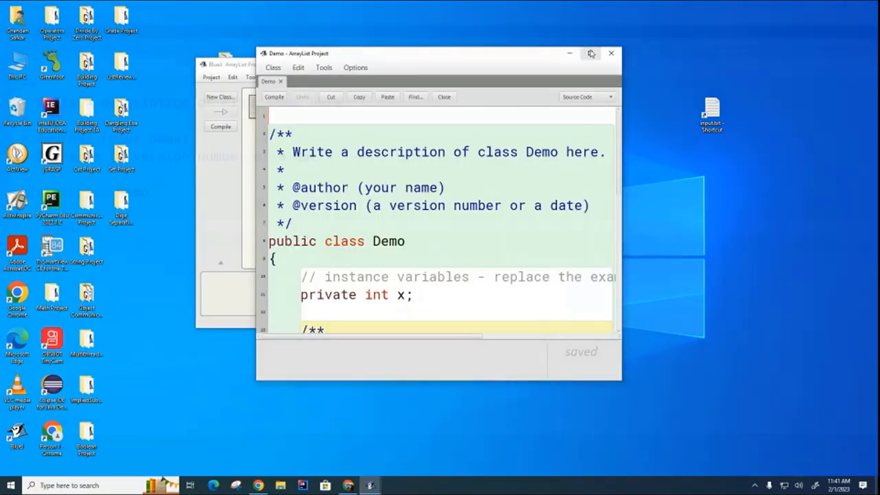
click(590, 52)
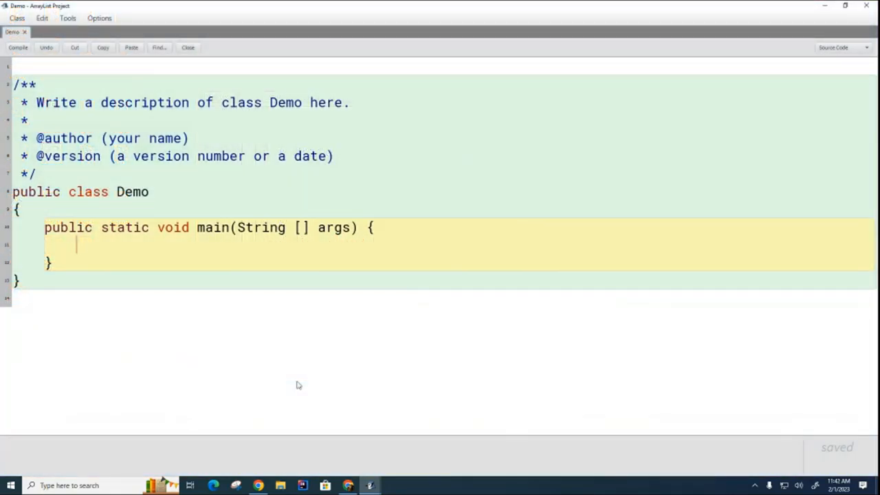
Declare int[] data = new int[6] in main and assign data[0] = 5, data[1] = 7.
text(int)
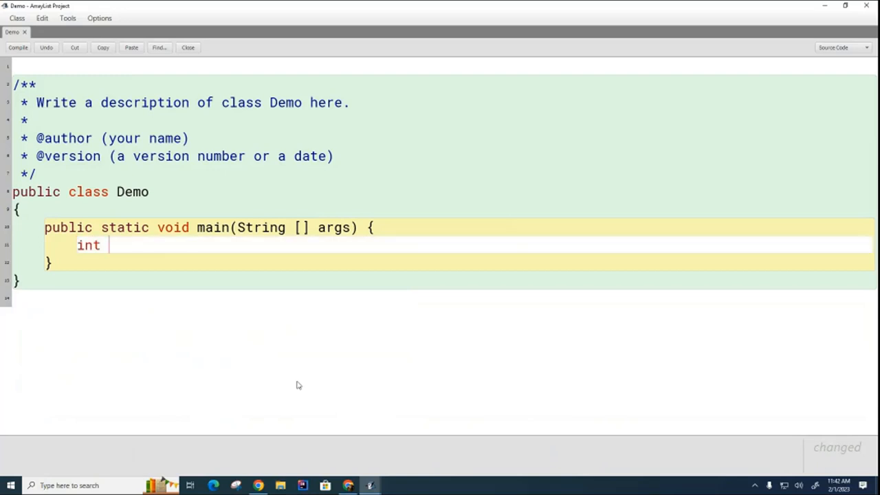
text([] data =)
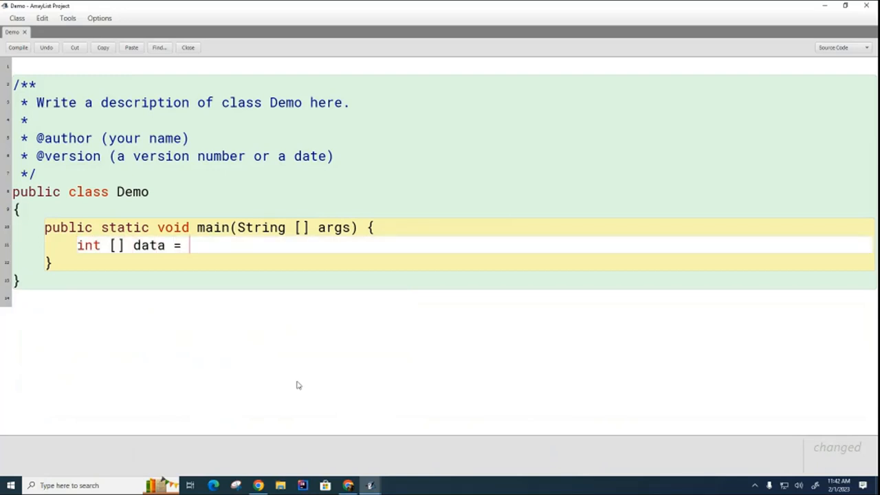
text(new int[)
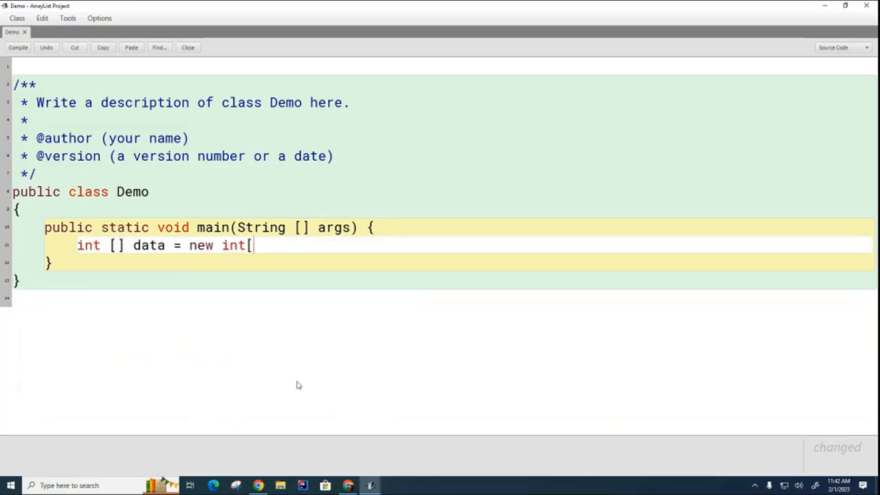
text(6];)
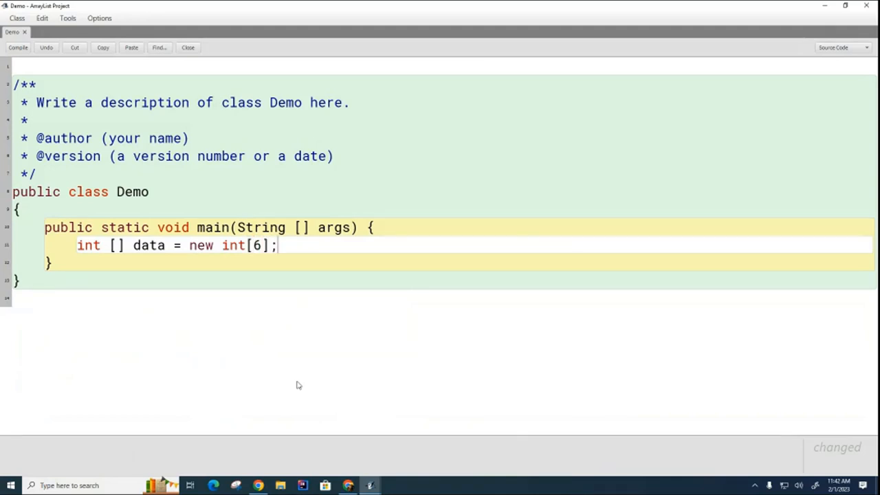
text(da)
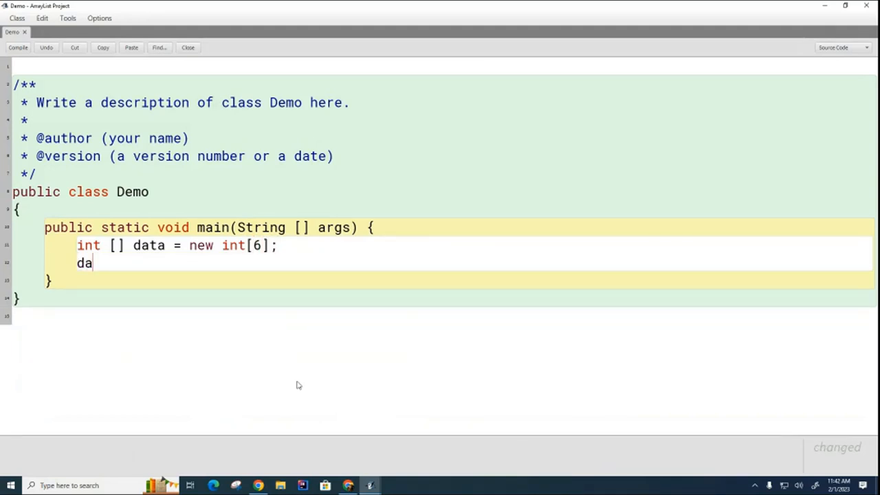
text(ta[0] = 5;)
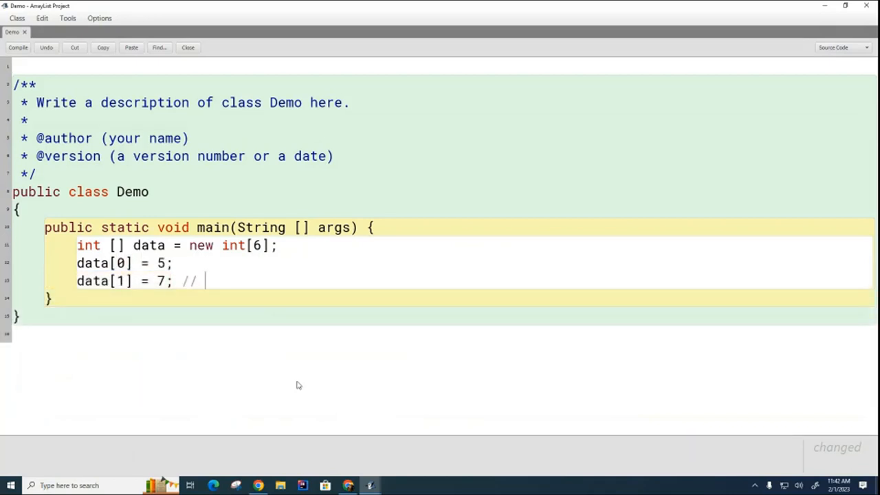
text(....)
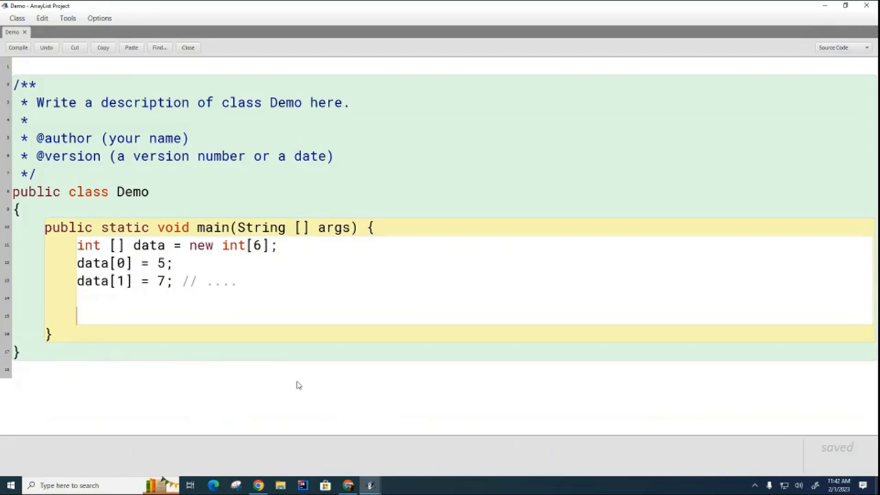
Add int[] data2 = new int[10] and data = data2 below the array code (later removed).
drag(190, 244, 276, 245)
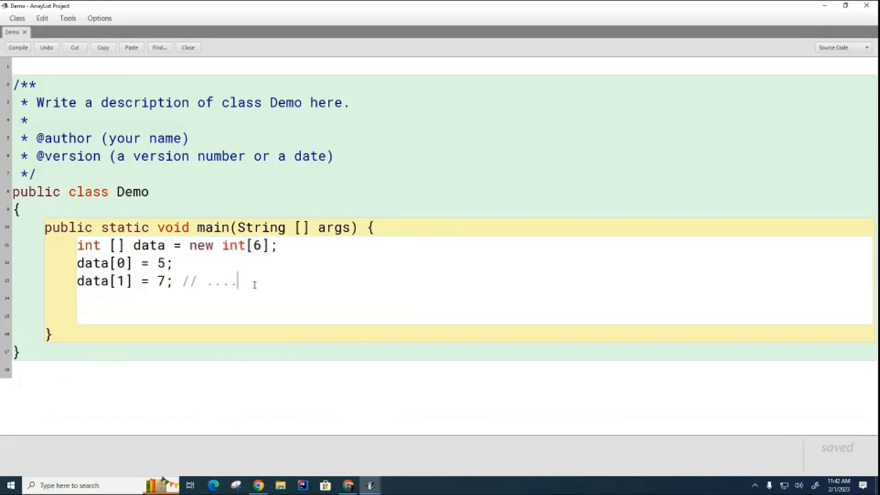
key(enter)
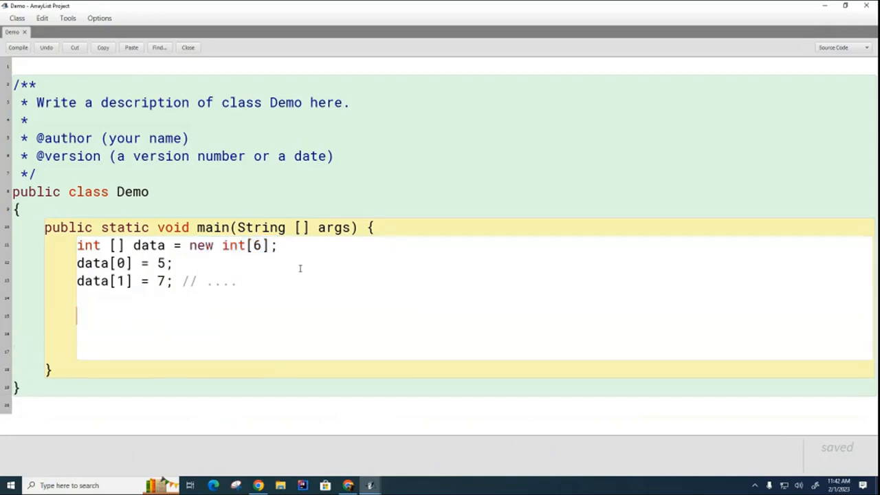
text(int [] data)
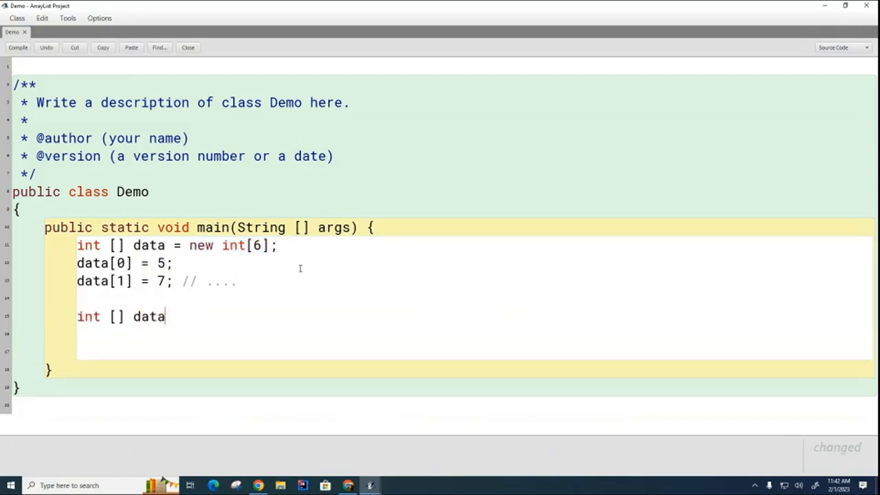
text(2 = new int[10)
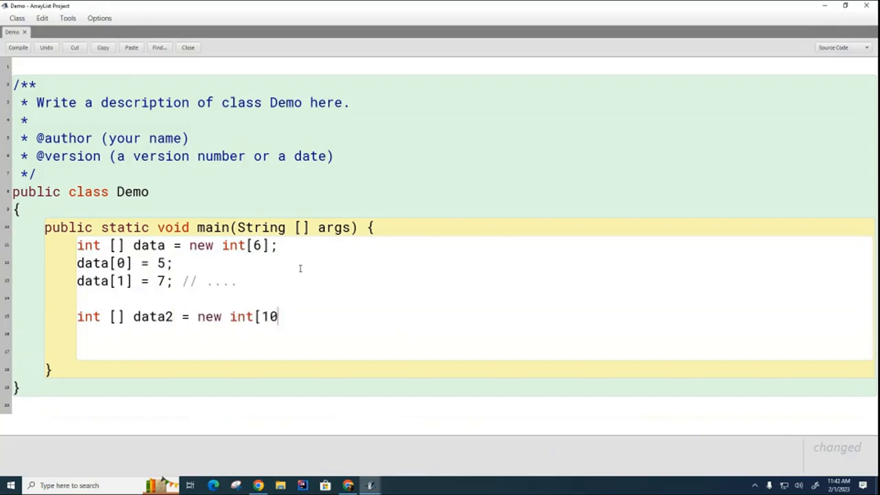
text(];)
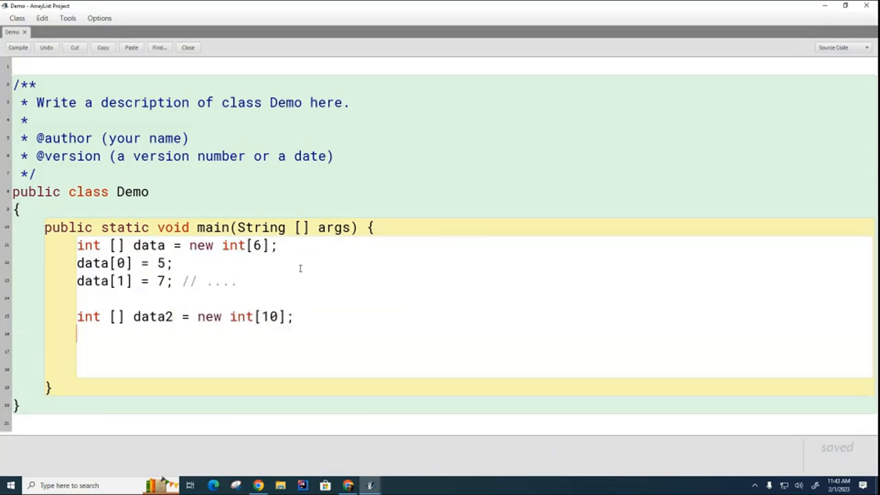
text(data = dat)
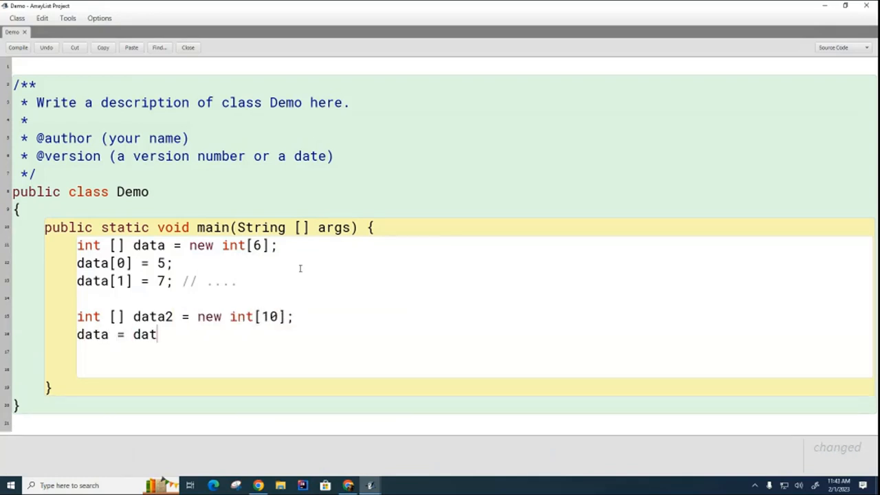
text(a2)
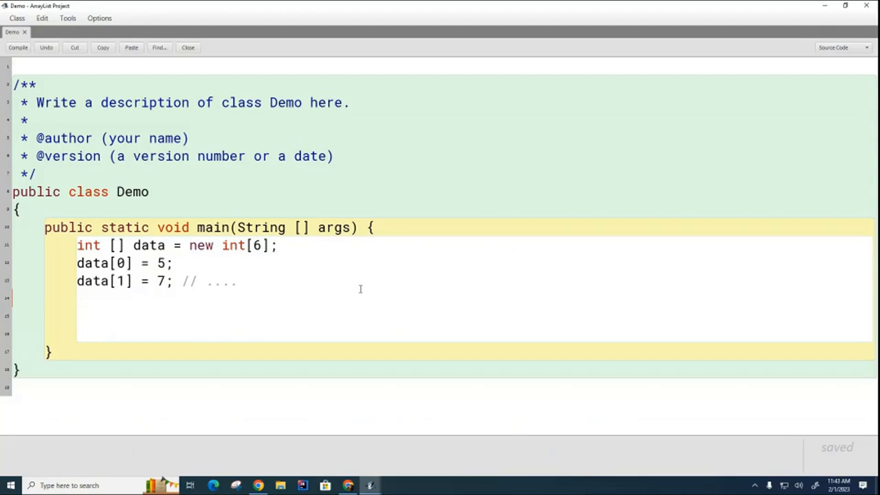
mouse_move(278, 285)
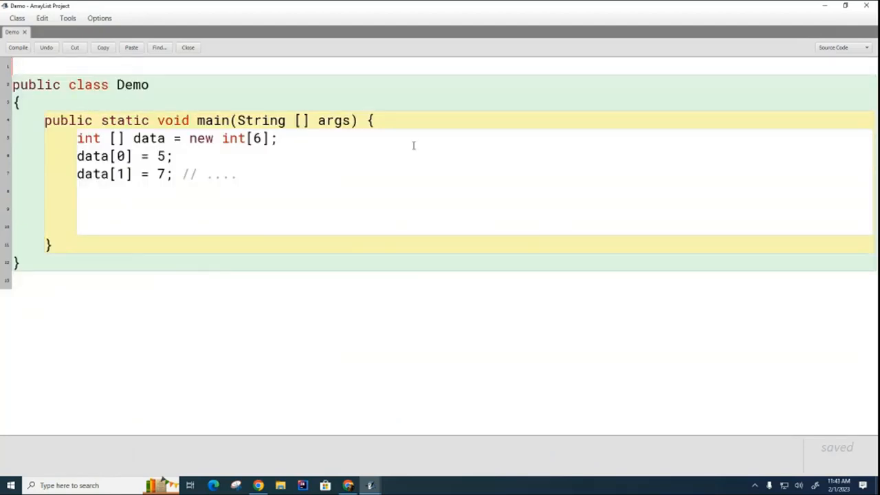
Start an import line and write a Dog creation line, then comment it out as // Dog d = new Dog();.
text(impo)
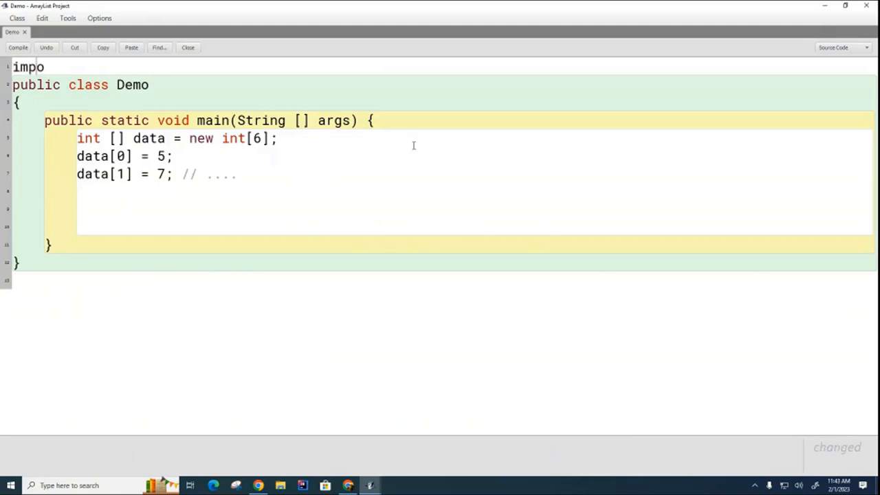
text(rt java.util.ArrayList;)
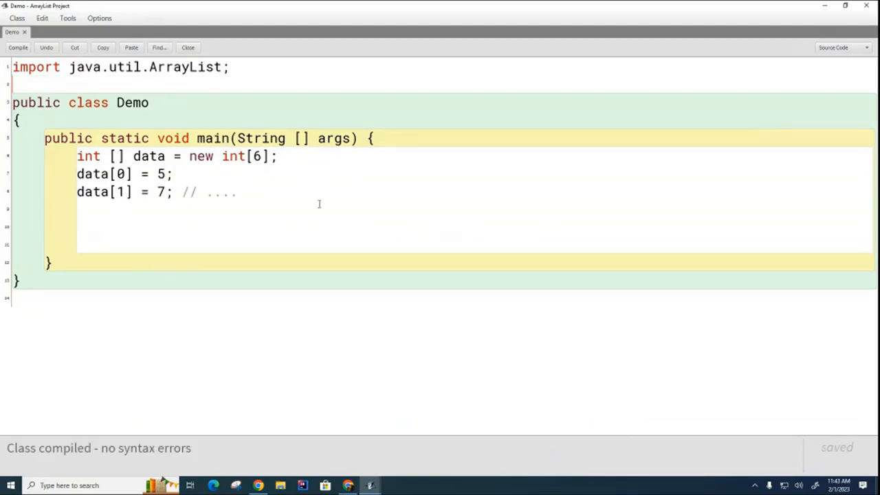
mouse_move(311, 201)
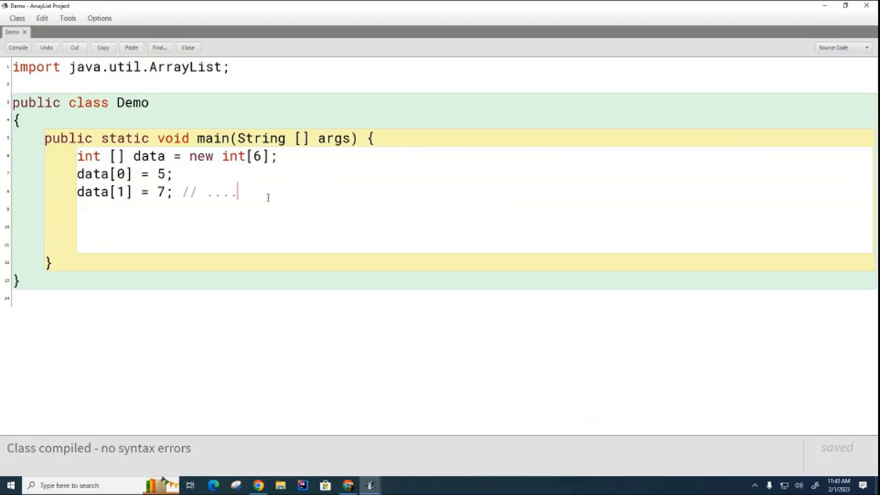
text(Do)
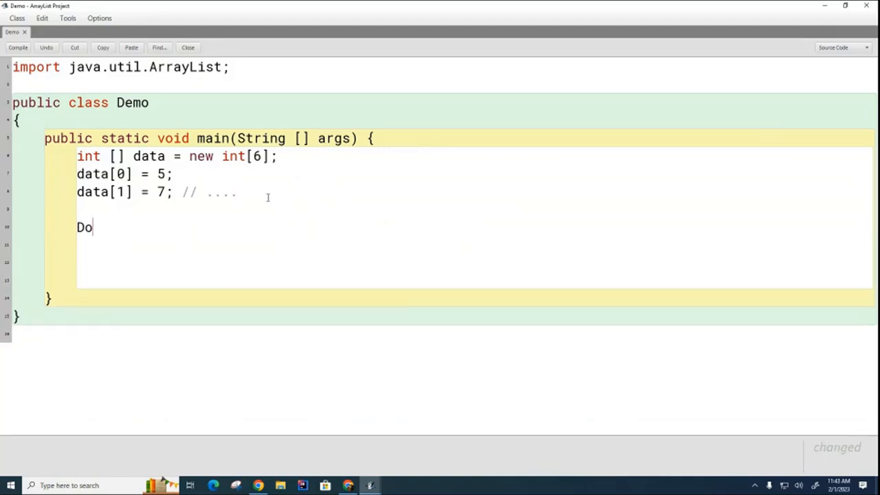
text(g d = new Dog();)
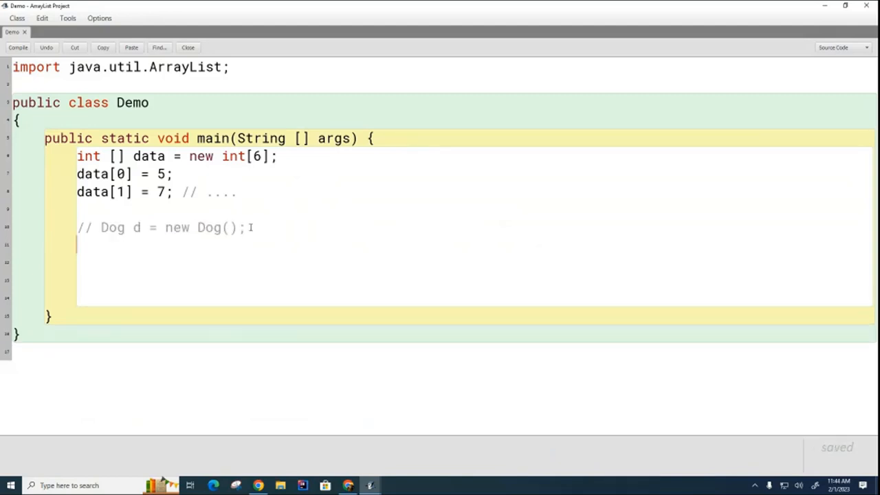
triple_click(158, 228)
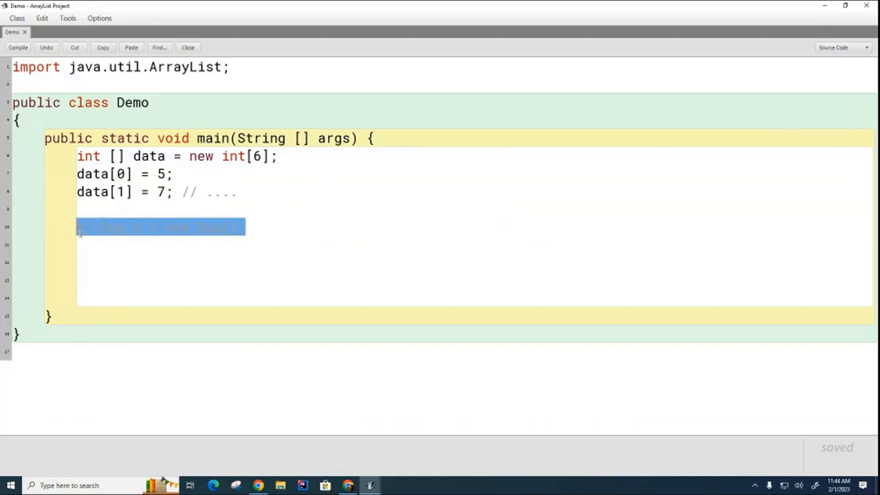
text(// Dog d = new Dog();)
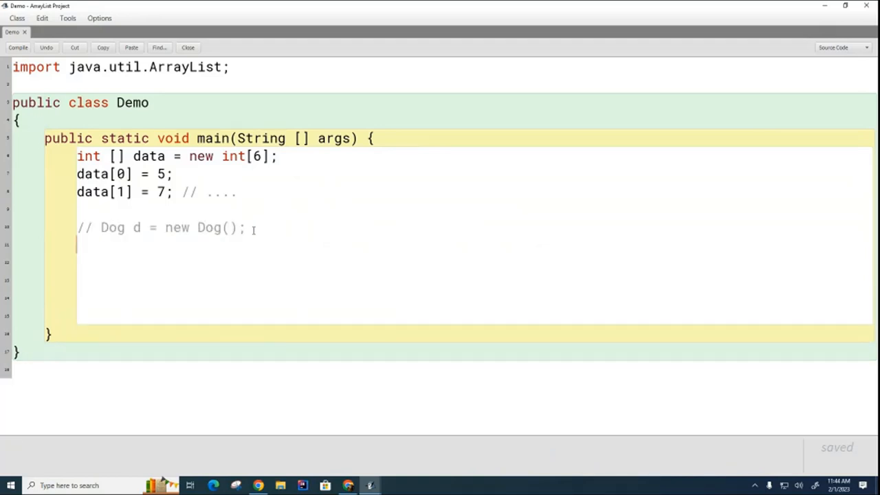
Declare ArrayList a = new ArrayList(); in main below the array statements.
text(ArrayList)
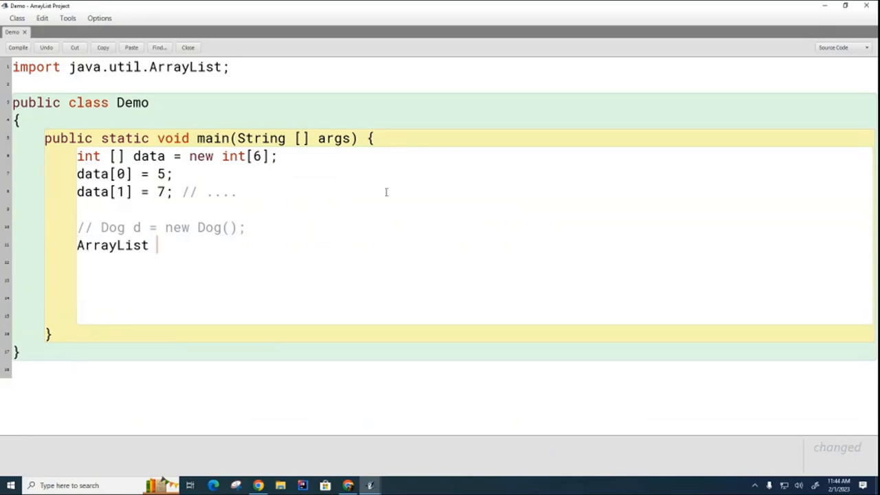
text(a =)
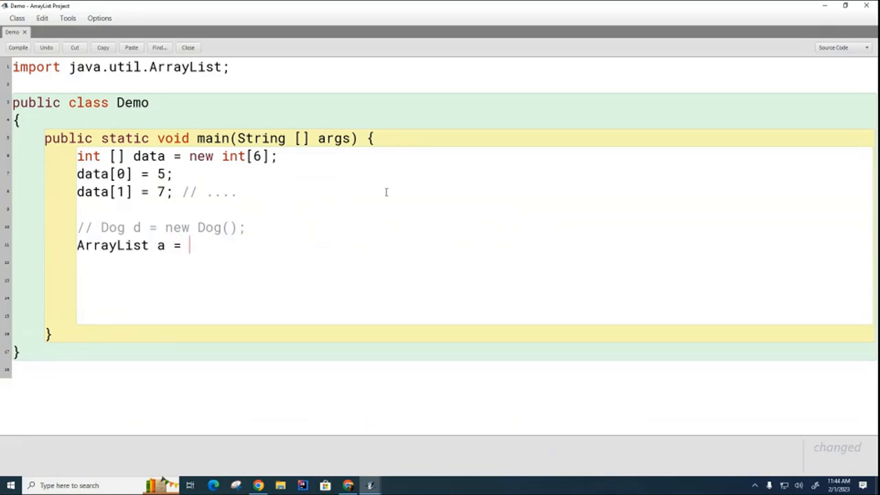
text(new Arr)
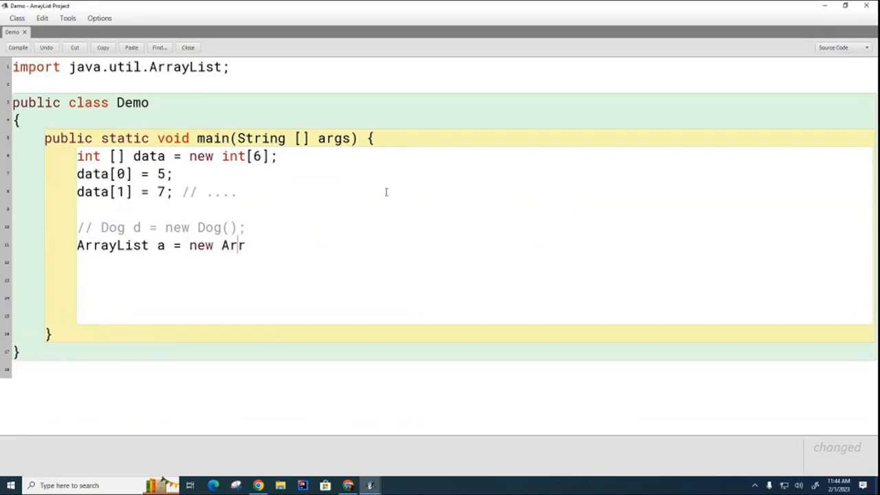
text(ayList();)
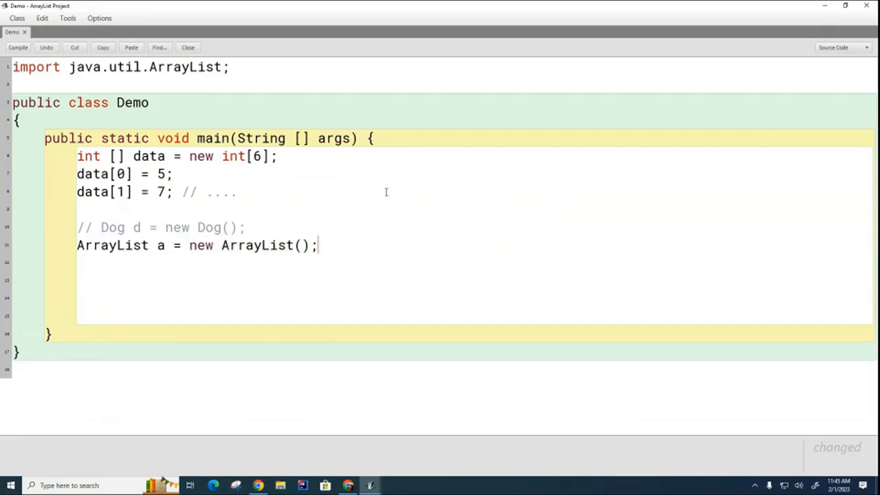
mouse_move(177, 292)
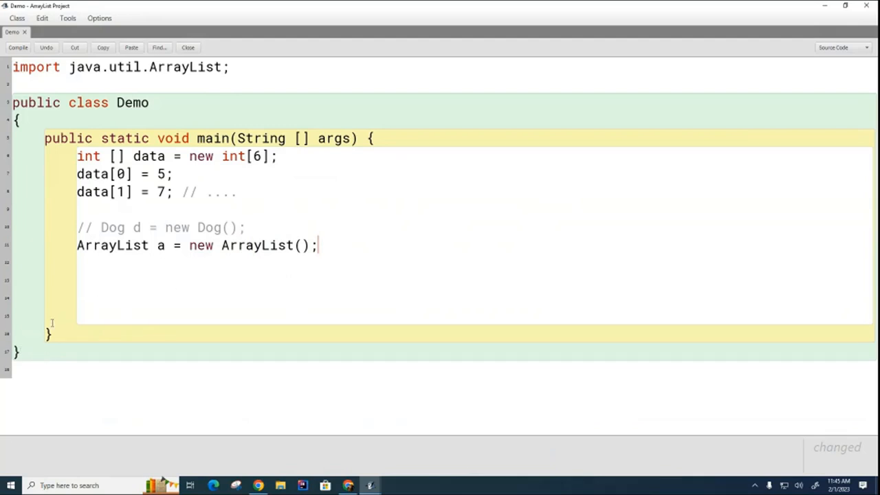
mouse_move(38, 328)
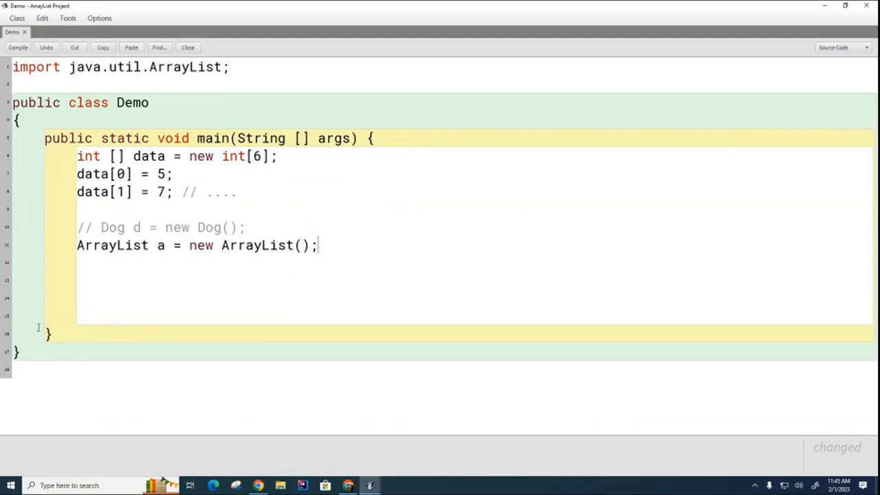
mouse_move(177, 295)
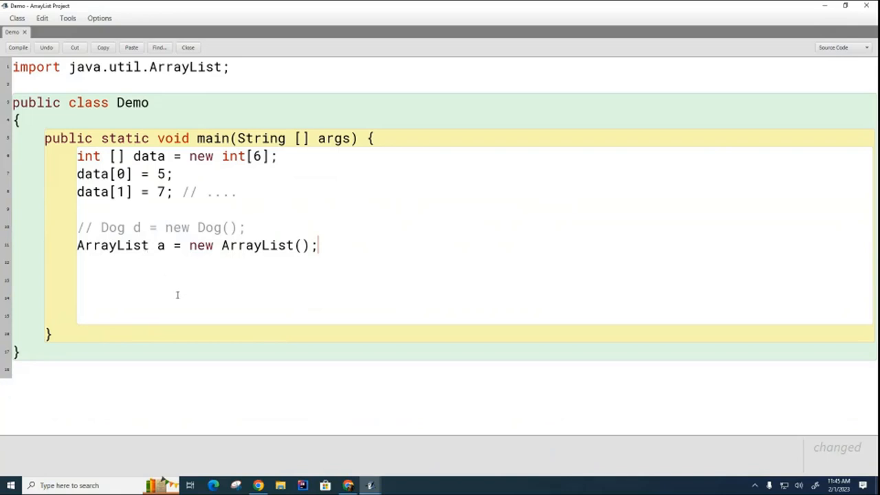
mouse_move(346, 314)
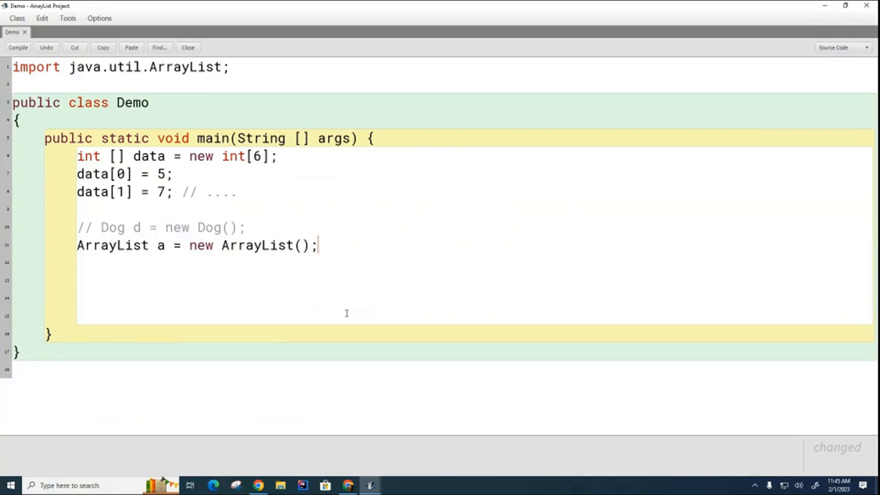
mouse_move(151, 245)
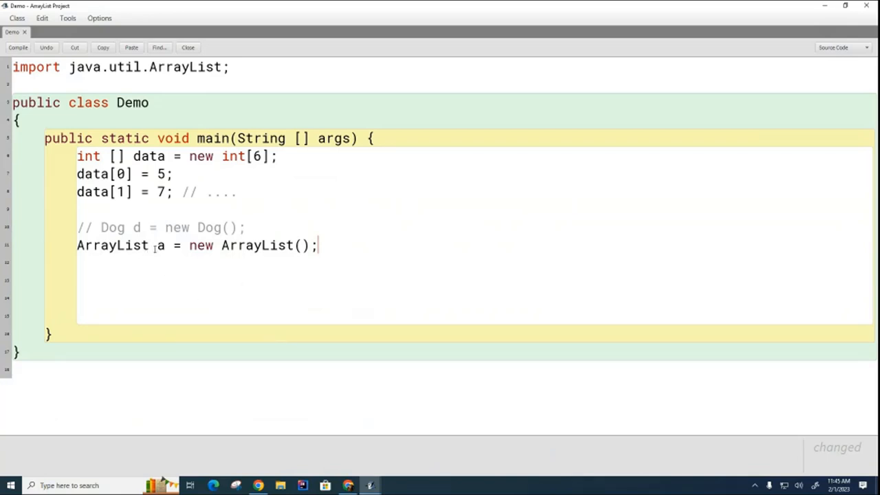
mouse_move(423, 289)
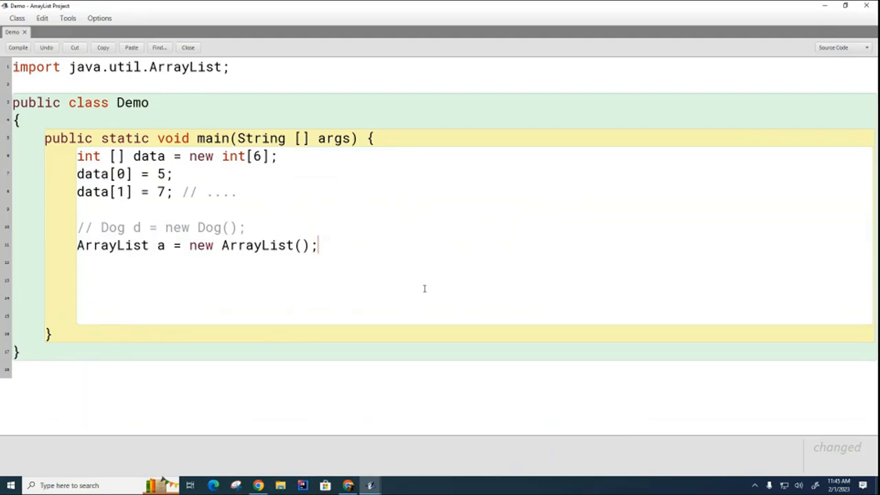
mouse_move(157, 245)
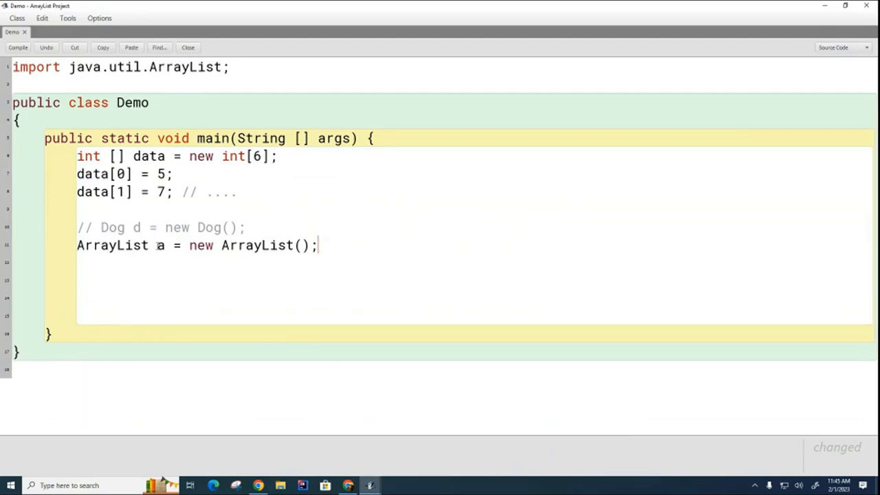
Type the list as ArrayList<double> and compile, revealing the 2-error message.
text(double>)
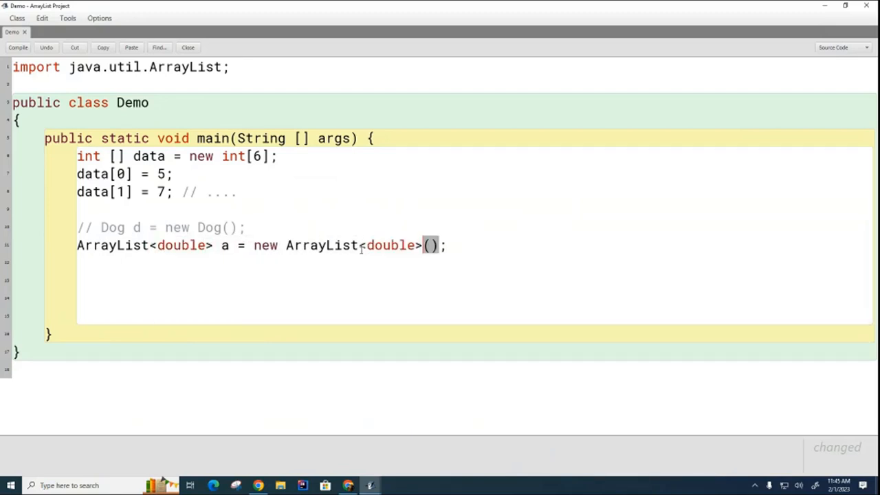
click(18, 47)
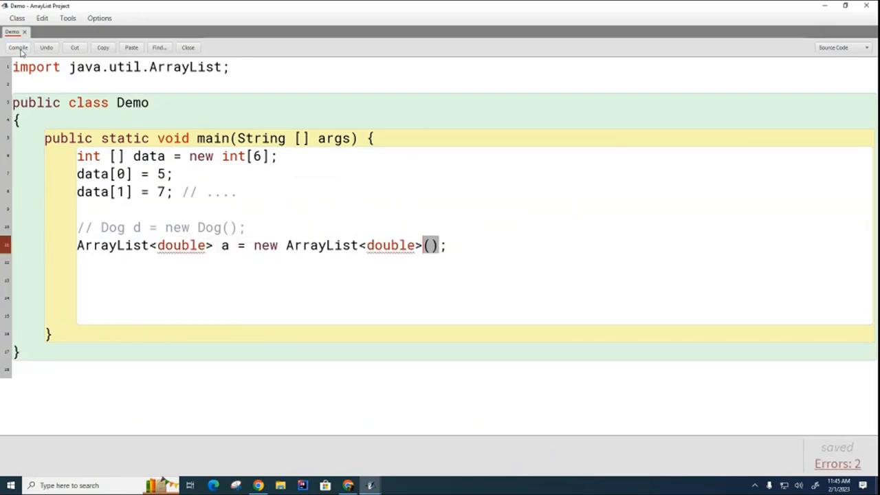
click(17, 46)
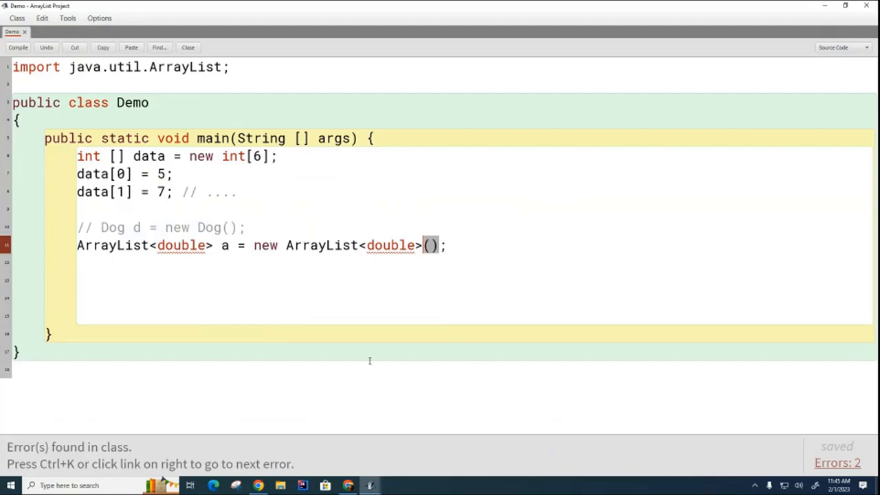
mouse_move(455, 363)
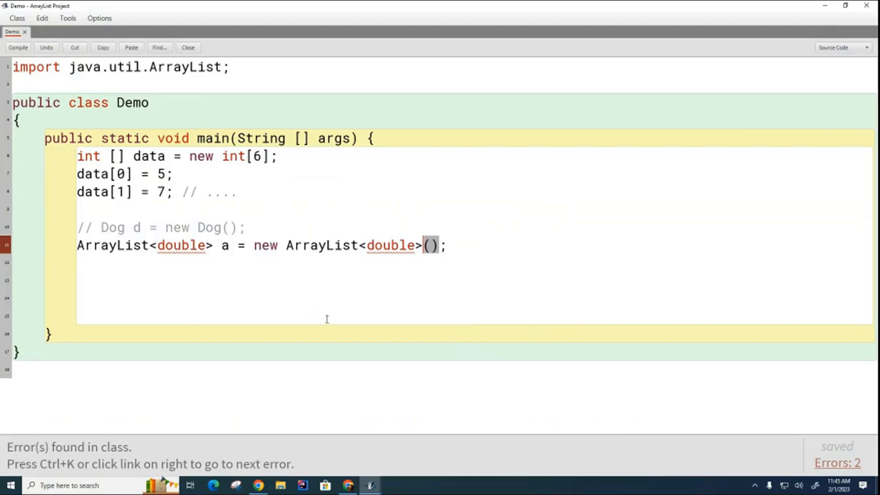
mouse_move(323, 319)
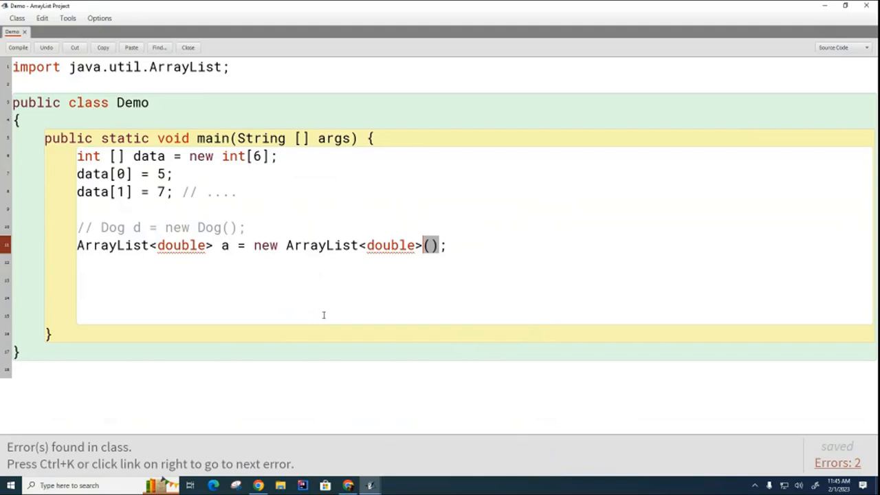
mouse_move(390, 281)
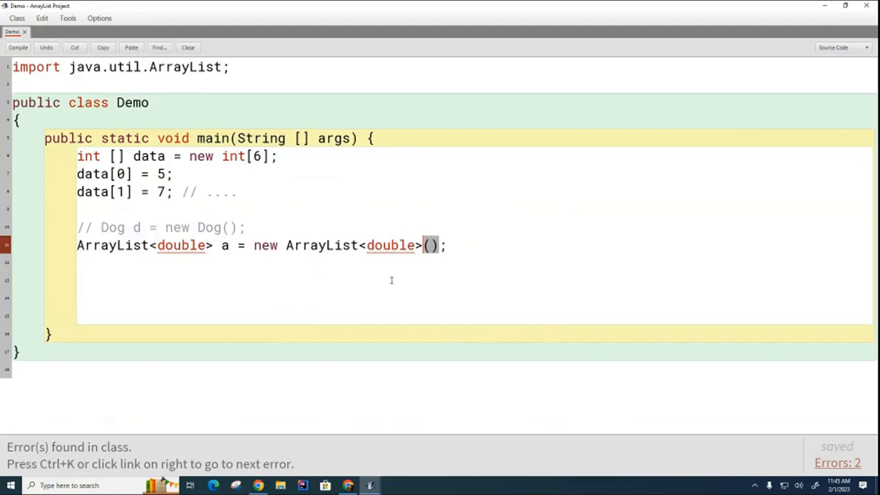
mouse_move(181, 244)
text(D)
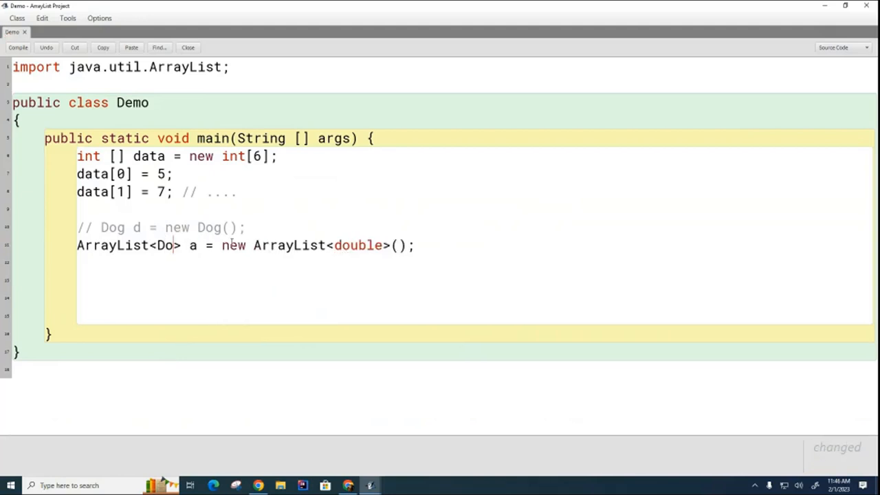
Use the Double wrapper class in both angle brackets so the class compiles cleanly.
text(uble)
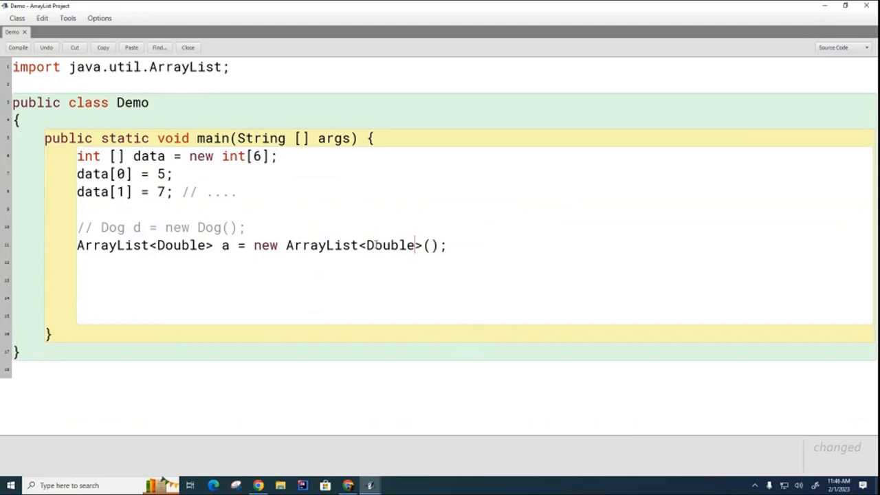
mouse_move(479, 336)
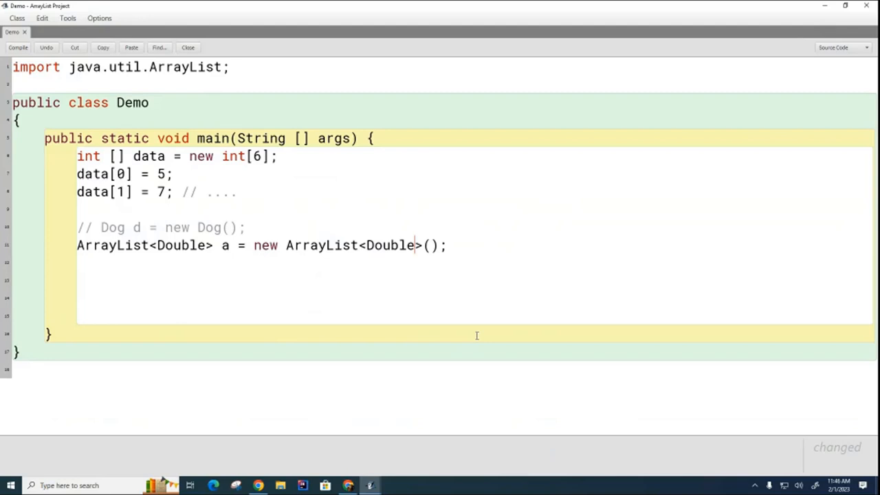
mouse_move(209, 254)
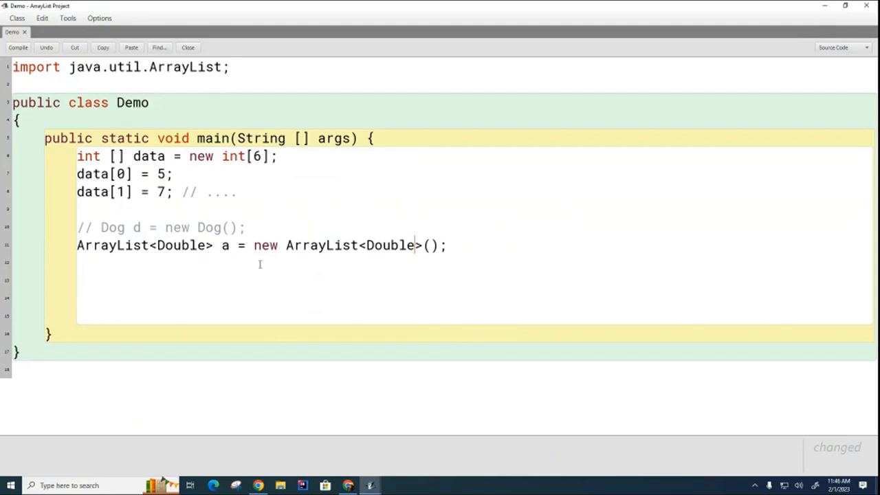
mouse_move(423, 322)
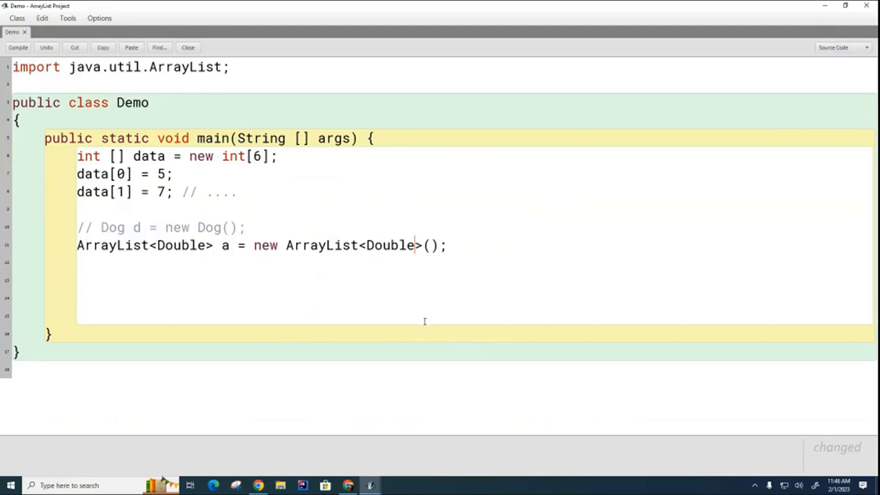
mouse_move(457, 368)
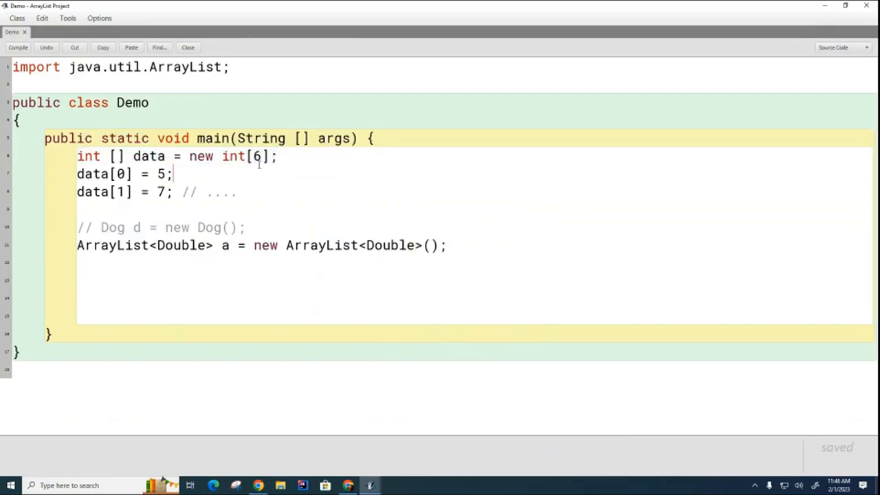
double_click(257, 157)
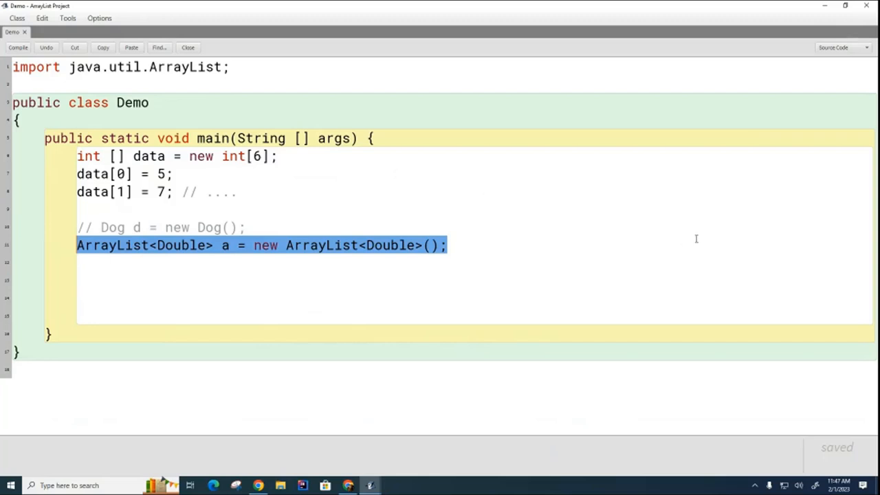
mouse_move(570, 242)
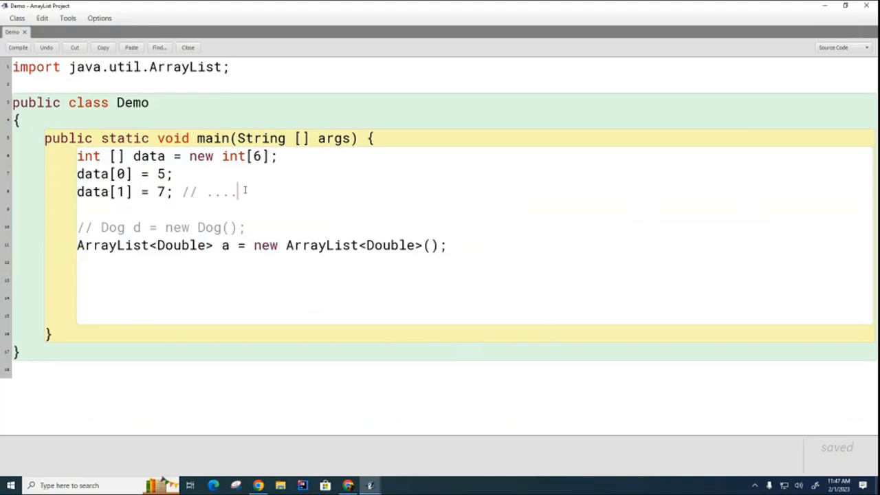
Add System.out.println(data.length); to main.
text(S)
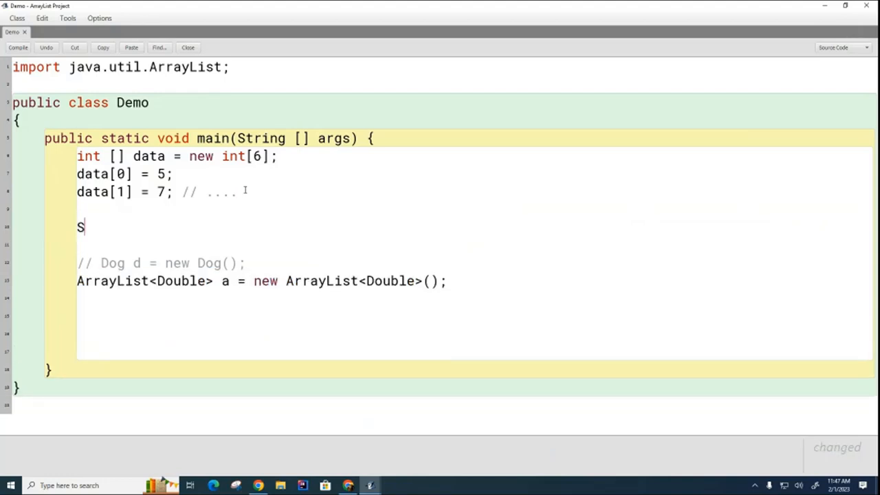
text(ystem.out.printl)
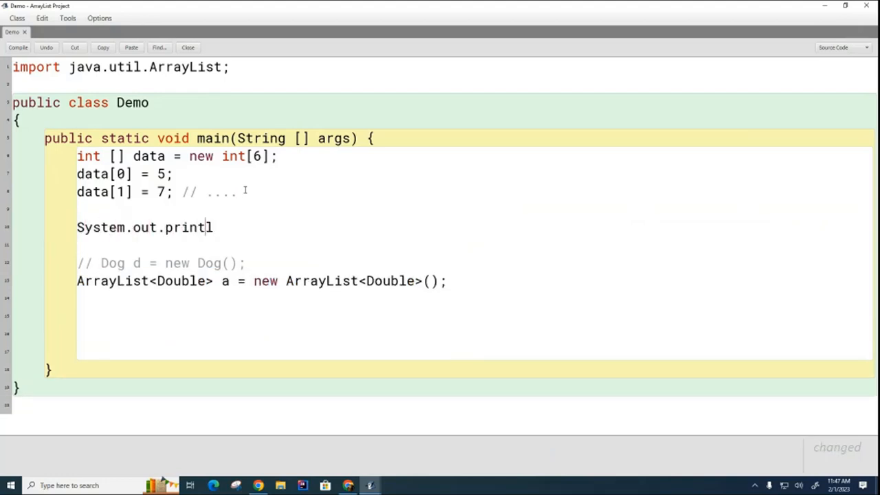
text(n( a)
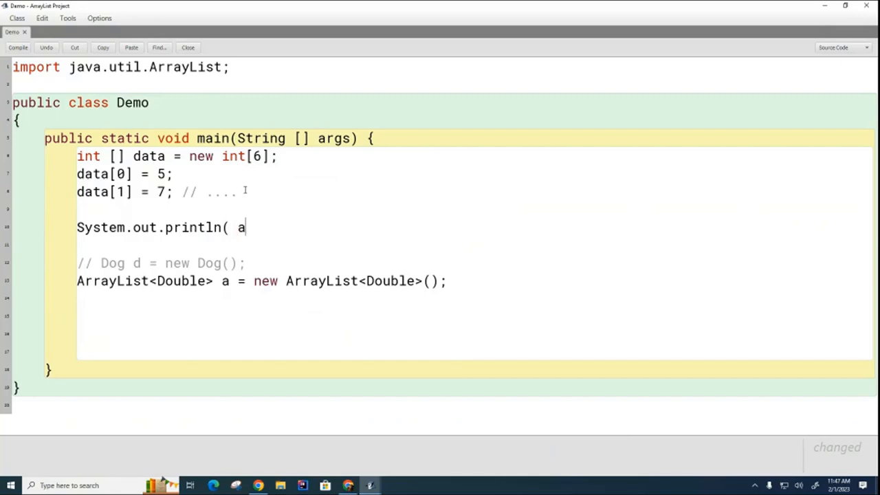
text(ata)
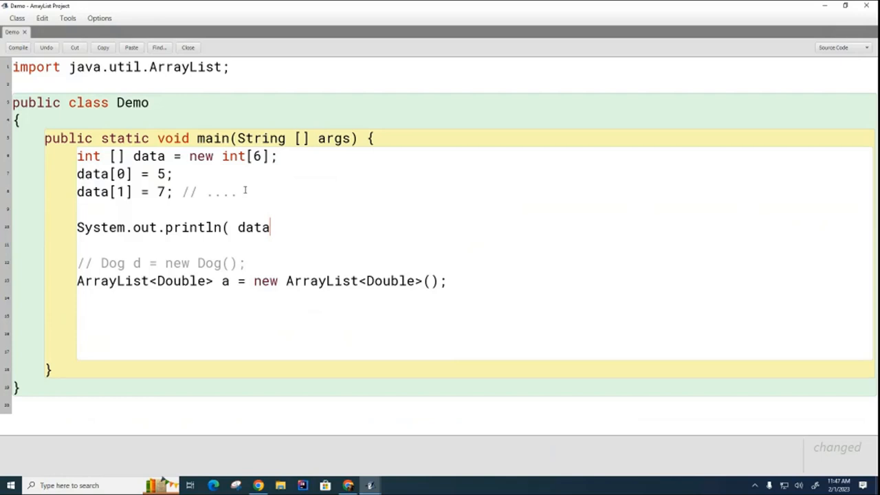
text(.)
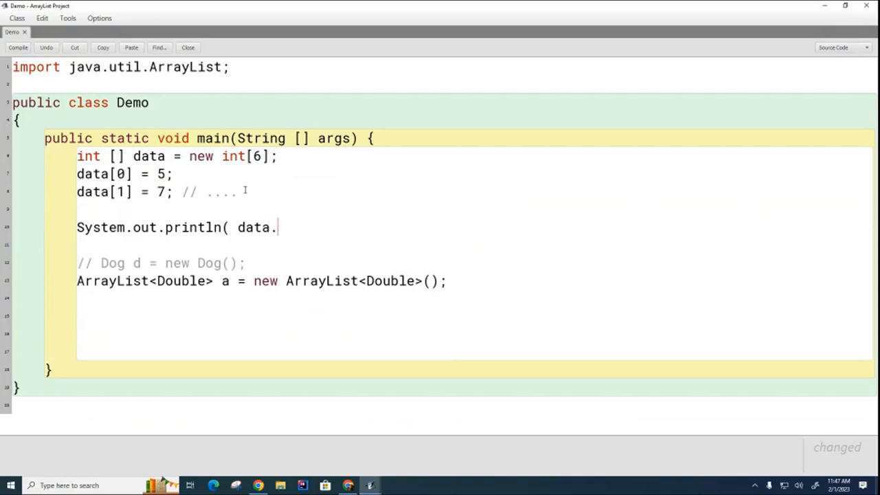
text(length))
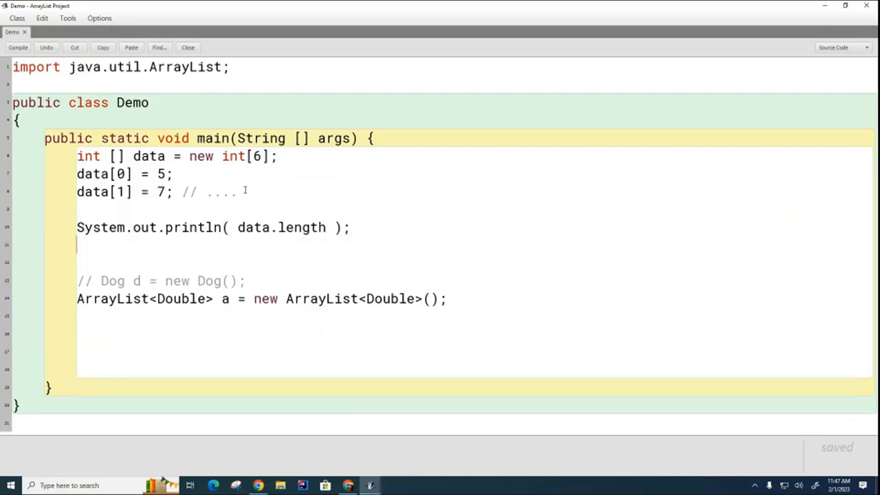
Declare String s = "abcdef" and print s.length().
text(Strings)
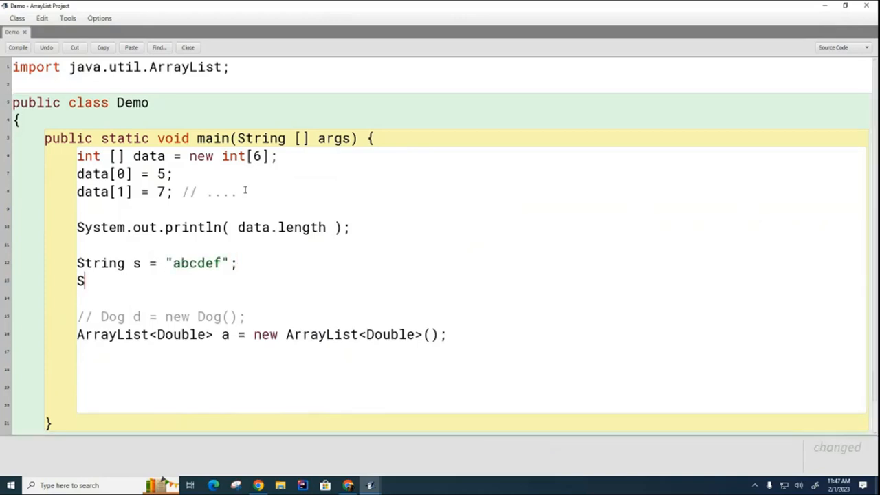
text(ystem.out.println)
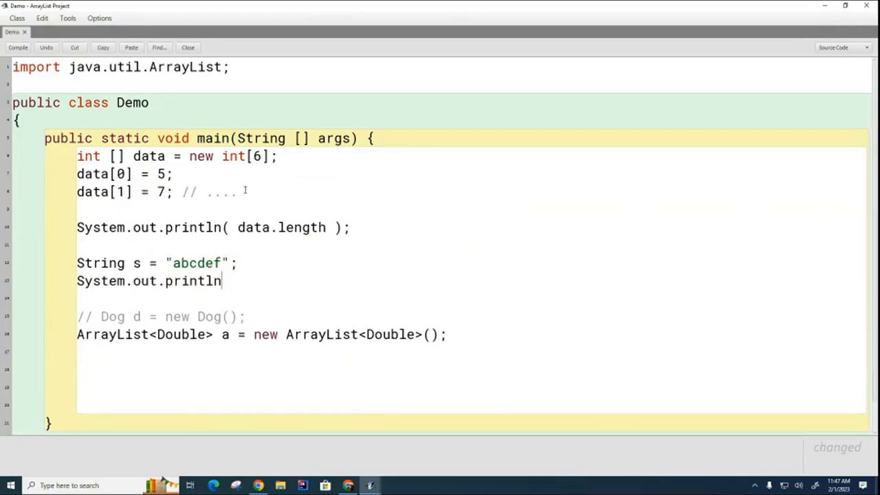
text(( s.)
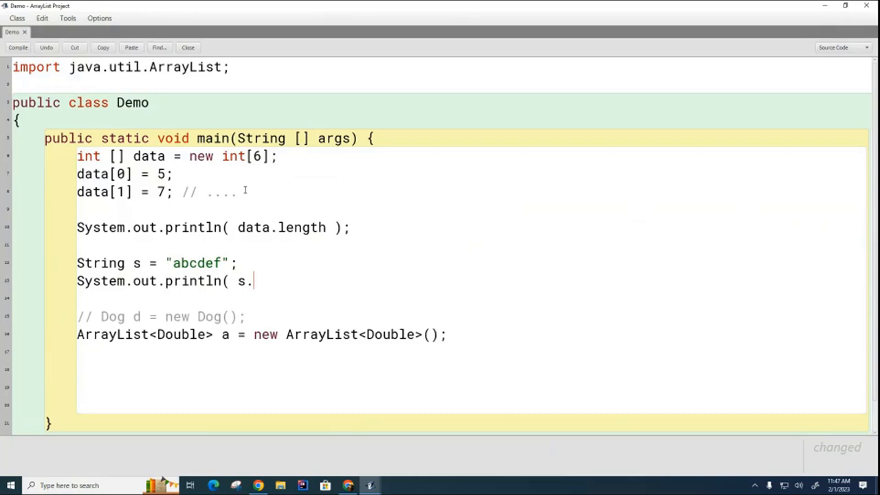
text(length() );)
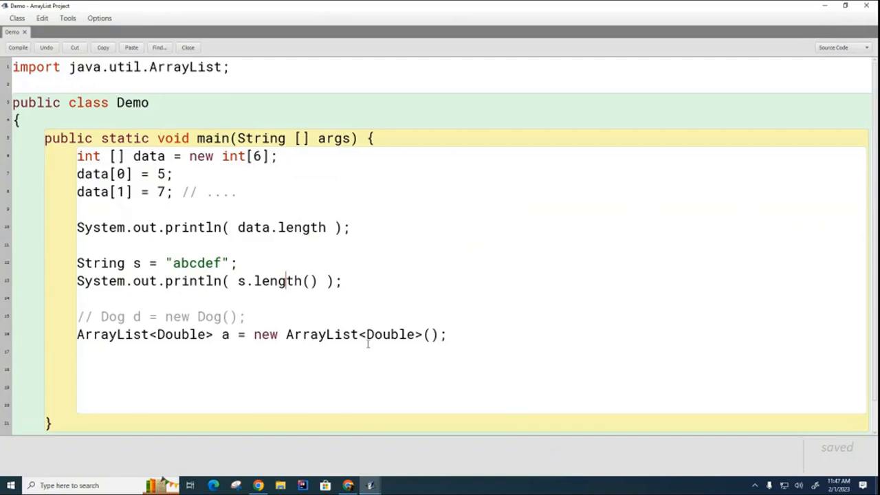
mouse_move(533, 319)
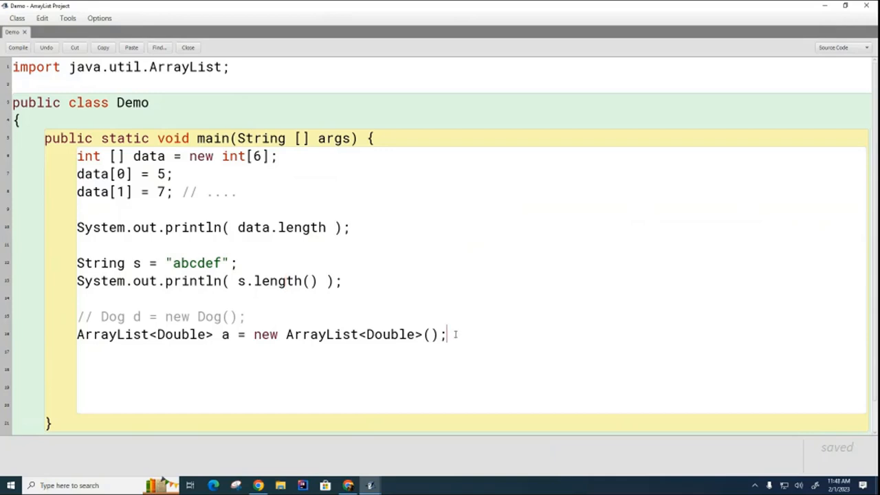
Add System.out.print( a.size() ); below the ArrayList declaration.
text(Sy)
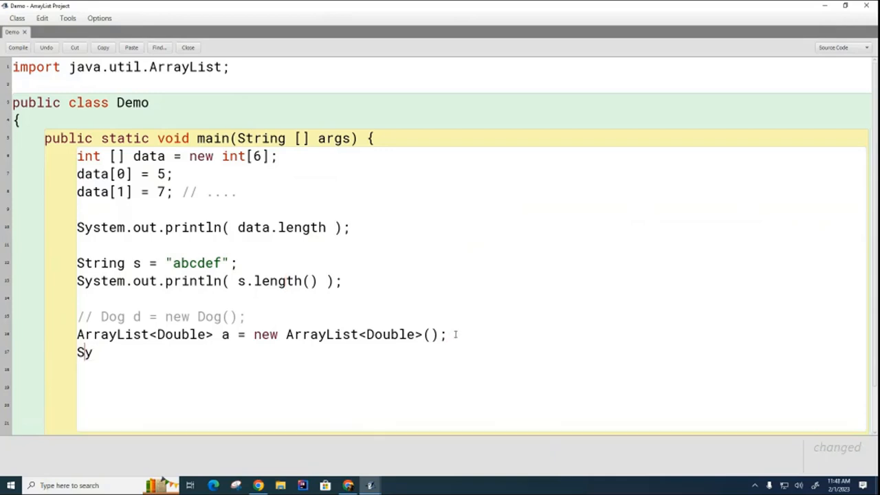
text(stem.out.pri)
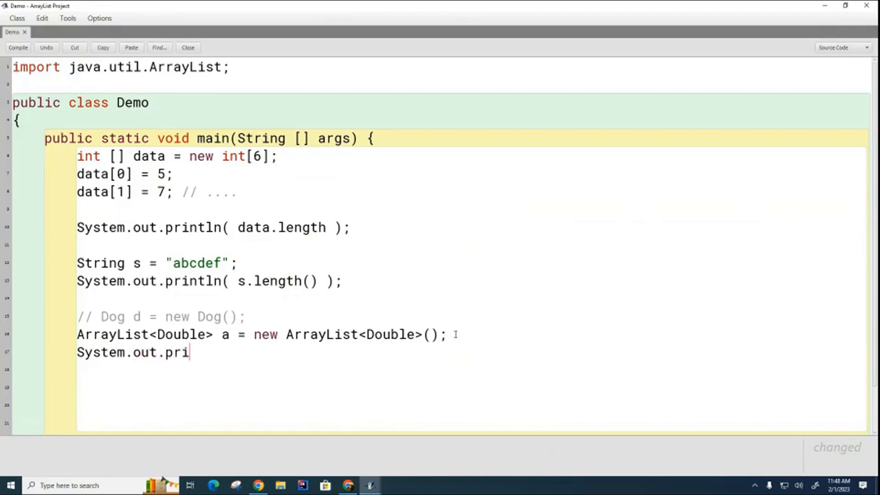
text(nt( a.size() );)
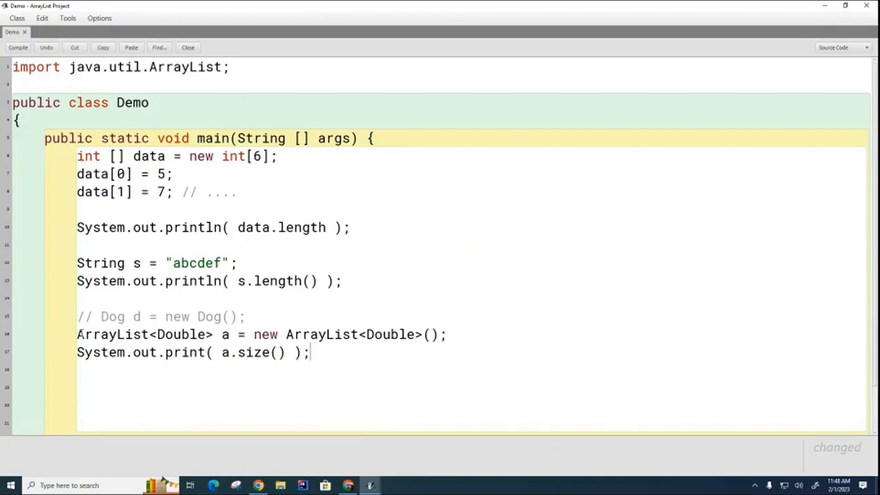
double_click(113, 334)
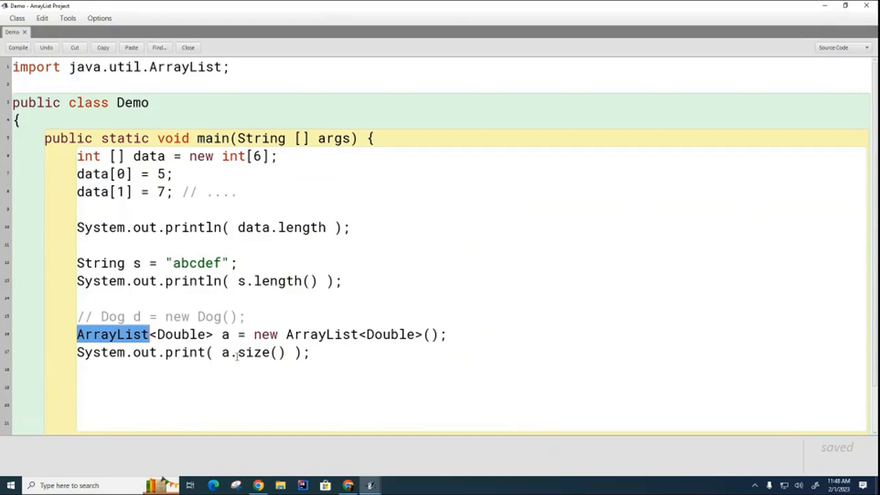
double_click(254, 352)
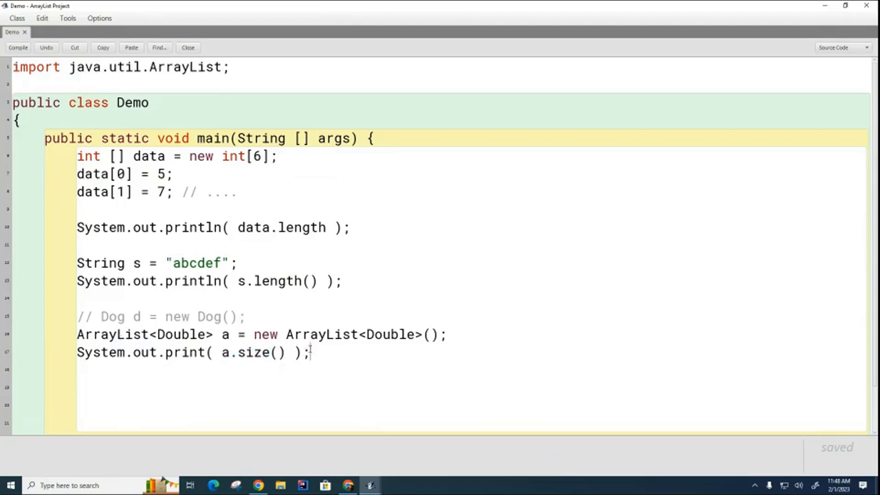
Extend the string literal to "abcdefg" and compile without errors.
click(344, 281)
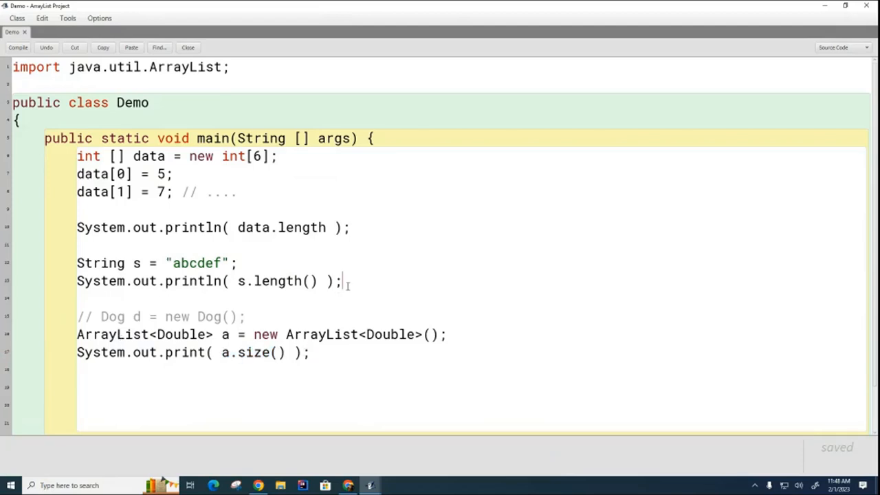
click(353, 227)
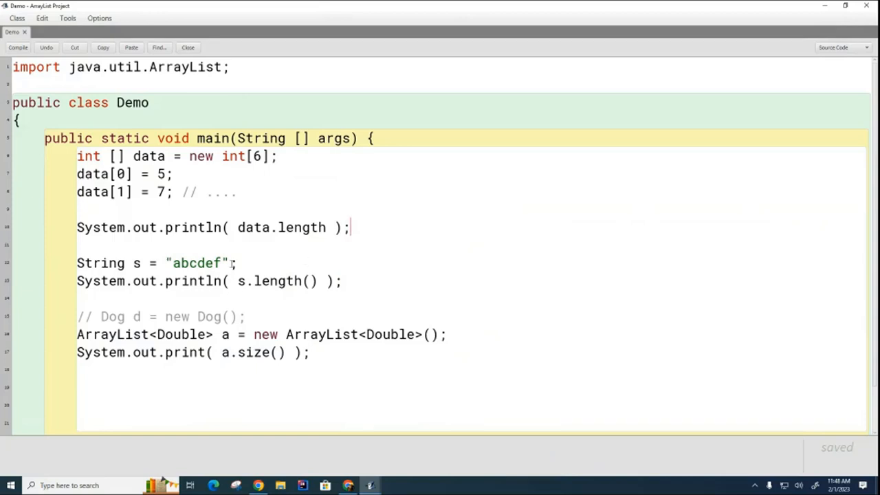
text(g)
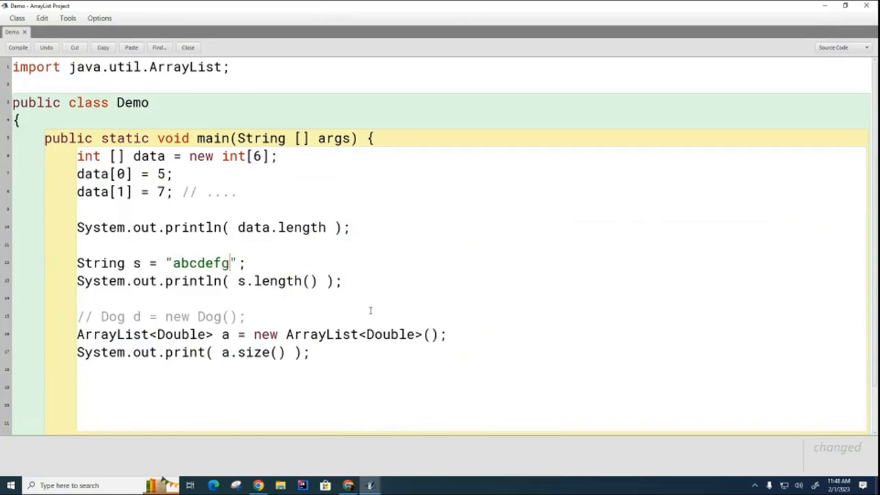
mouse_move(357, 226)
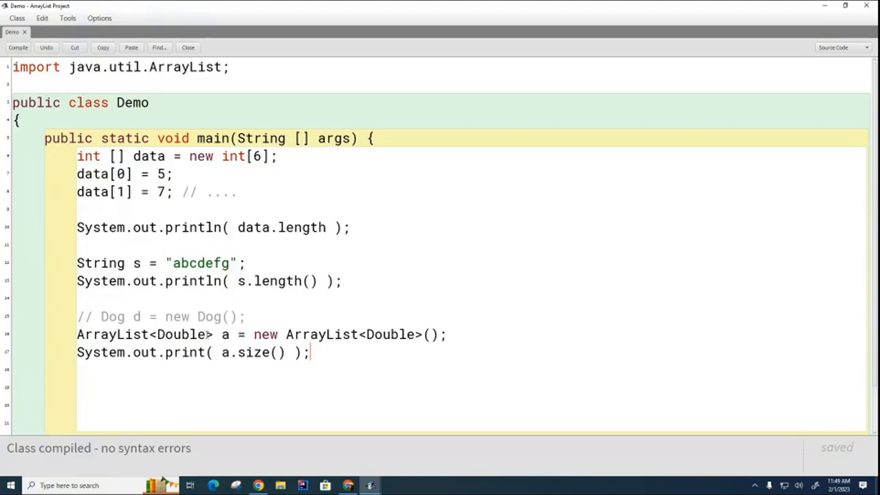
Delete the <Double> type parameter from both sides, leaving a raw ArrayList declaration.
double_click(182, 334)
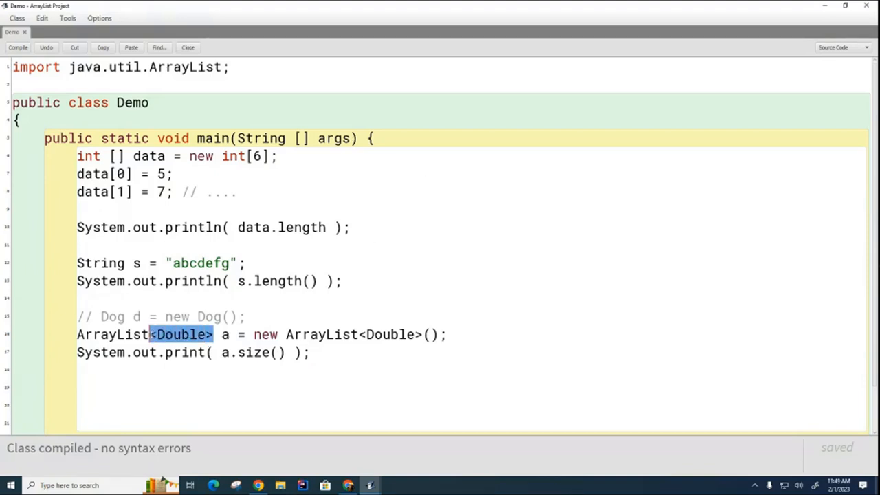
key(Delete)
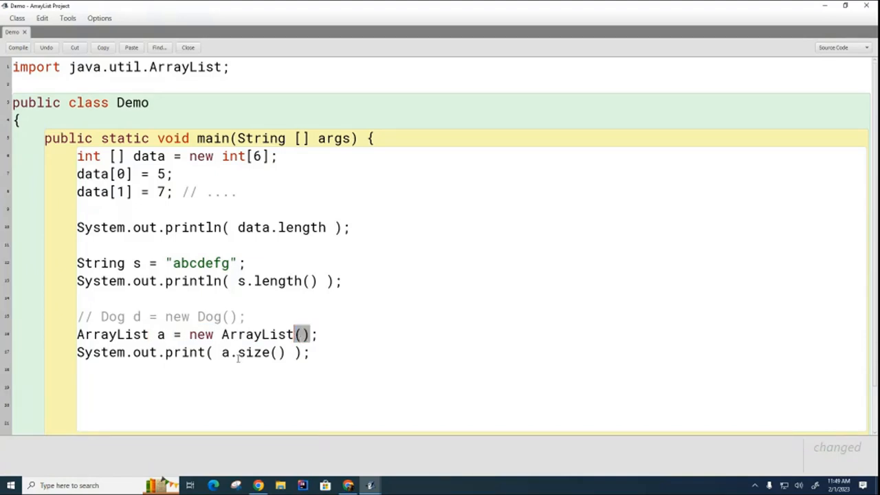
mouse_move(353, 316)
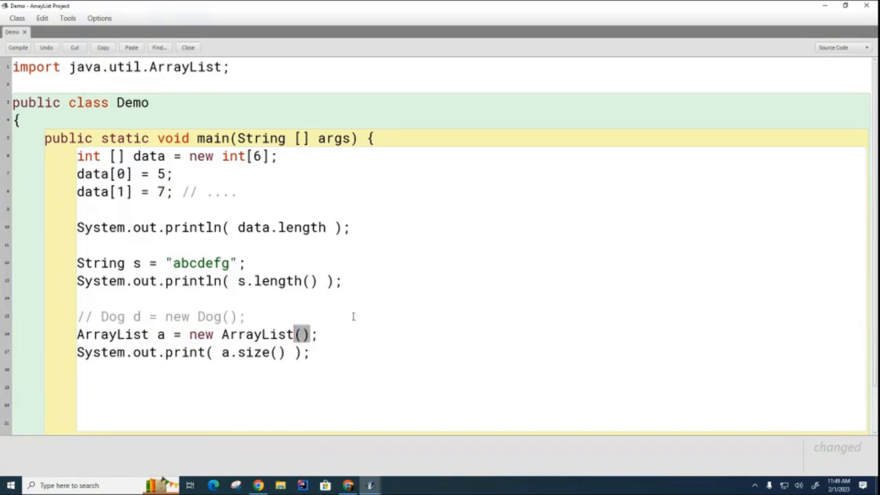
mouse_move(407, 285)
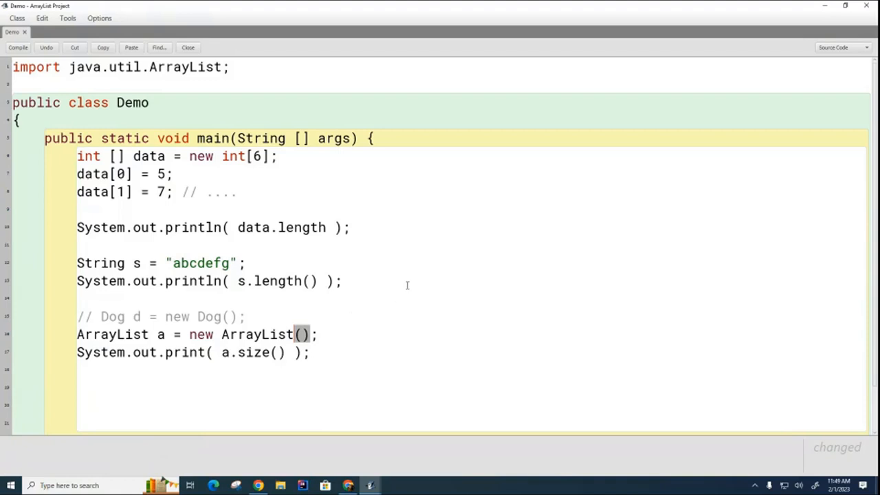
mouse_move(434, 282)
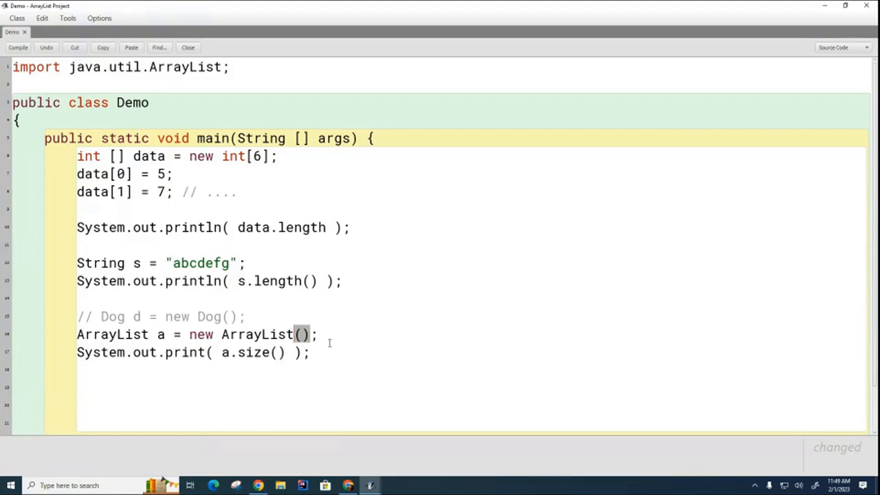
drag(127, 334, 316, 334)
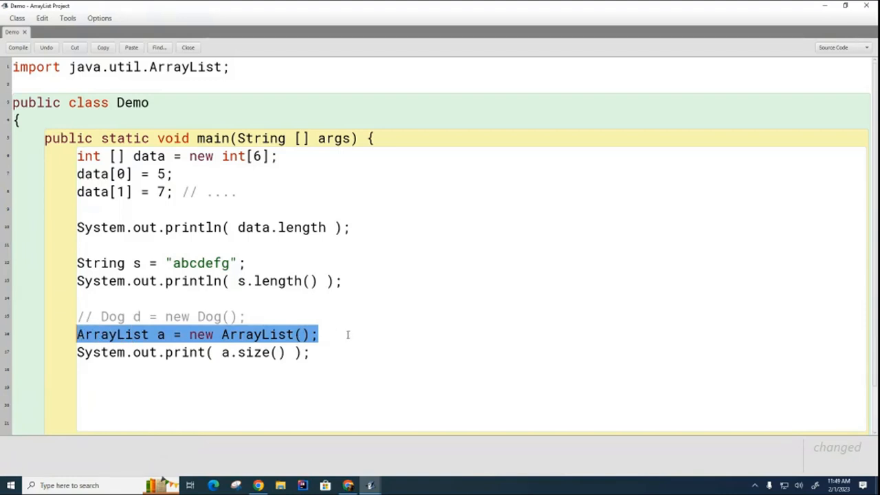
click(323, 334)
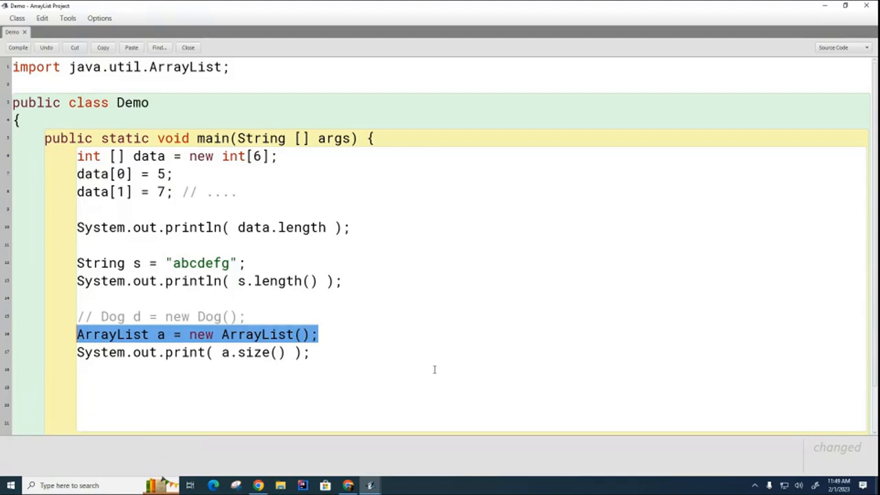
mouse_move(494, 341)
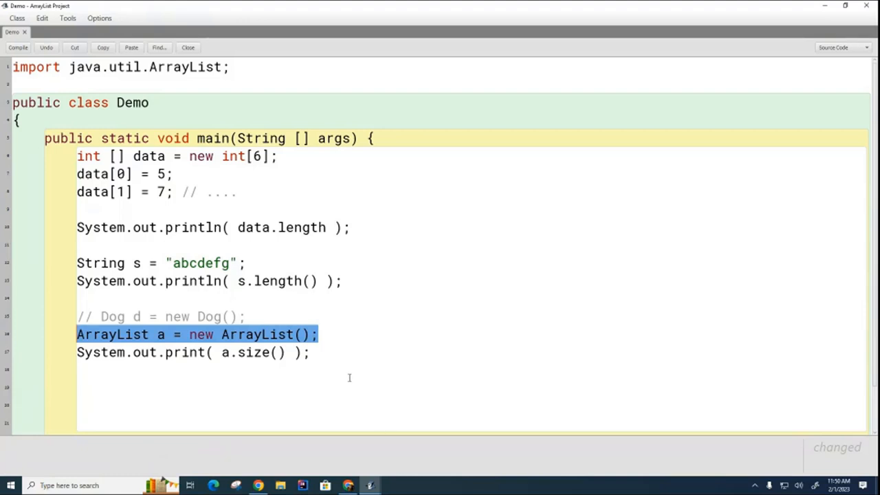
mouse_move(337, 374)
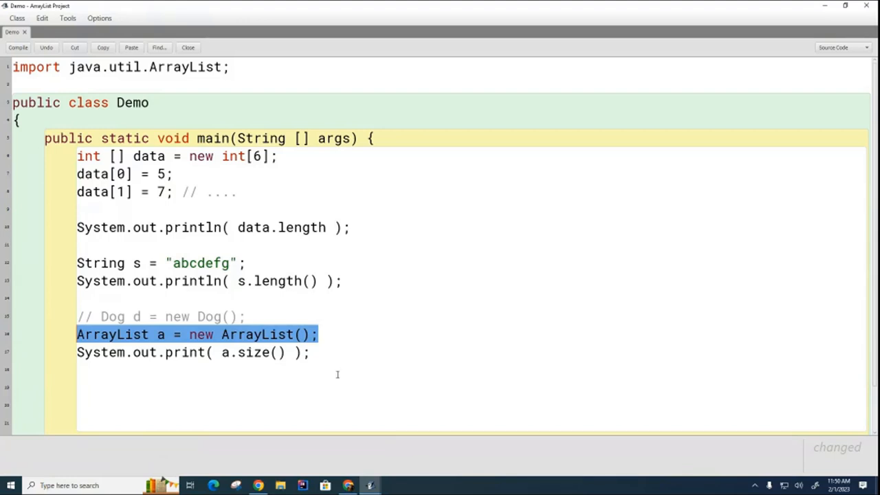
mouse_move(325, 381)
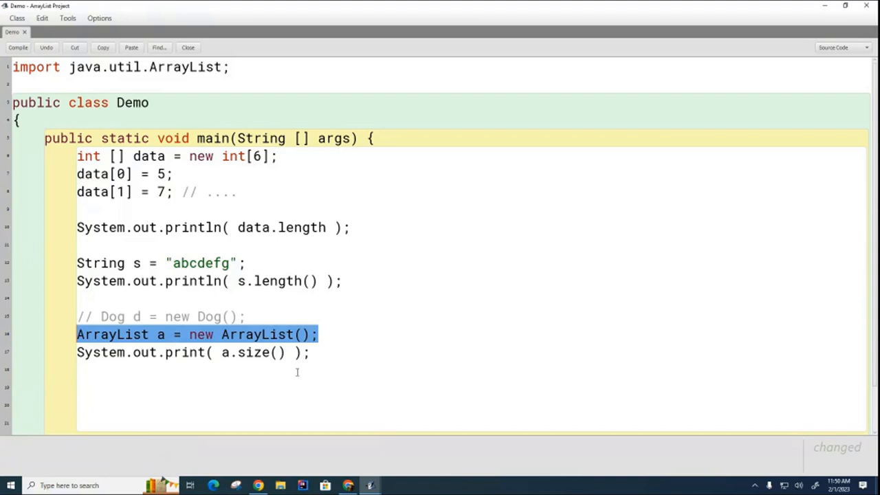
Restore ArrayList<Double> a = new ArrayList<Double>(); and save the class.
click(149, 334)
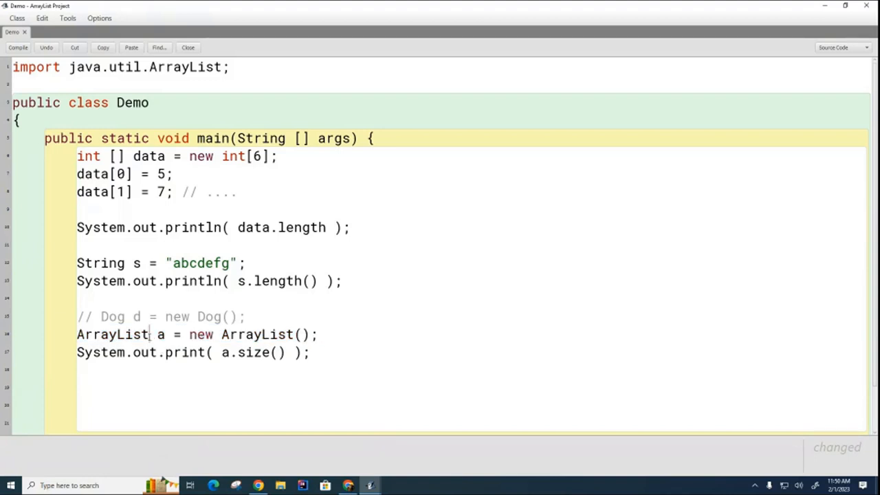
text(<)
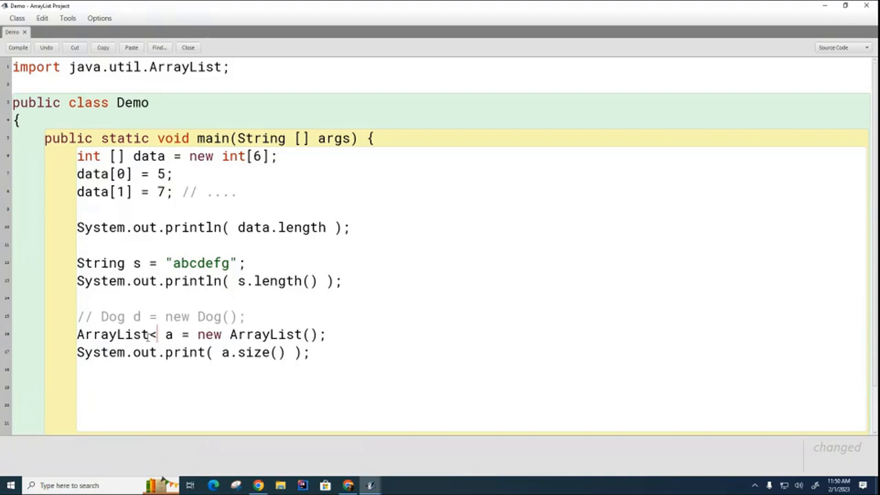
text(Double>)
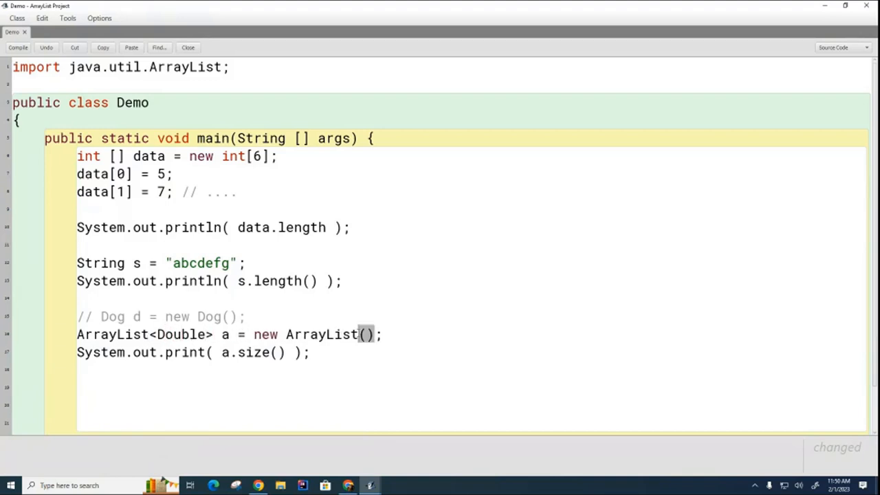
text(<)
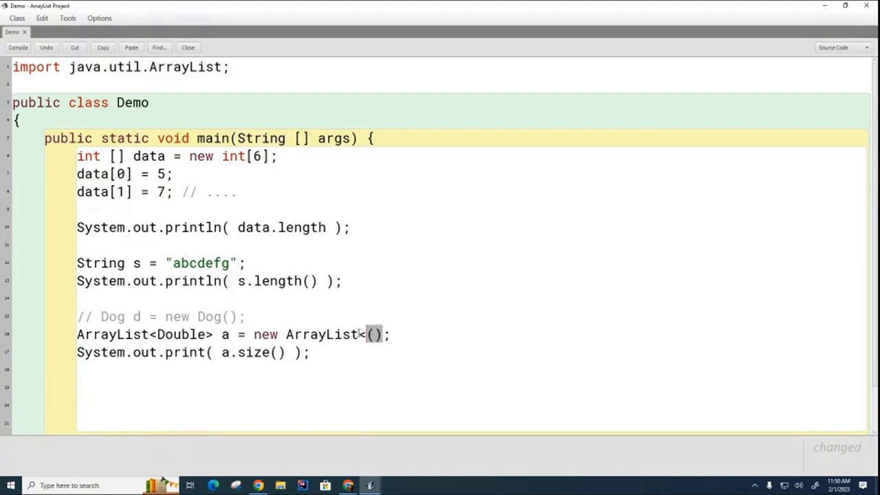
text(Double>)
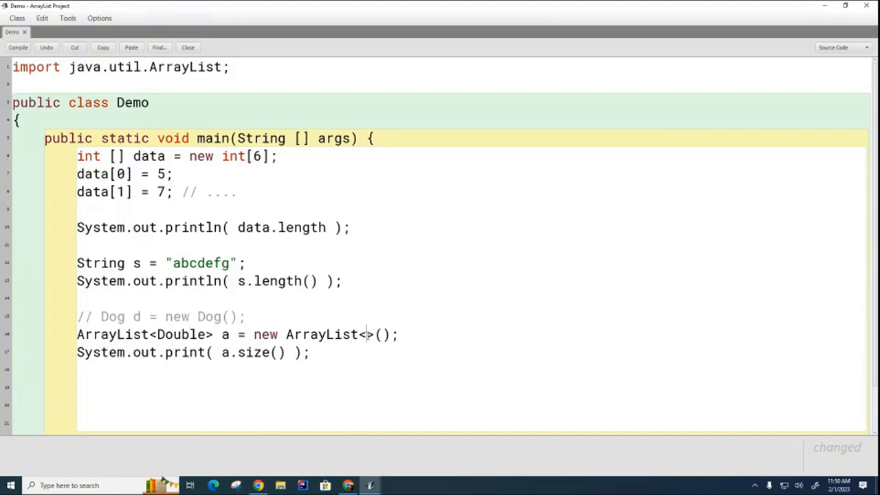
mouse_move(645, 305)
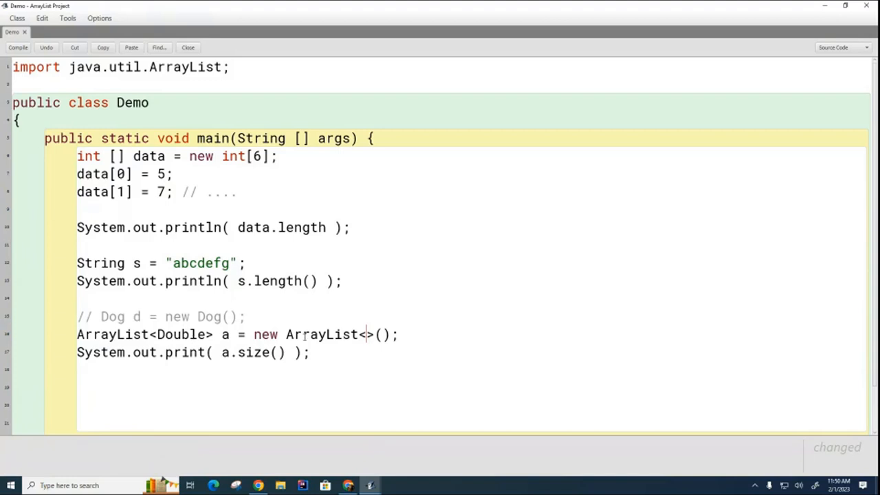
mouse_move(677, 316)
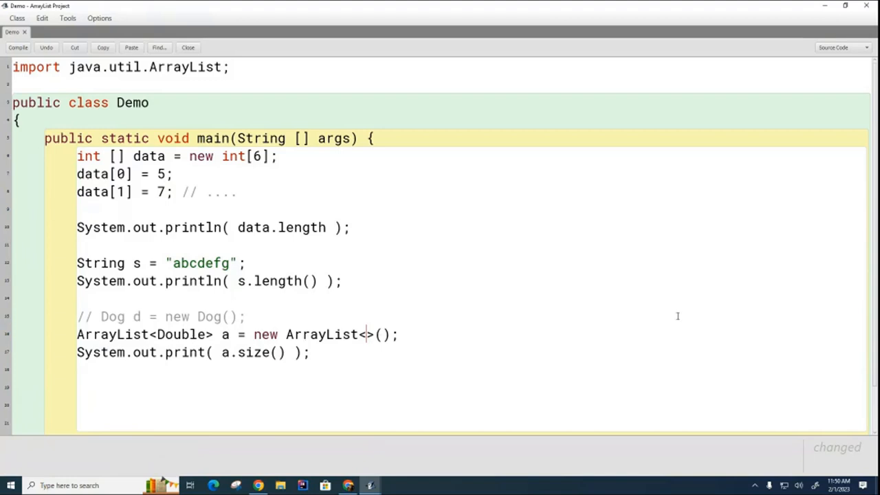
text(Double)
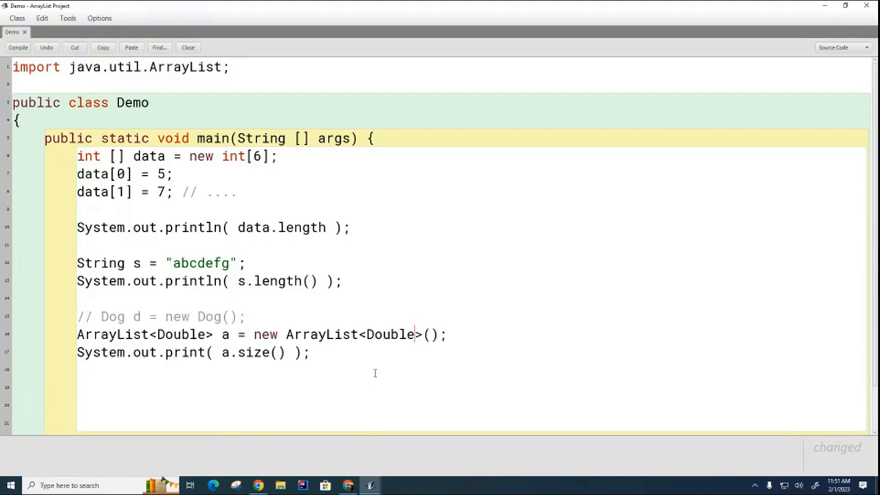
mouse_move(424, 352)
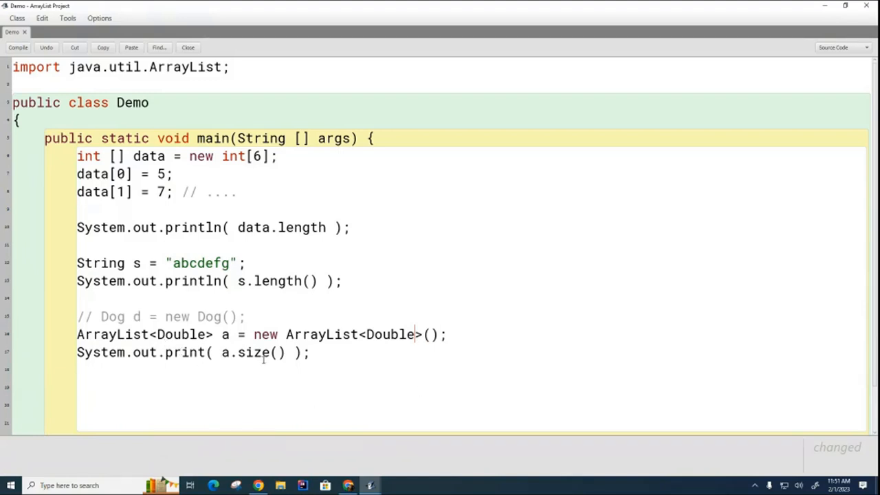
mouse_move(418, 349)
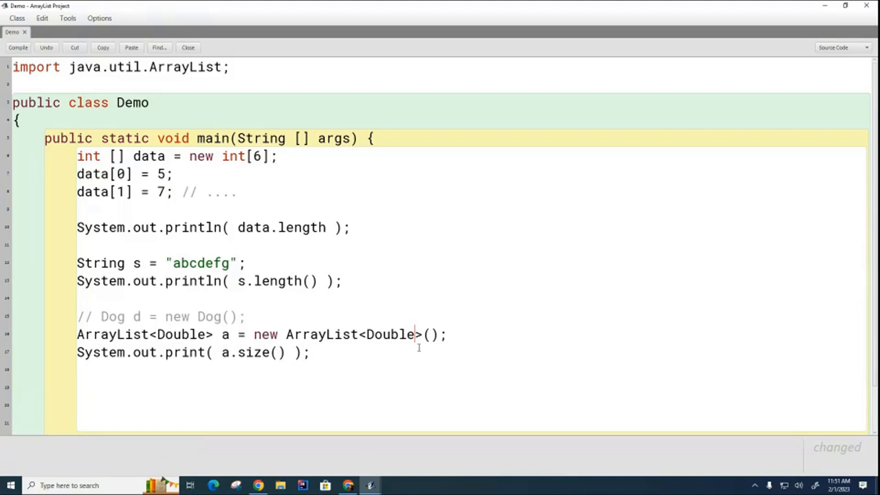
mouse_move(358, 374)
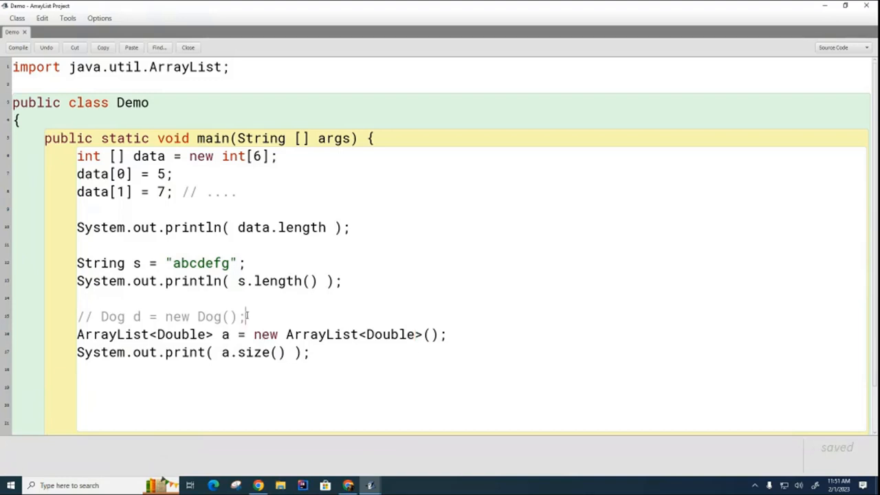
drag(102, 317, 245, 316)
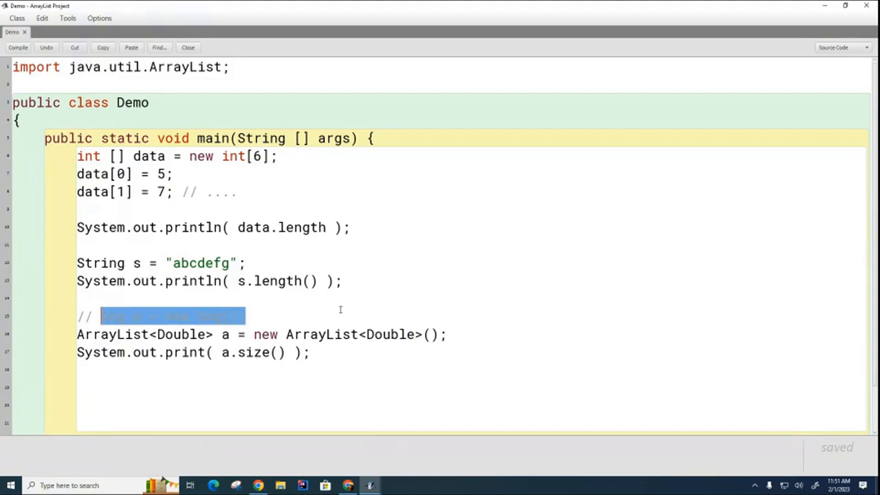
text([ ])
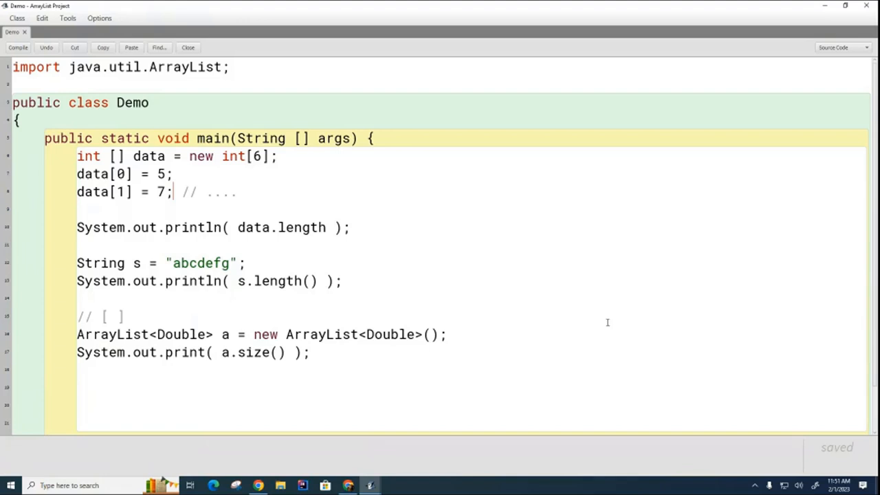
mouse_move(335, 342)
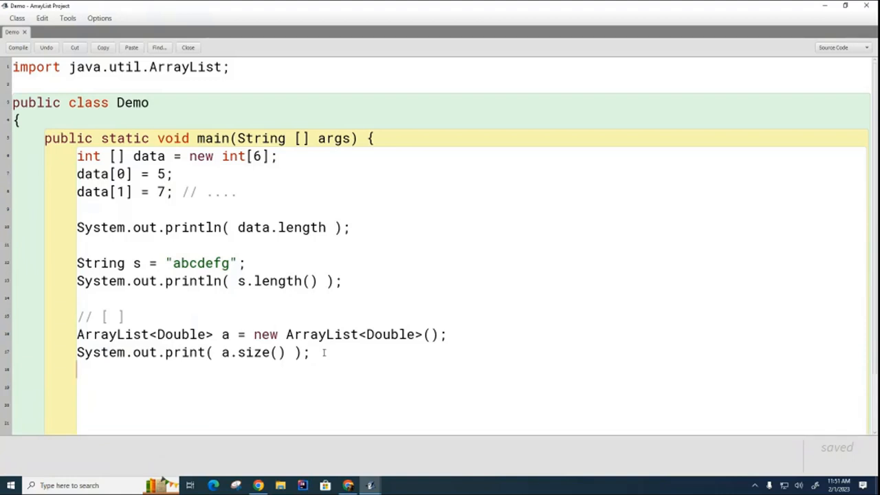
Add 3.14 and 1.414 to the list with a.add, noting indexes 0 and 1.
text(a.)
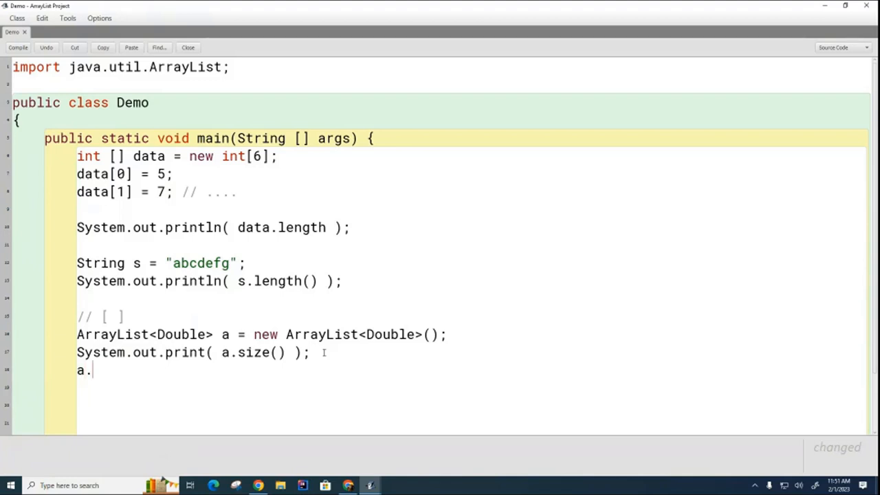
text(add()
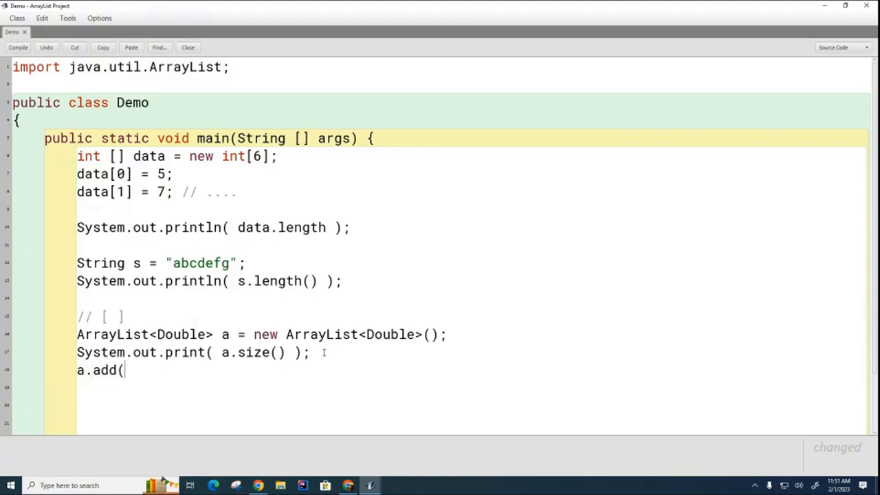
text(3.14))
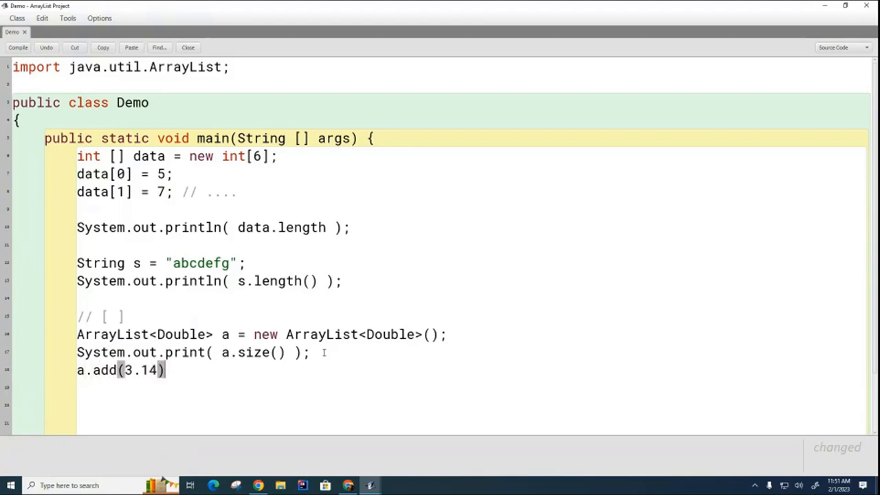
text(;)
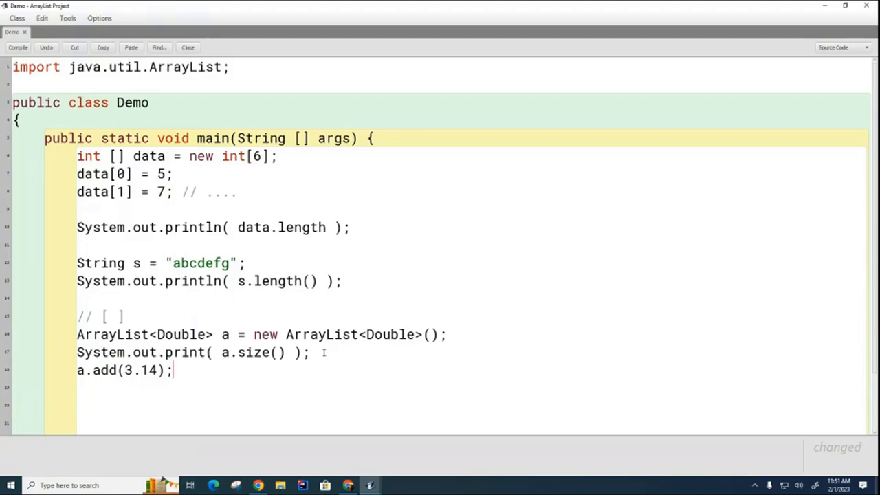
mouse_move(391, 396)
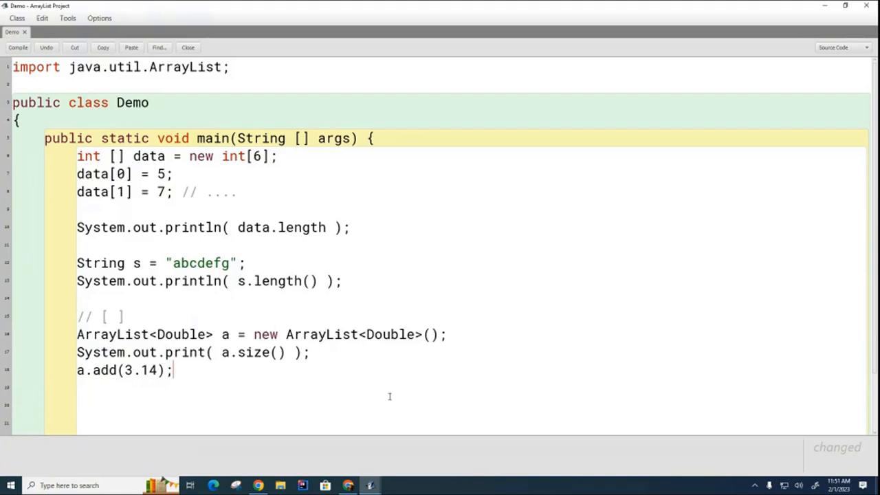
mouse_move(551, 419)
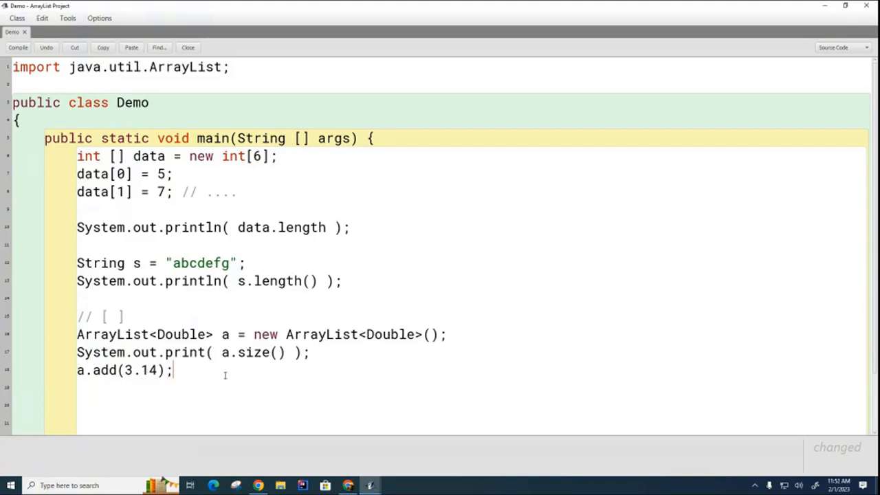
text(a.a)
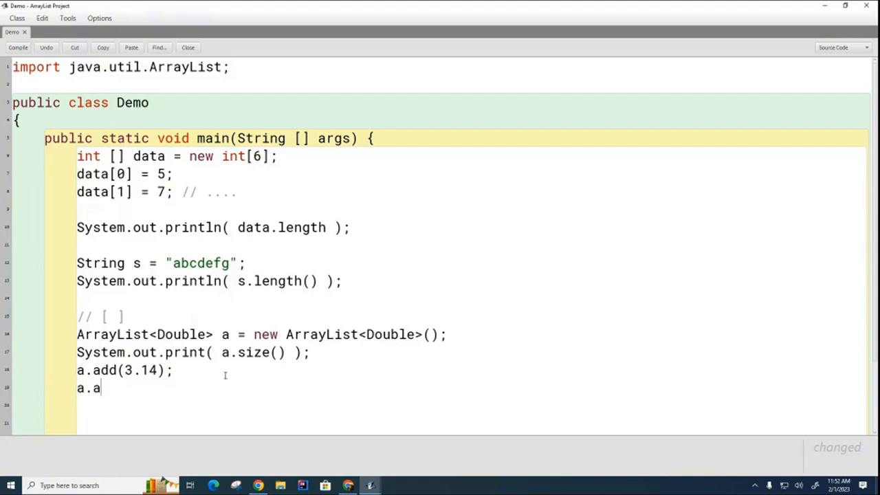
text(dd(1.414); // 1)
click(176, 370)
text(  // 0)
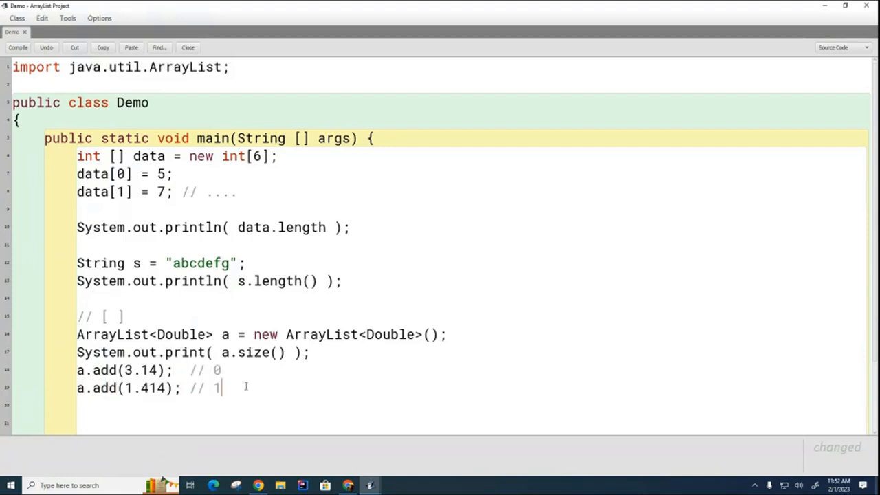
Print the list with System.out.println( a ), showing [3.14, 1.414].
key(enter)
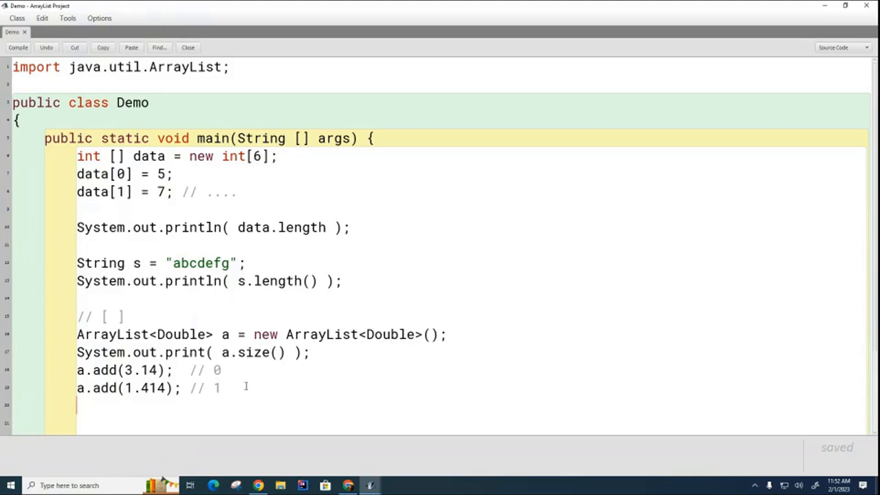
text(System.out.println( a );)
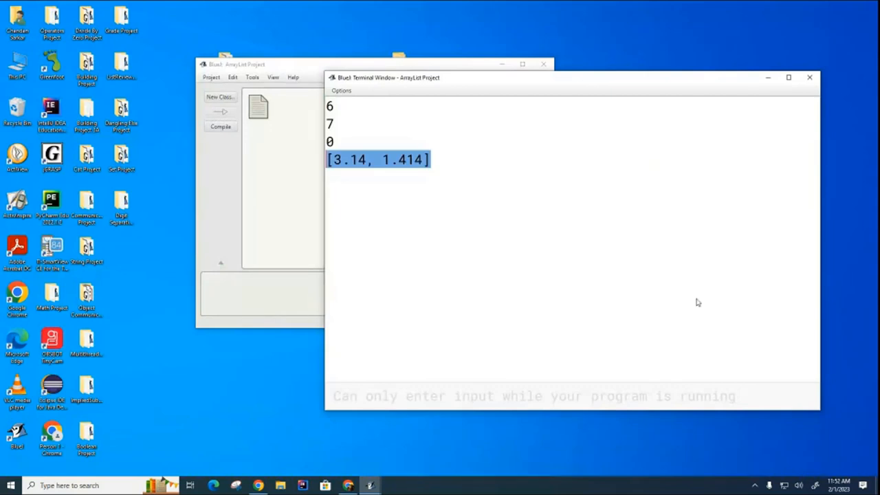
mouse_move(605, 269)
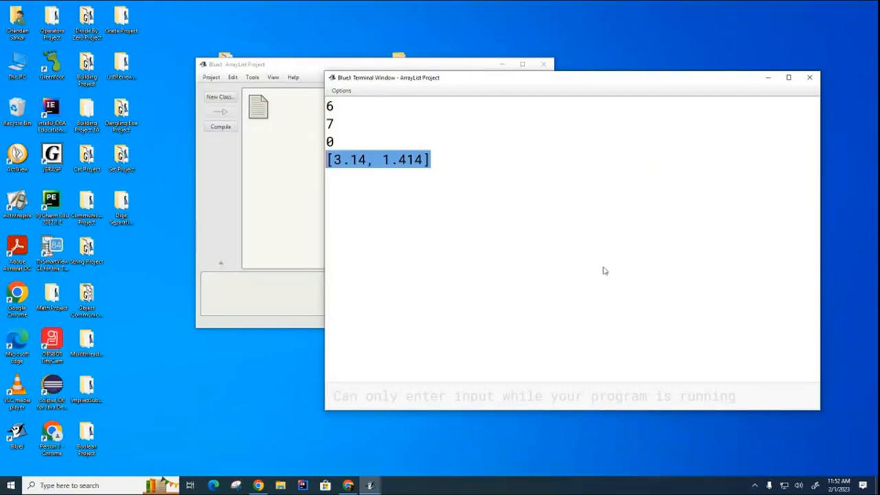
mouse_move(492, 139)
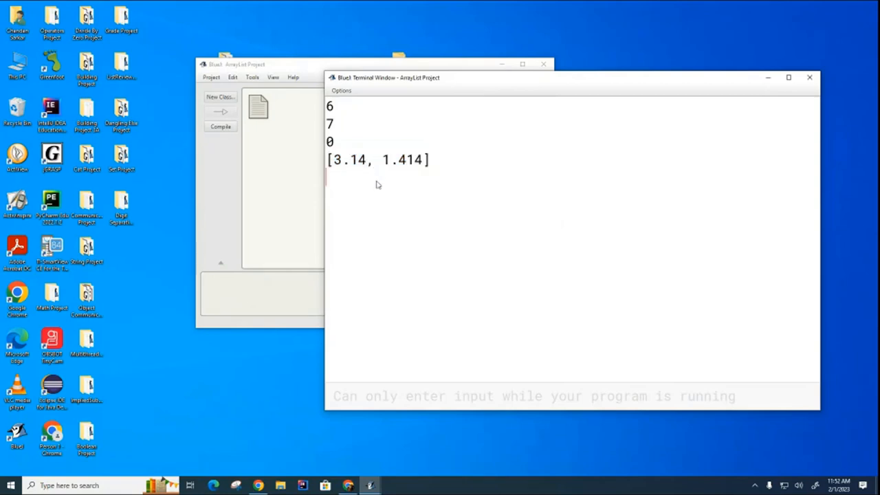
mouse_move(363, 204)
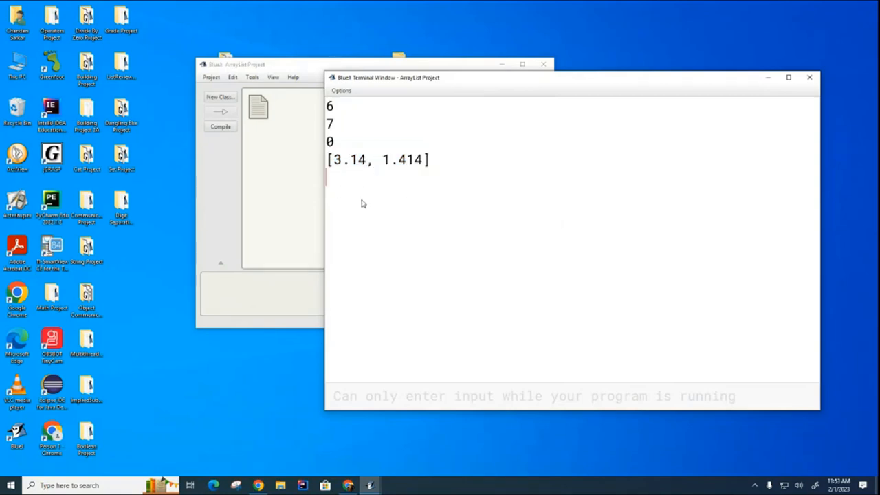
mouse_move(301, 215)
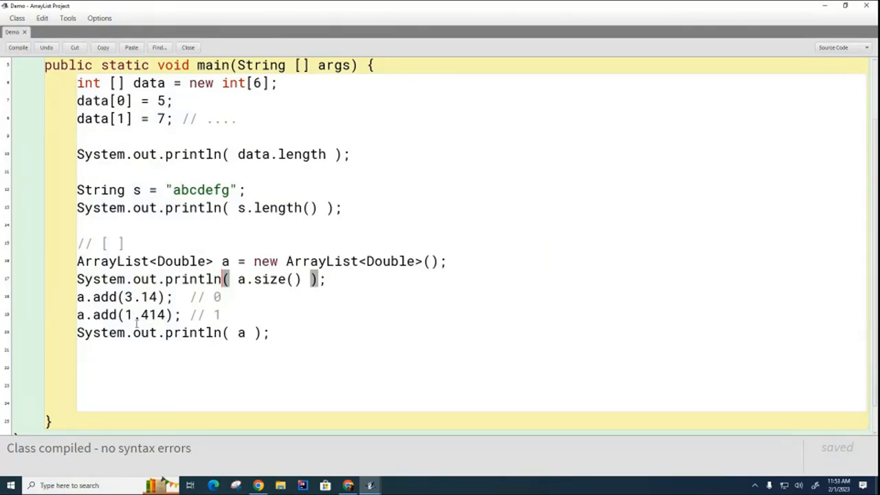
Add a.add(1, 0.0) commented [3.14, 0.0, 1.414] and a.add(0, 5.6) with its expected list.
text(a.add(1, 0.0);  // [3.14, 0.0, 1.414])
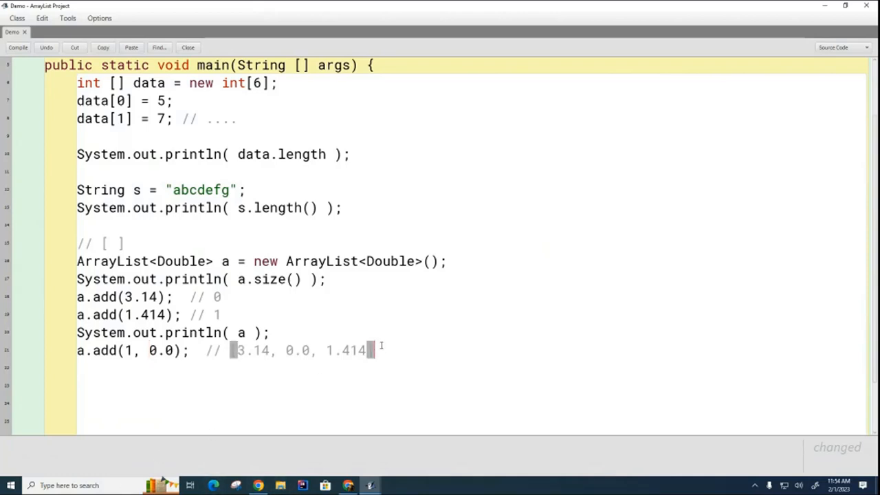
text(a.a)
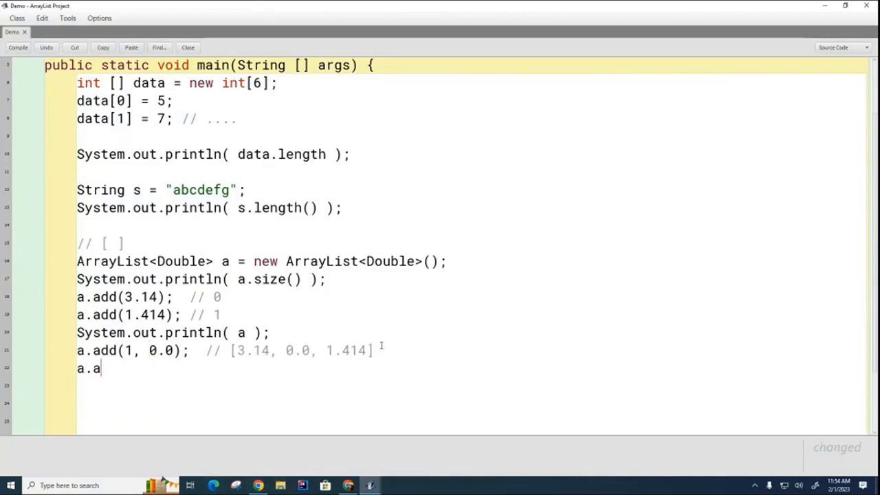
text(dd()
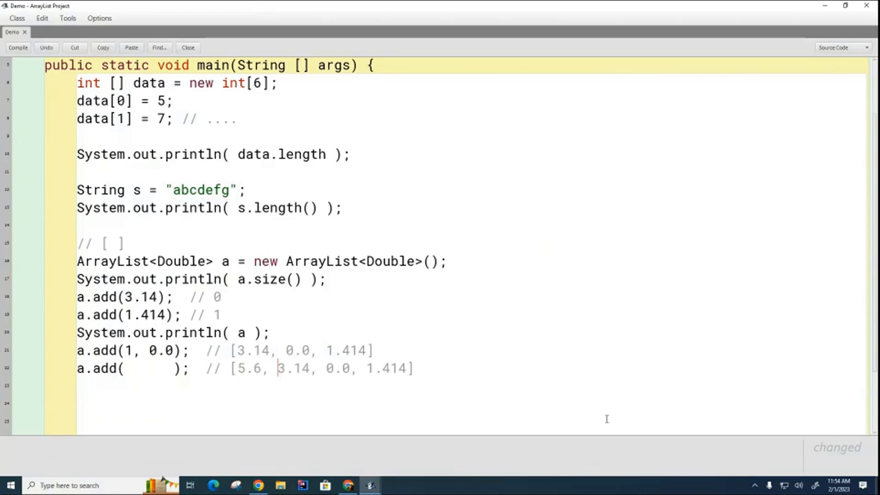
text(0, 5.6)
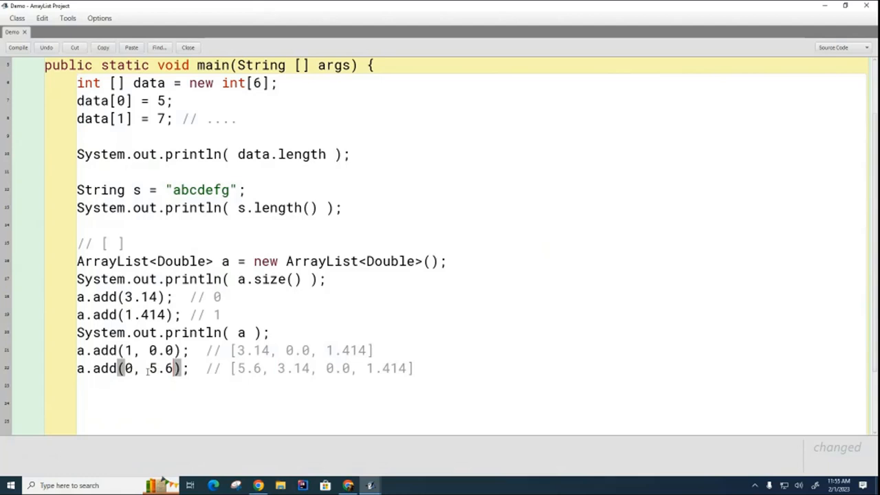
mouse_move(507, 272)
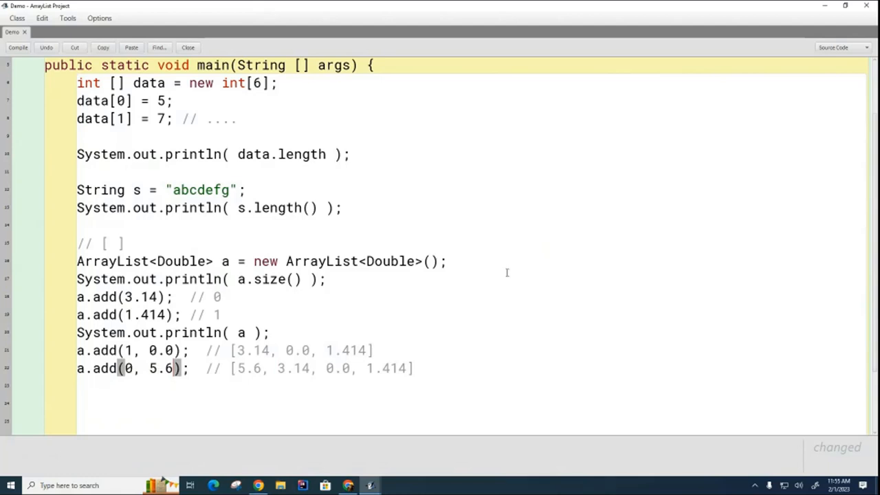
mouse_move(264, 333)
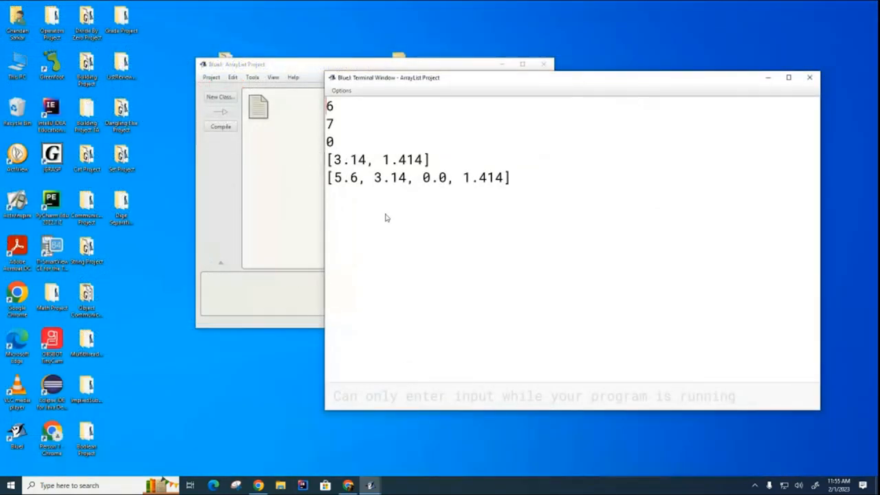
mouse_move(385, 248)
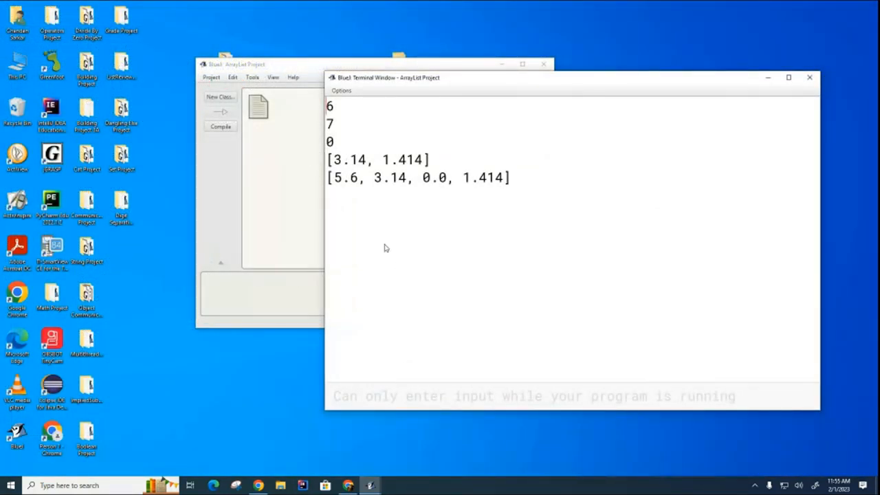
mouse_move(342, 195)
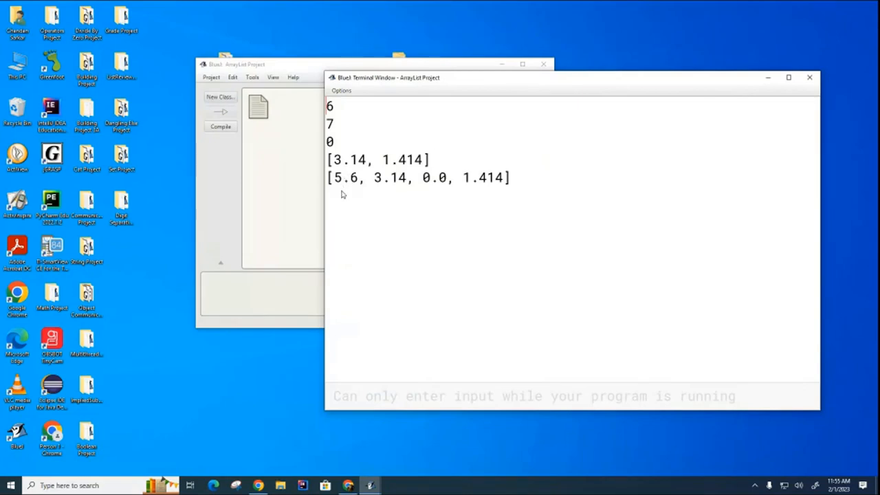
mouse_move(374, 192)
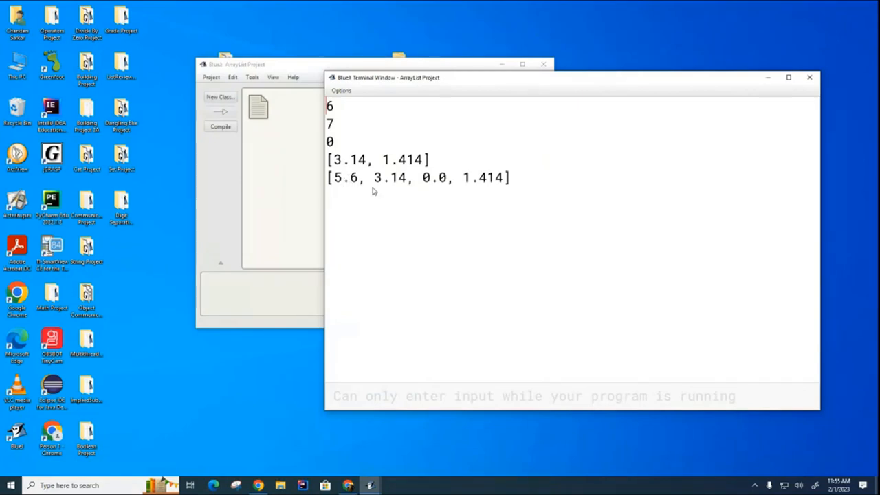
mouse_move(570, 272)
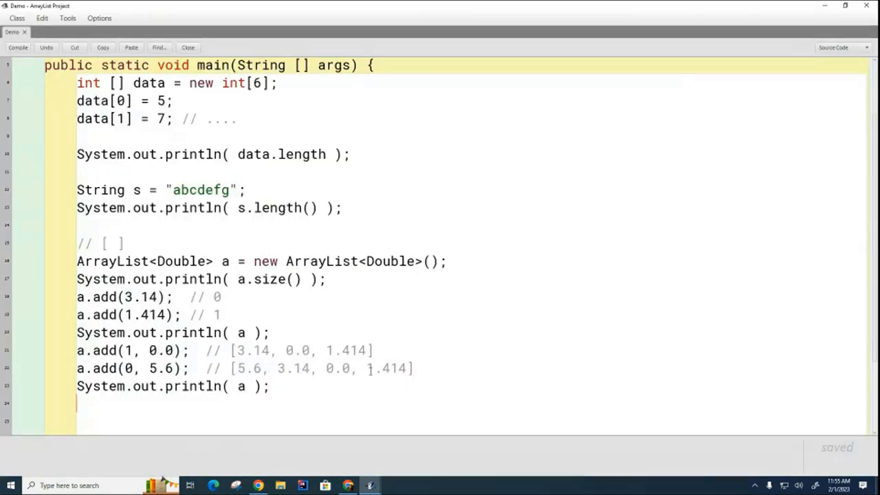
Add a.add(3, 5.9) with a println and compile the Demo class without errors.
text(a.dd)
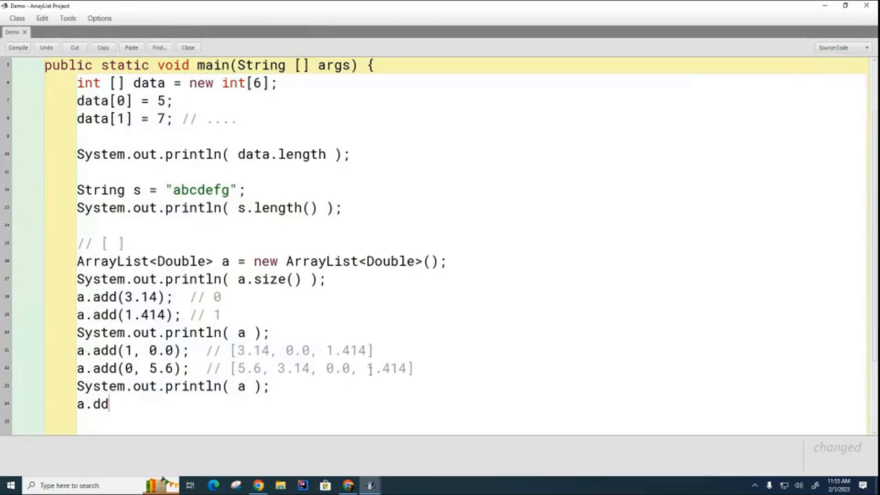
text(d(?, 5.9);)
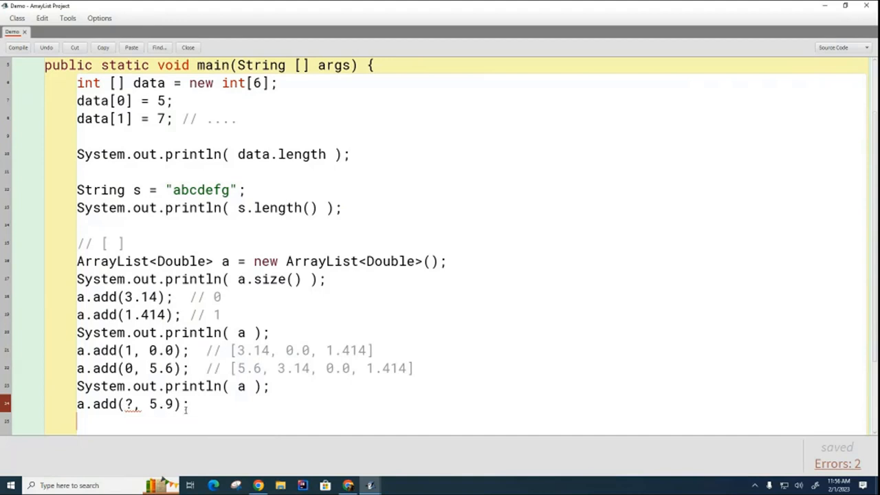
mouse_move(462, 453)
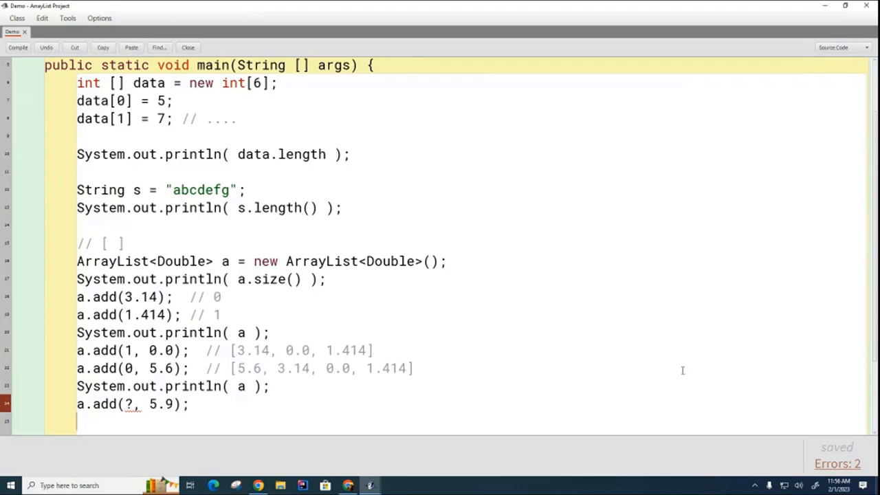
mouse_move(129, 404)
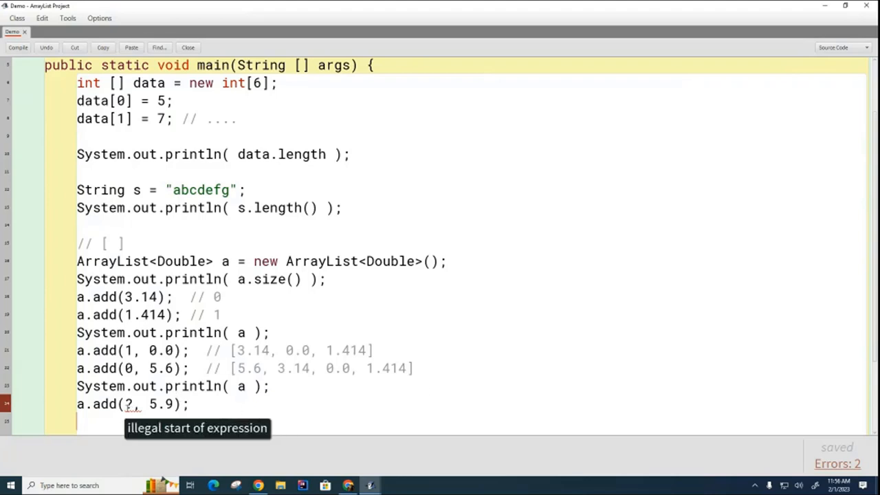
text(4)
text(System.out.println( a );)
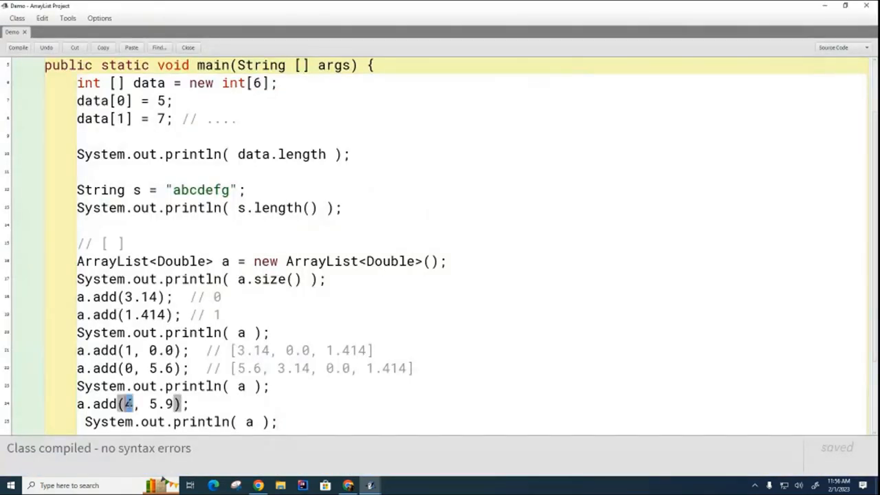
text(3)
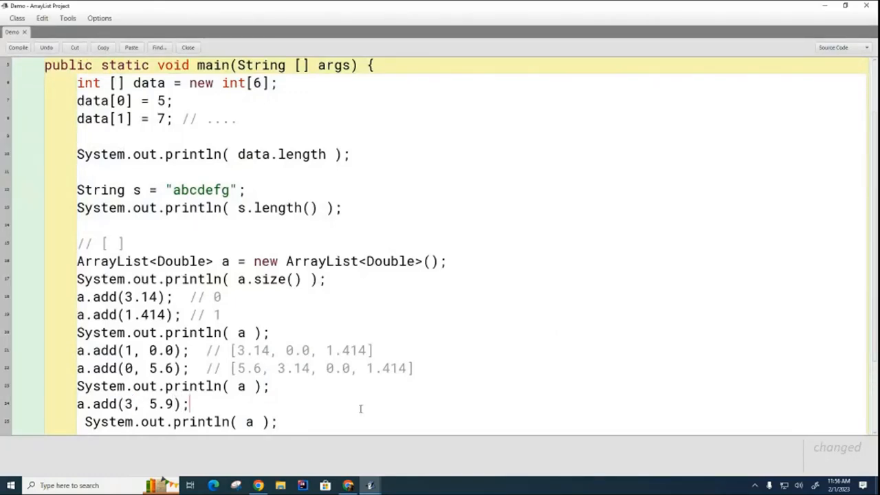
click(18, 47)
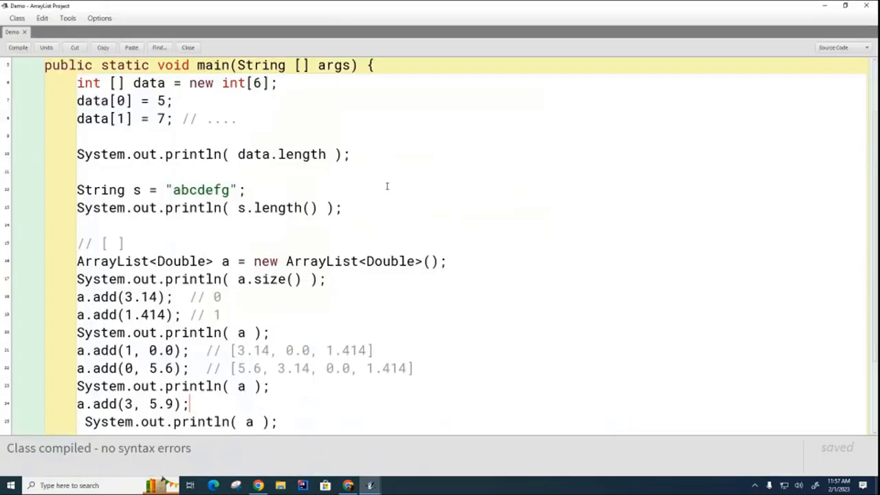
Start an a.remove( call on the empty line after the last println.
scroll(down, 3)
text(, 5.9)
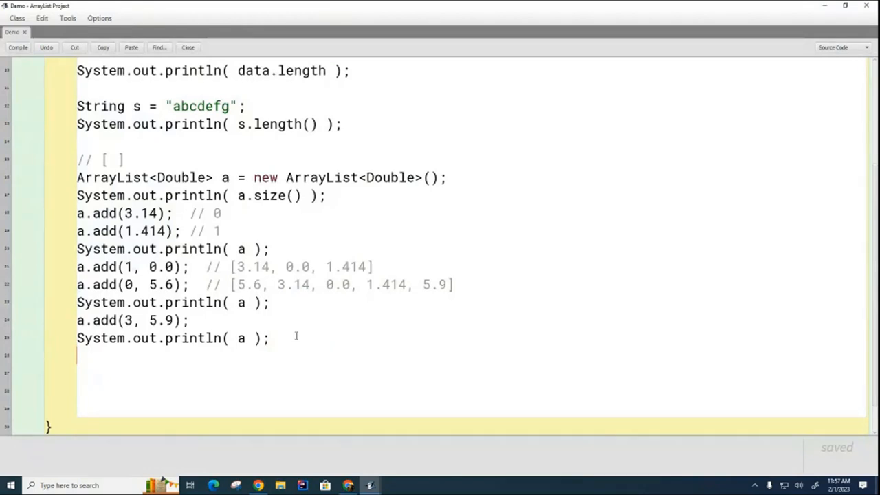
text(a.)
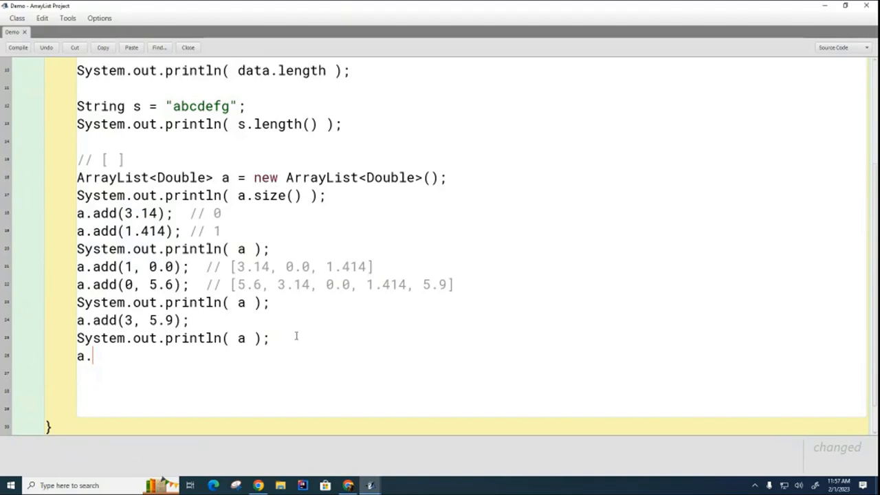
text(remove(1);)
text(System.out.println( a );)
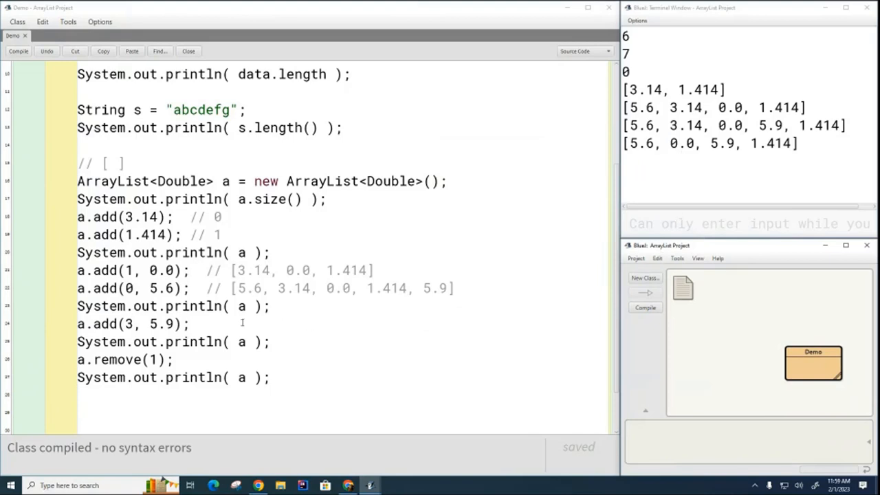
Change a.remove(1) to a.remove(3.14) so it removes by value, and compile.
double_click(151, 360)
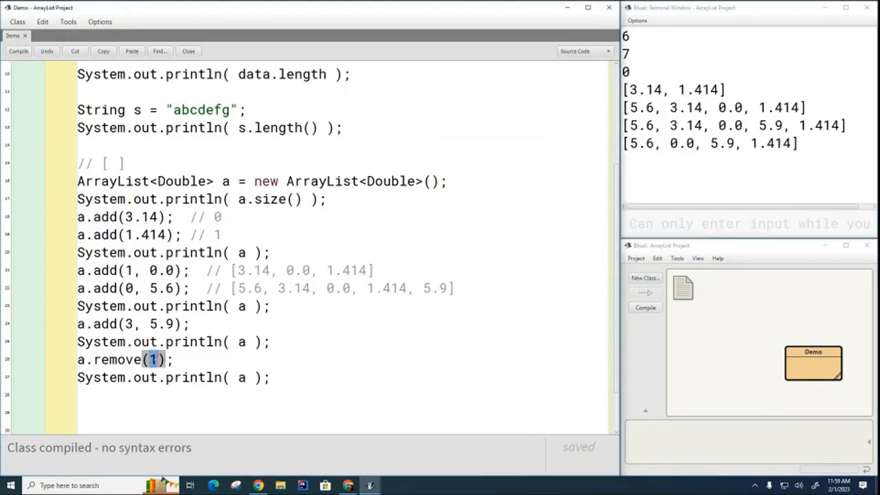
key(Backspace)
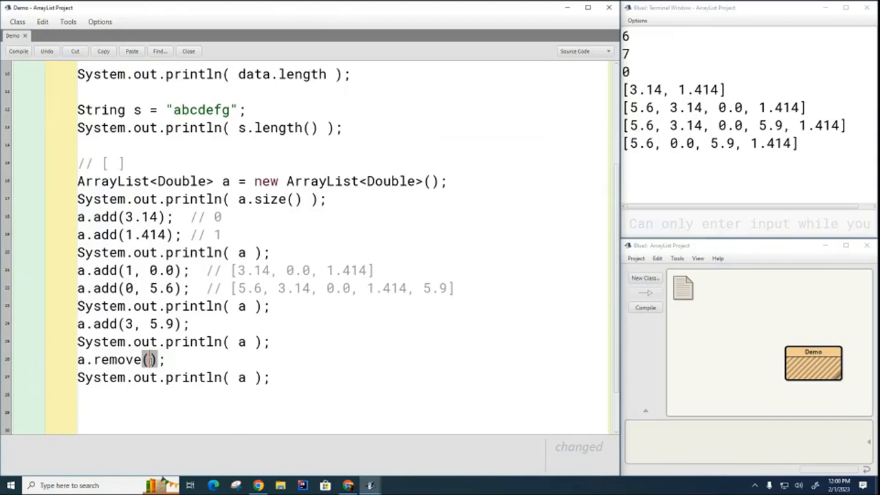
text(3.14)
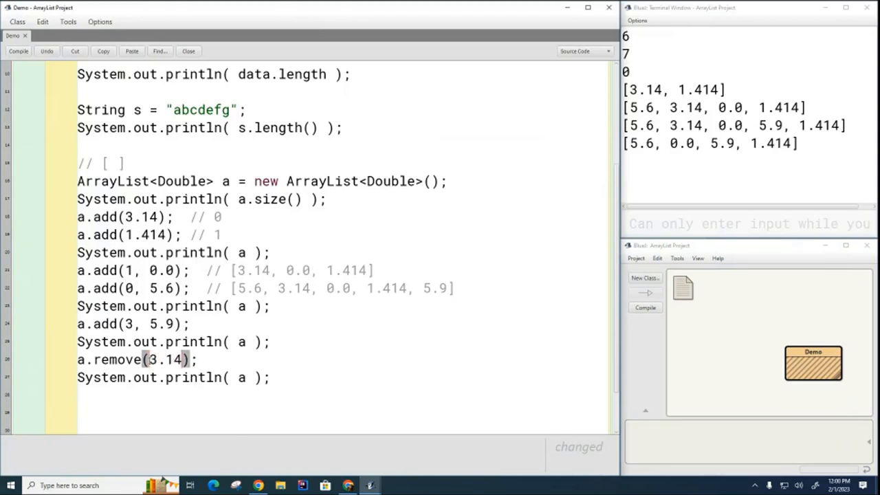
click(18, 51)
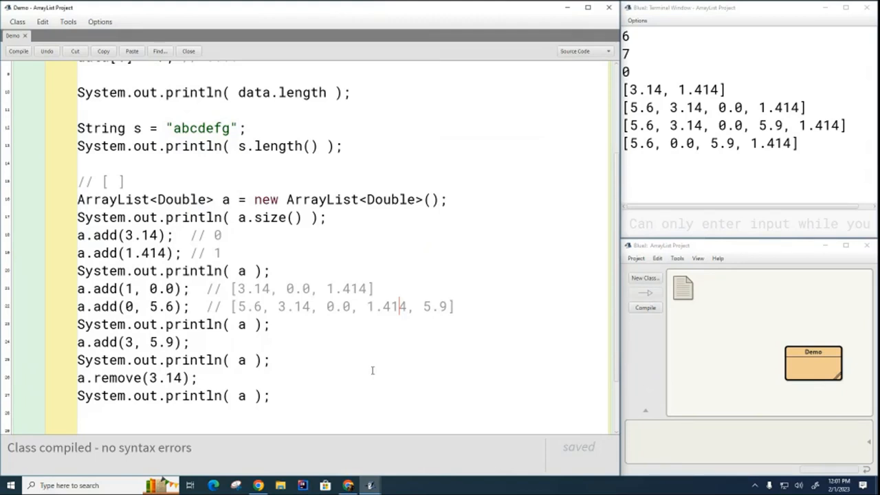
mouse_move(547, 308)
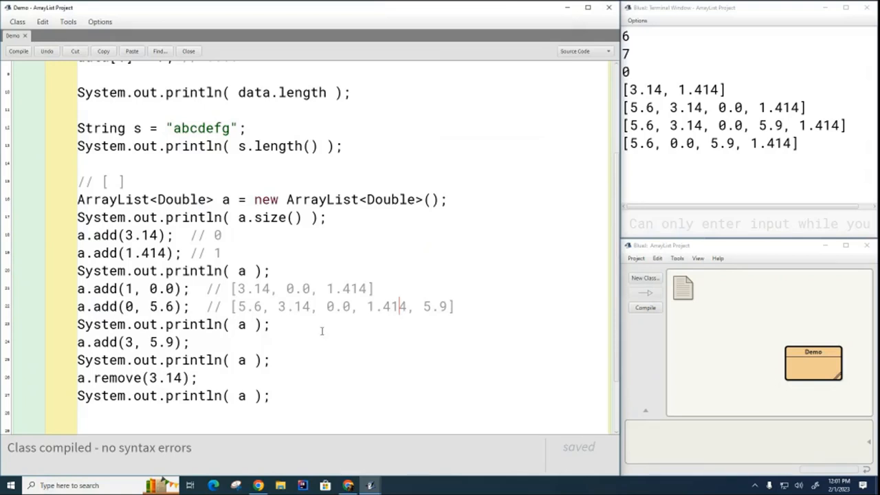
mouse_move(289, 314)
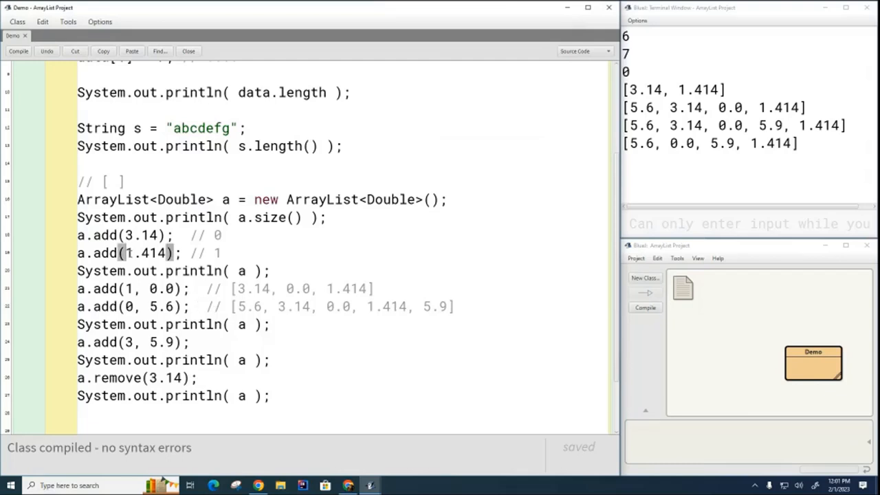
Replace 1.414 with 3.14, compile and rerun so remove(3.14) deletes only the first occurrence.
double_click(146, 253)
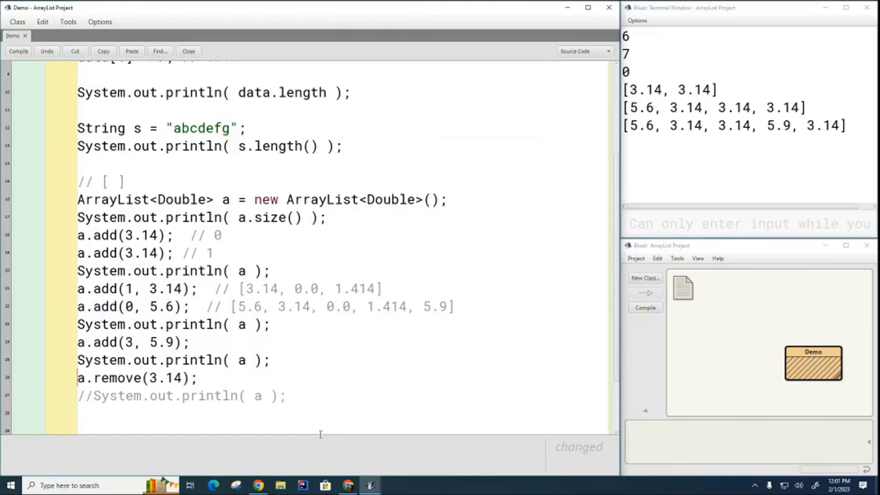
click(645, 309)
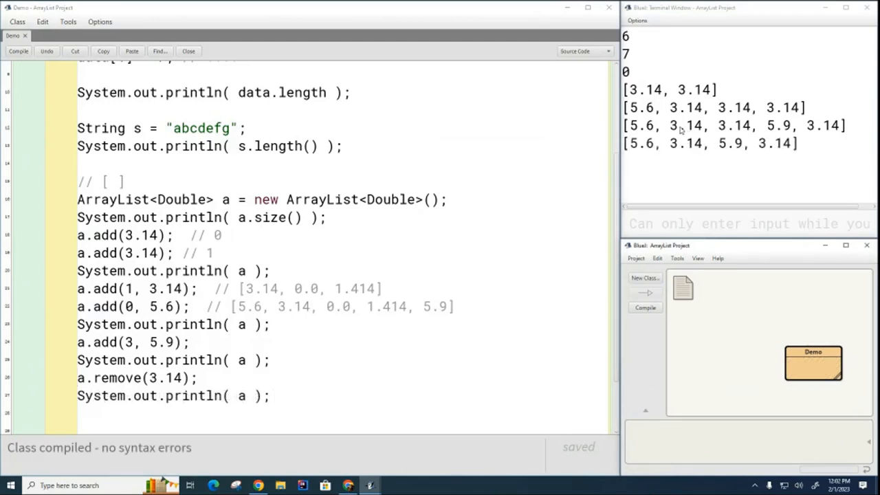
mouse_move(759, 258)
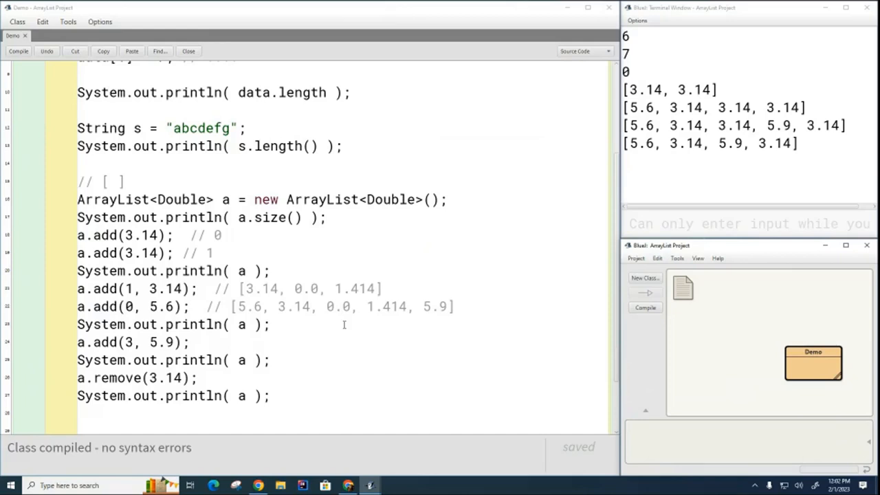
mouse_move(240, 339)
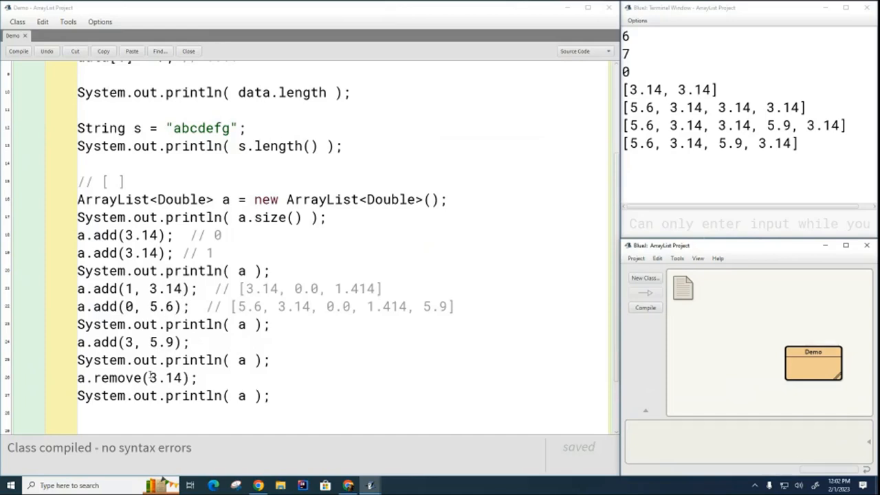
double_click(164, 377)
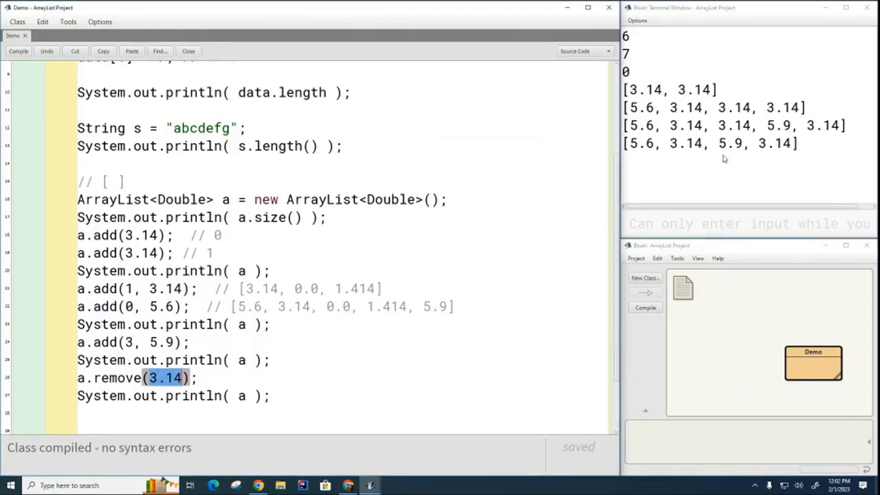
click(392, 346)
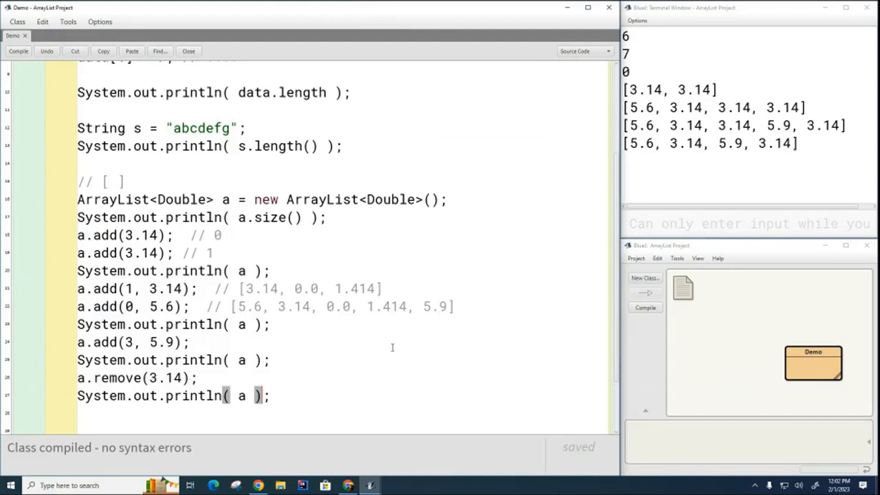
mouse_move(462, 379)
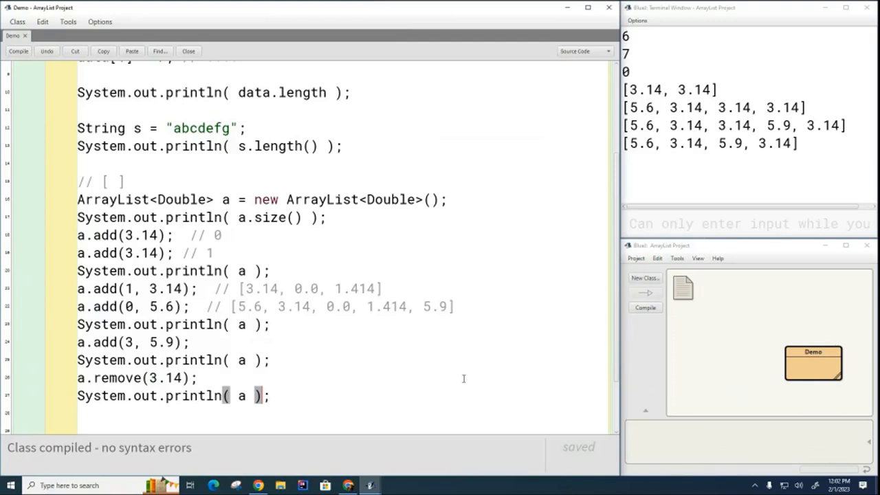
mouse_move(328, 346)
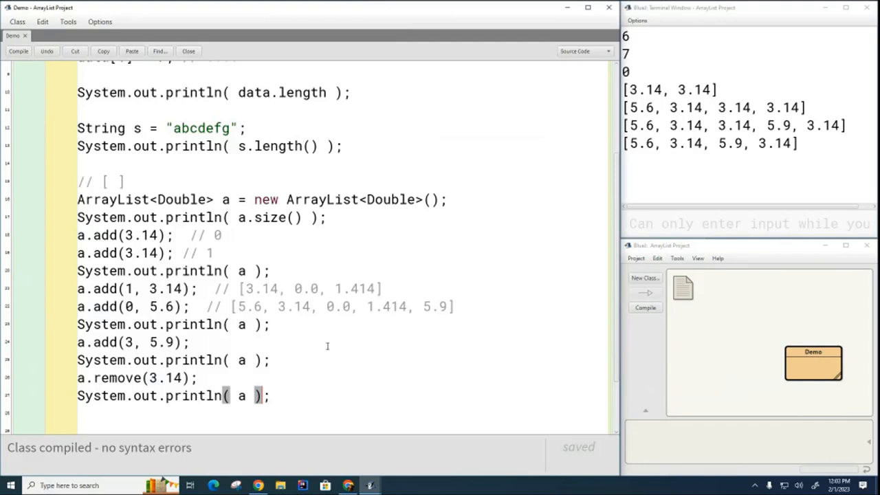
mouse_move(338, 392)
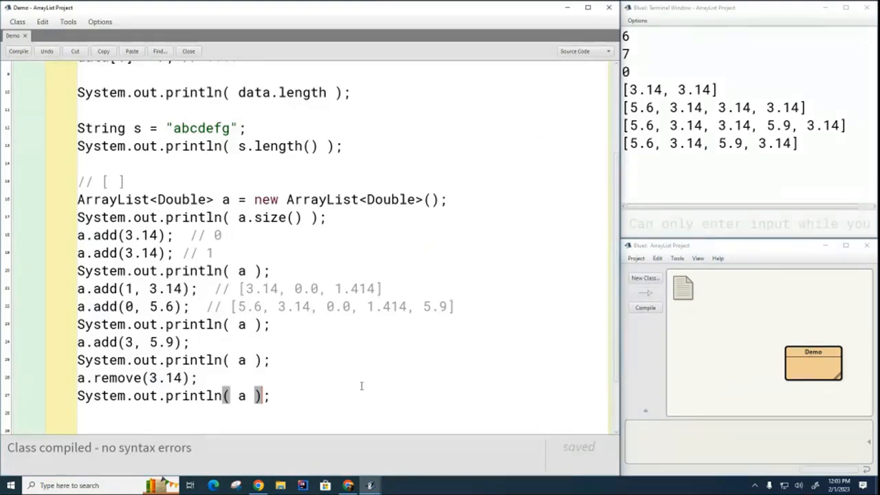
mouse_move(266, 213)
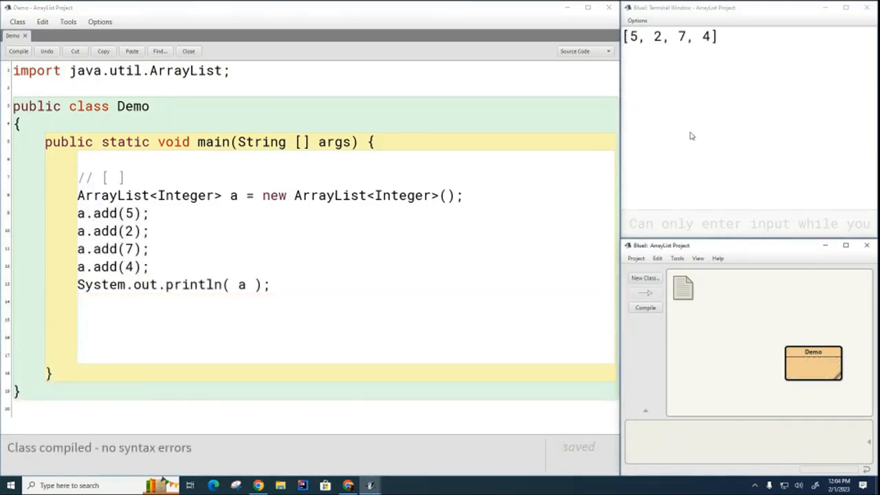
mouse_move(681, 62)
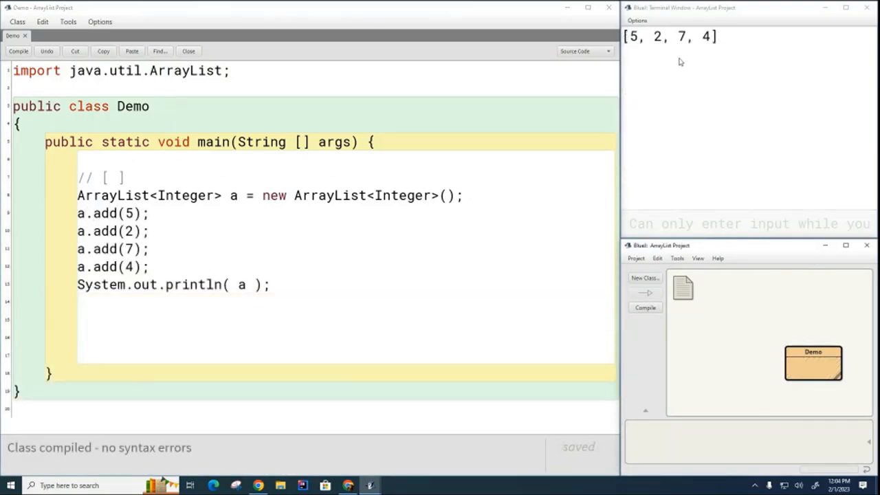
mouse_move(749, 222)
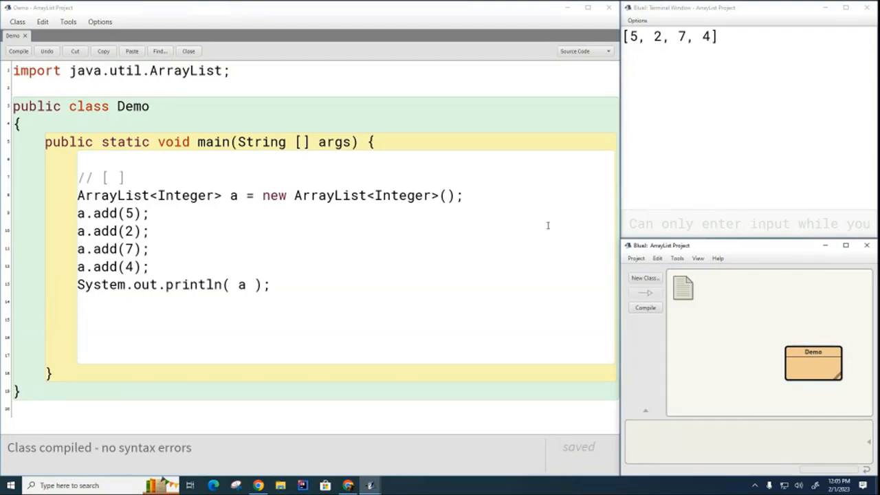
Add a.remove(2) with a print showing [5, 2, 4], then start casting the argument to Integer.
text(a.remove(2);)
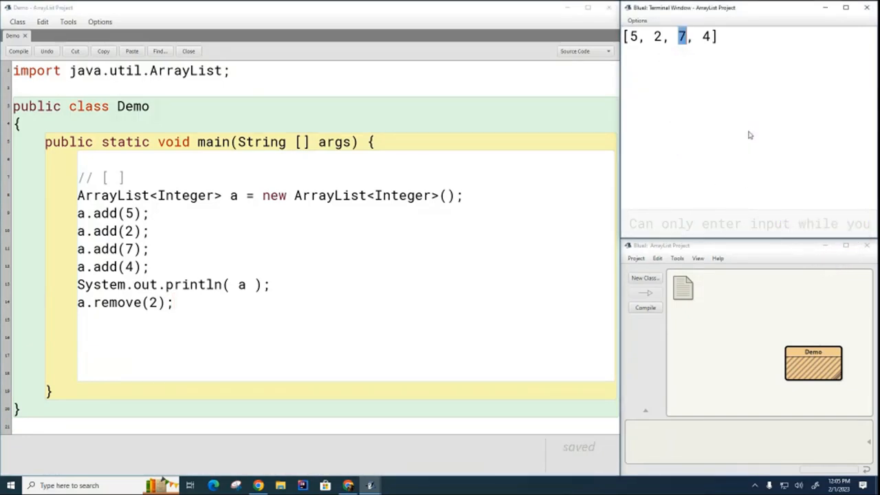
click(814, 363)
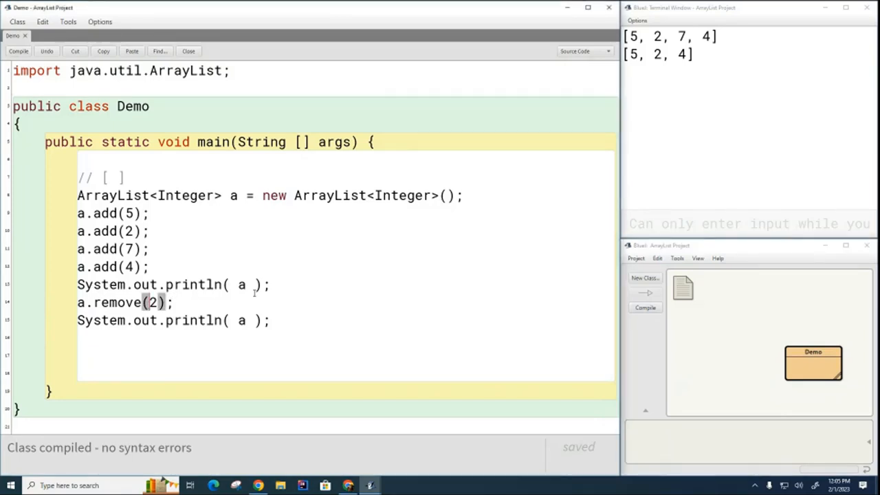
text(???)
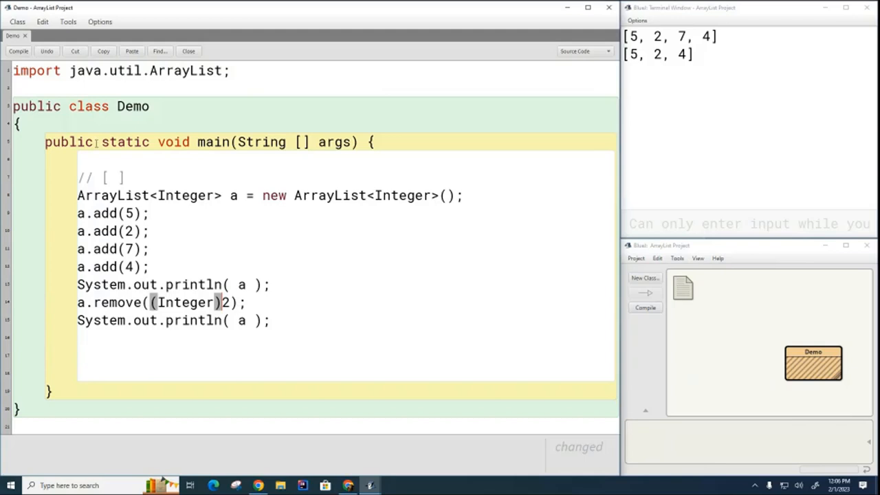
Compile with a.remove((Integer)2) and rerun so the terminal prints [5, 7, 4].
click(645, 308)
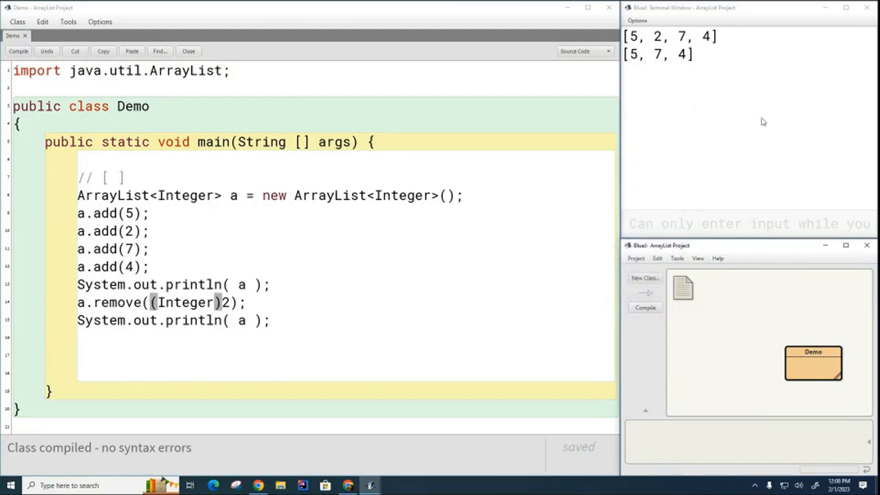
mouse_move(464, 124)
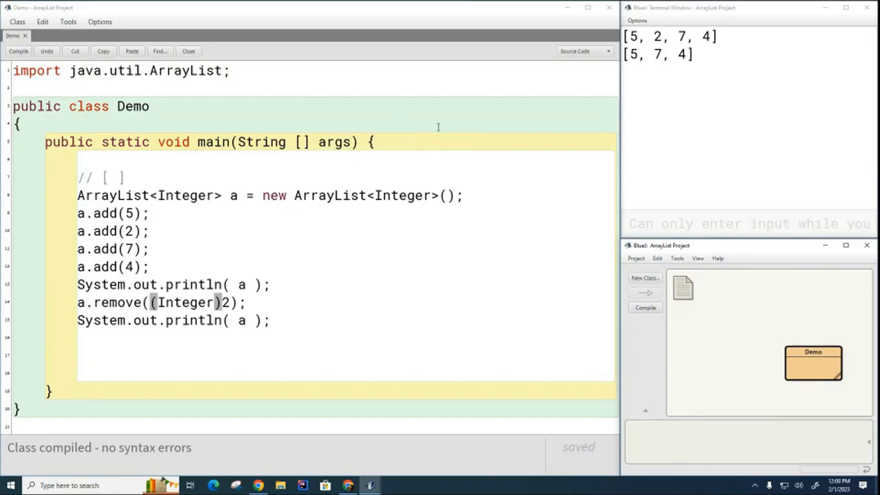
mouse_move(394, 216)
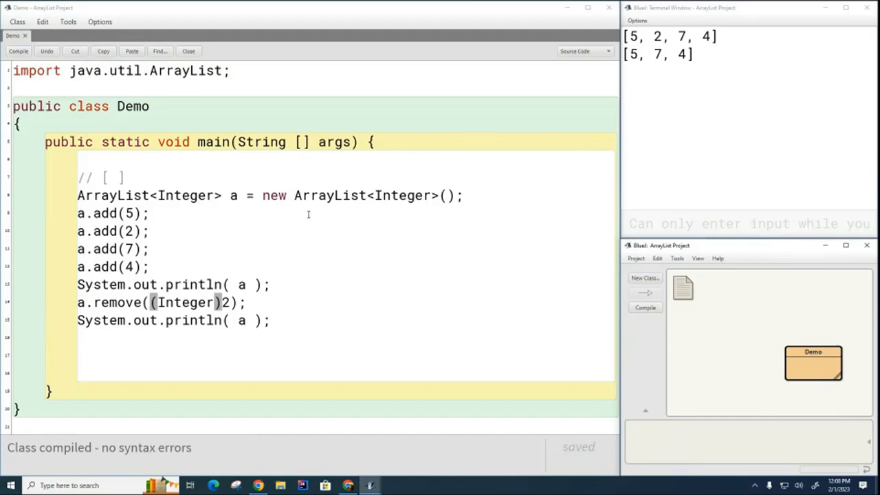
mouse_move(289, 231)
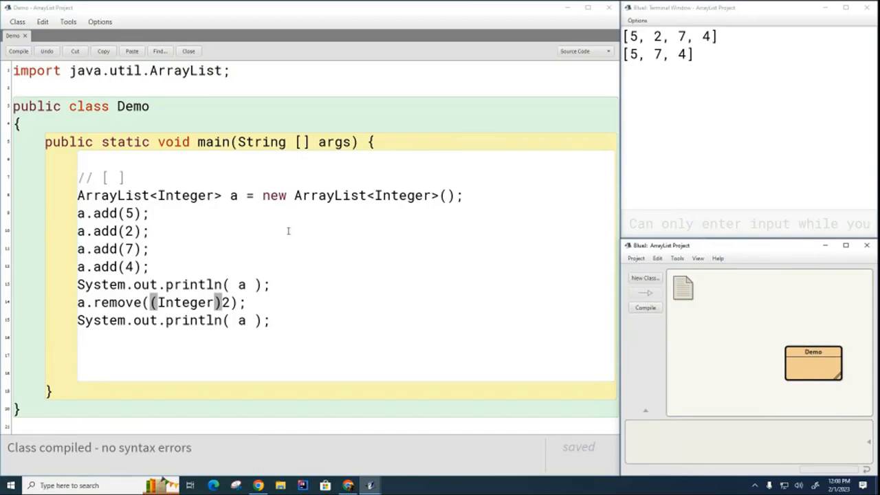
mouse_move(158, 270)
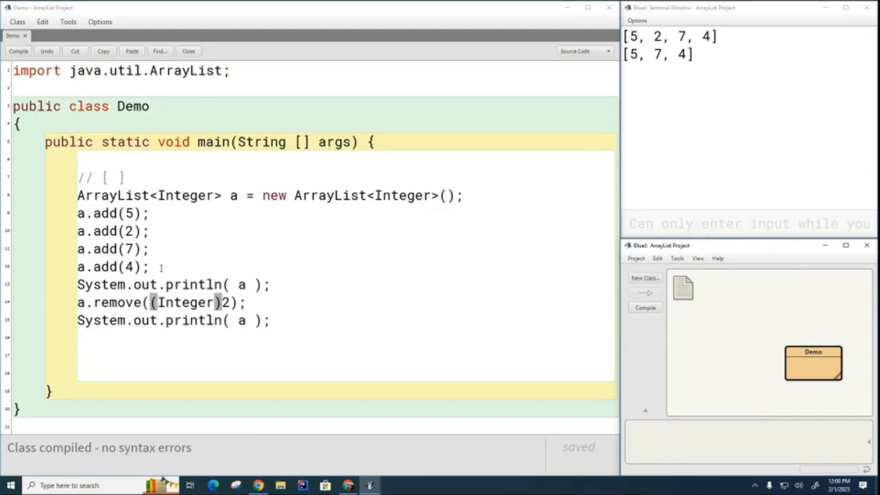
mouse_move(217, 267)
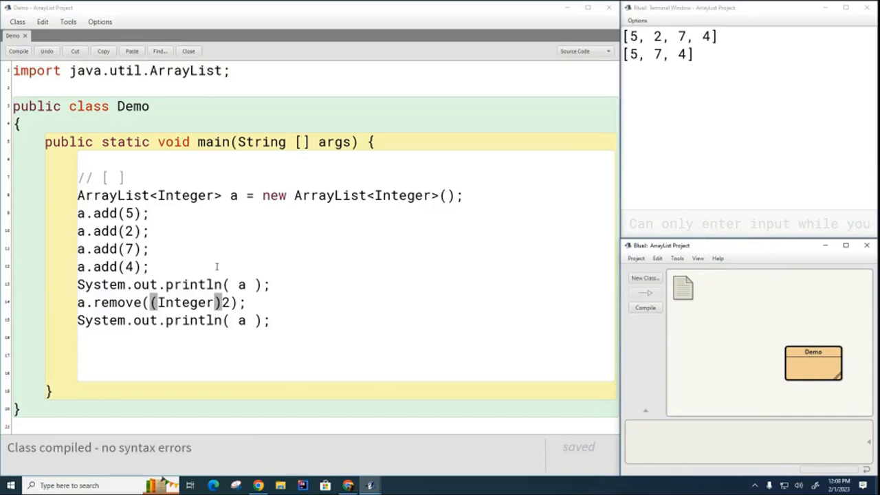
mouse_move(270, 273)
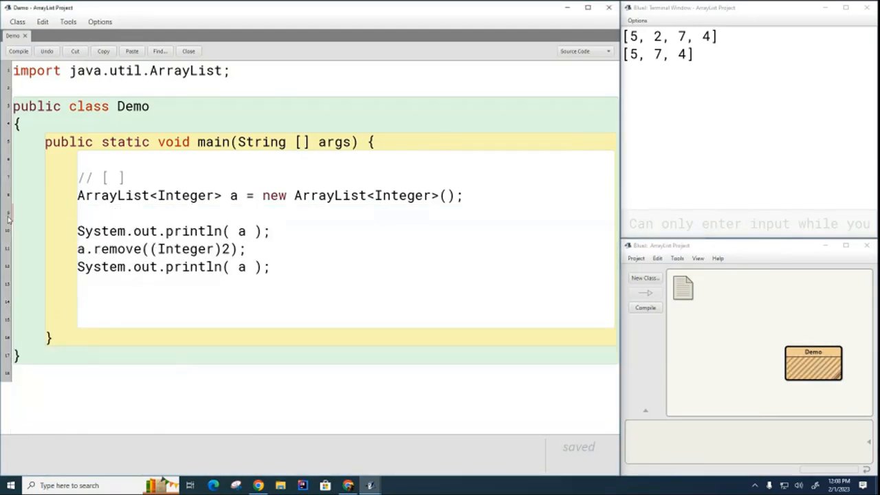
Construct the ArrayList from Arrays.asList(5,2,7,4), import java.util.Arrays, compile and rerun main.
click(446, 195)
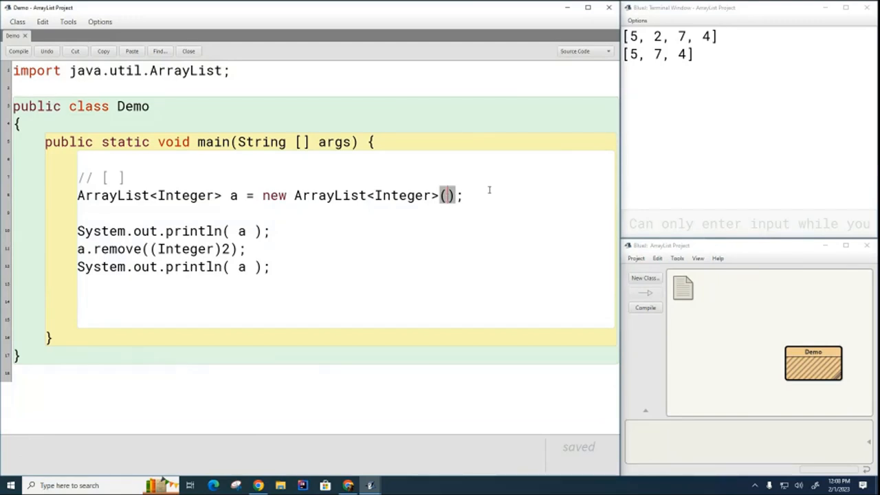
text(Arrays)
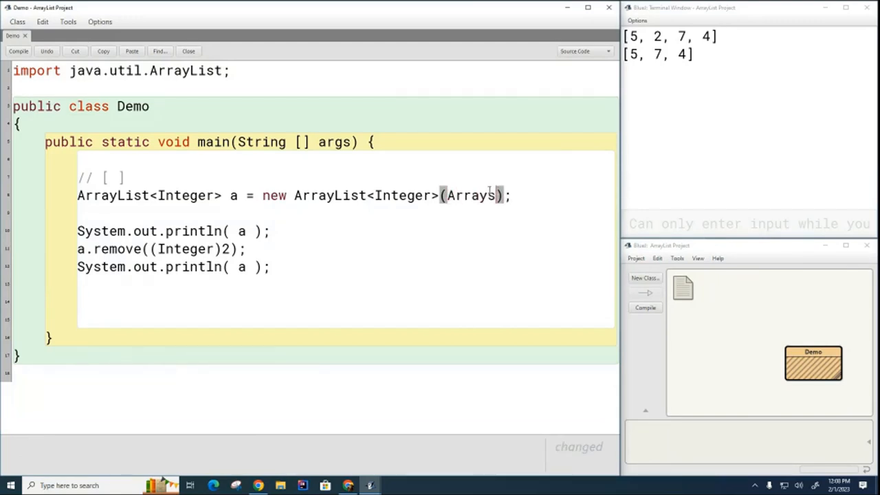
text(.asList(5,2,7,4)
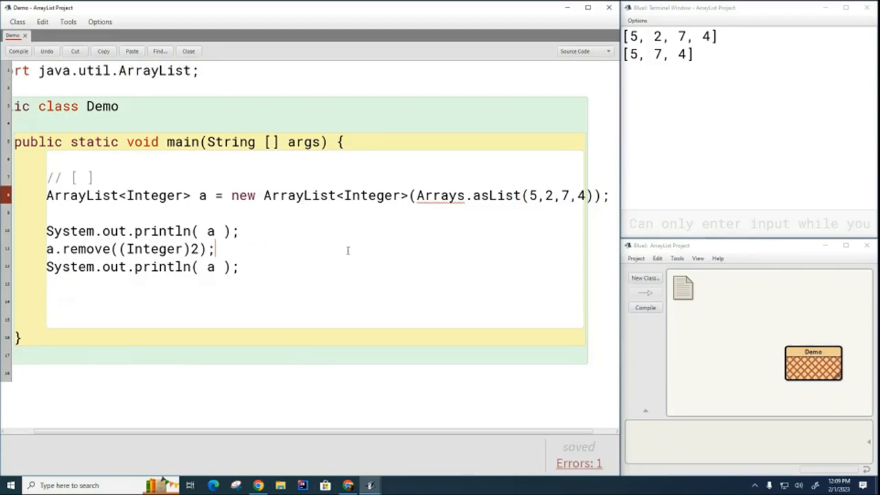
mouse_move(677, 108)
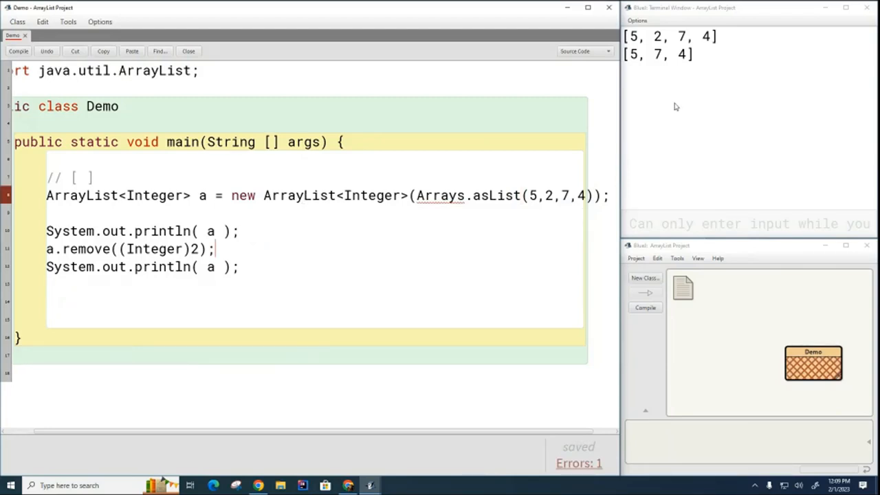
mouse_move(440, 196)
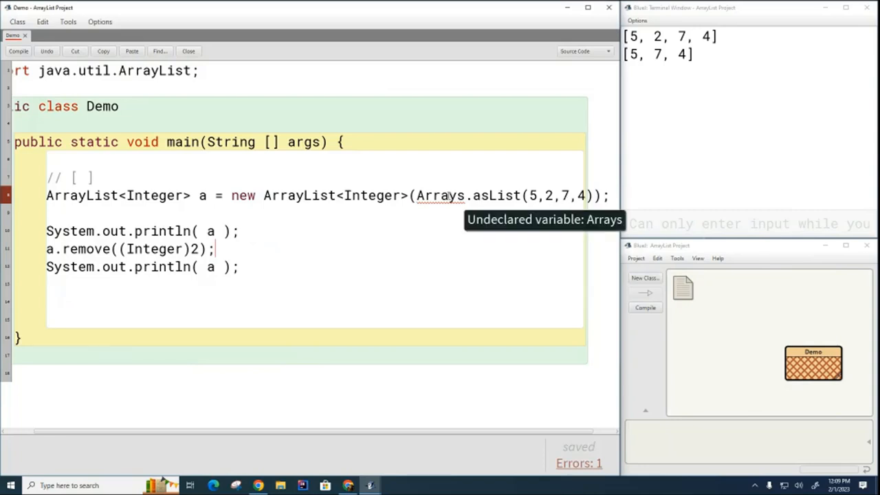
click(19, 51)
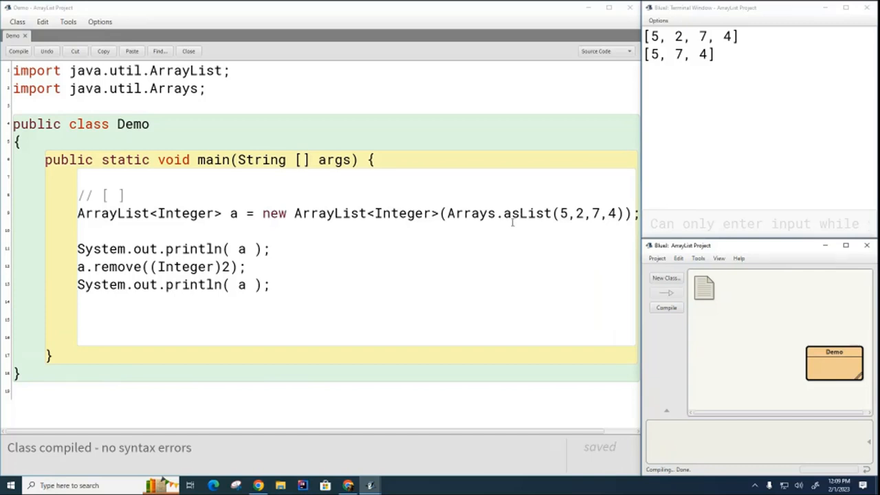
mouse_move(520, 237)
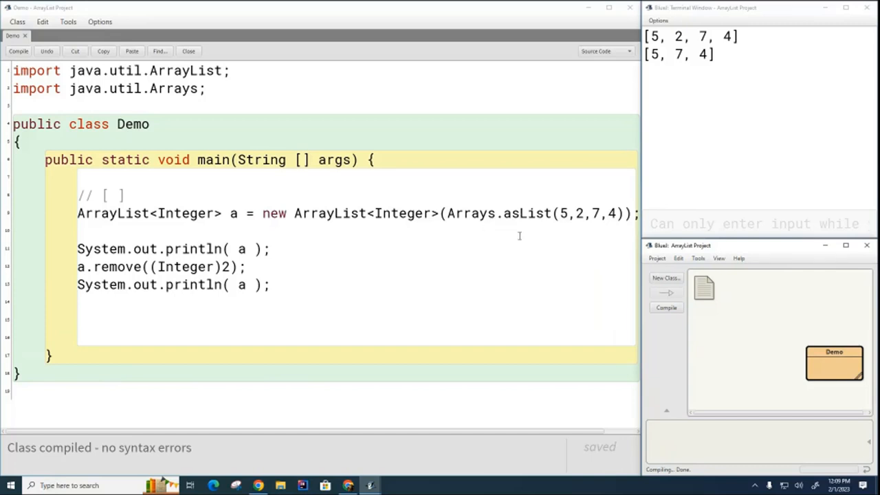
right_click(833, 363)
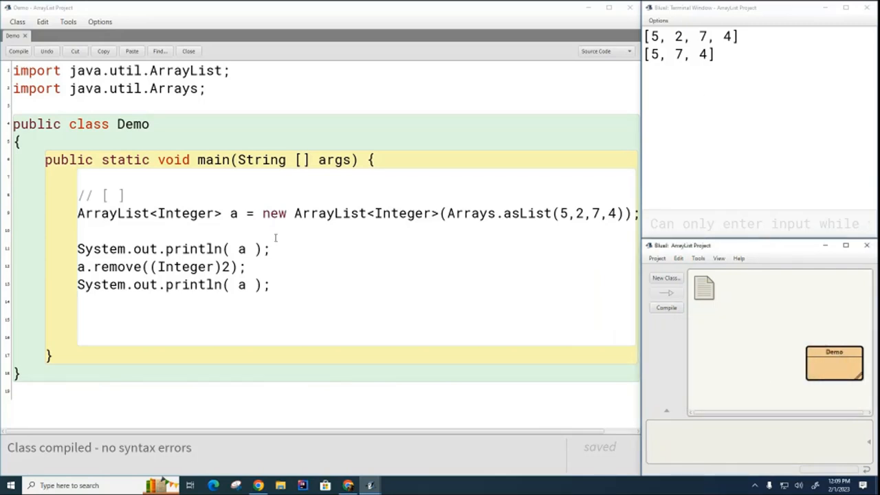
Delete the old print/remove lines and add a commented for loop printing i and a.get(i), then run main.
drag(77, 248, 269, 285)
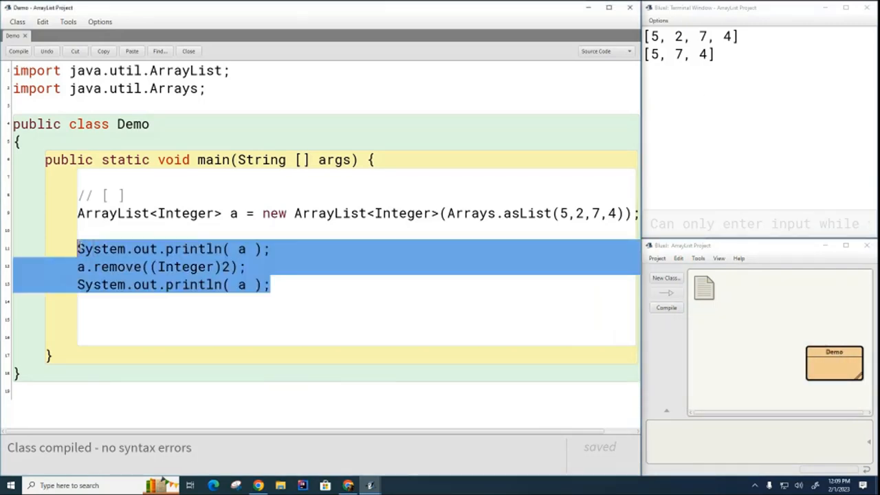
key(Delete)
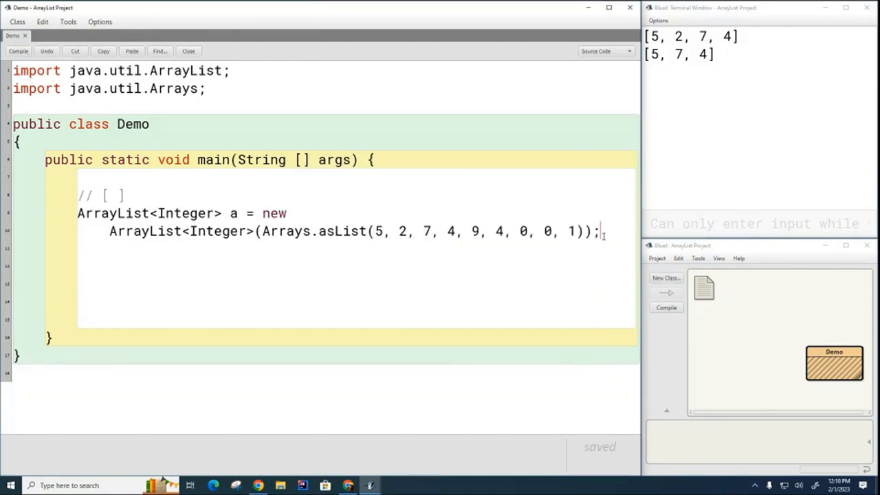
key(enter)
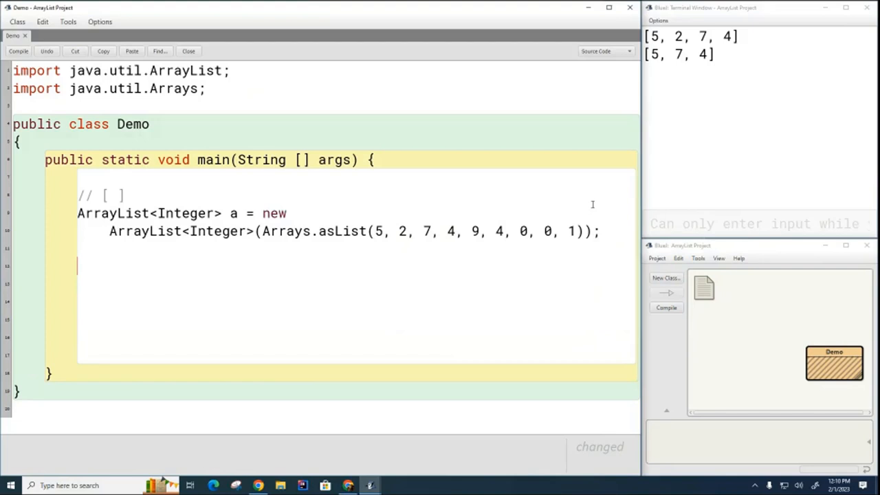
text(// for loop, print one item per line)
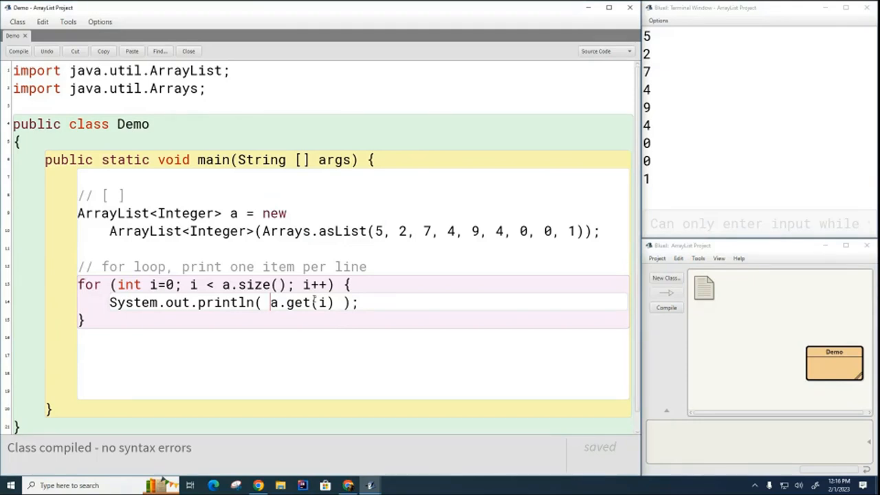
text(i + " " +)
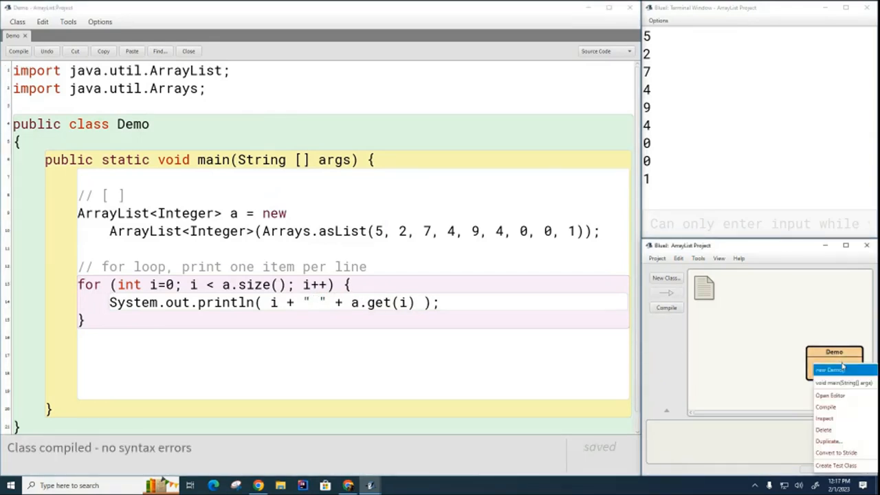
click(845, 382)
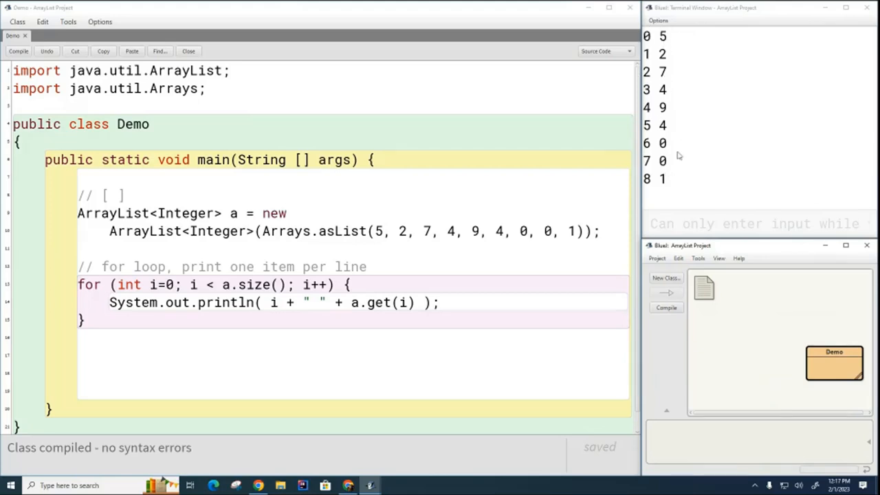
mouse_move(714, 310)
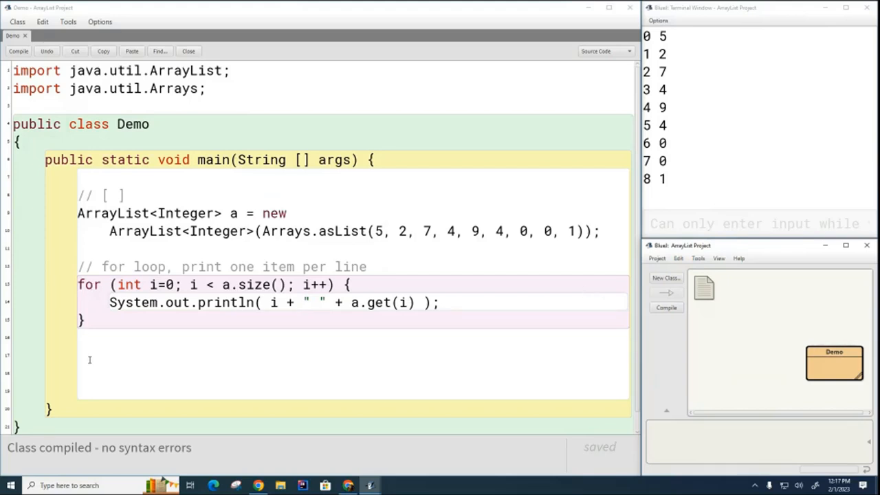
mouse_move(110, 356)
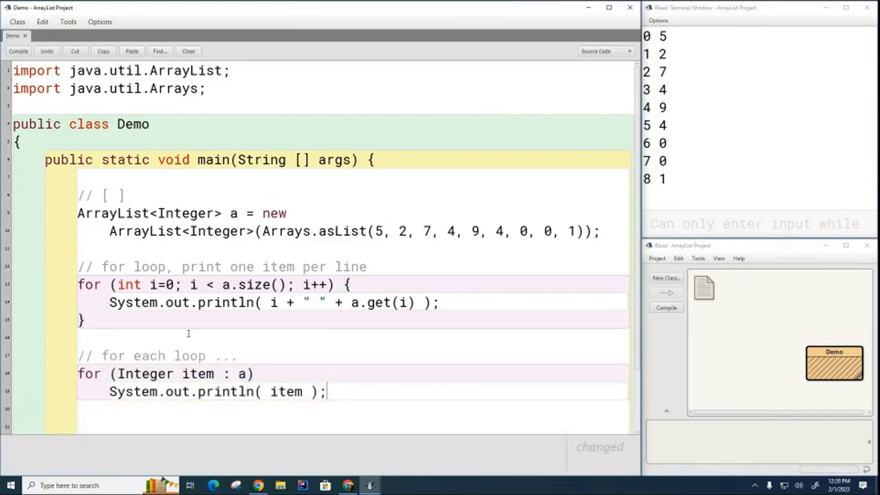
Compile and run the for (Integer item : a) loop printing 5, 2, 7, 4, 9, 4, 0, 0, 1.
click(19, 50)
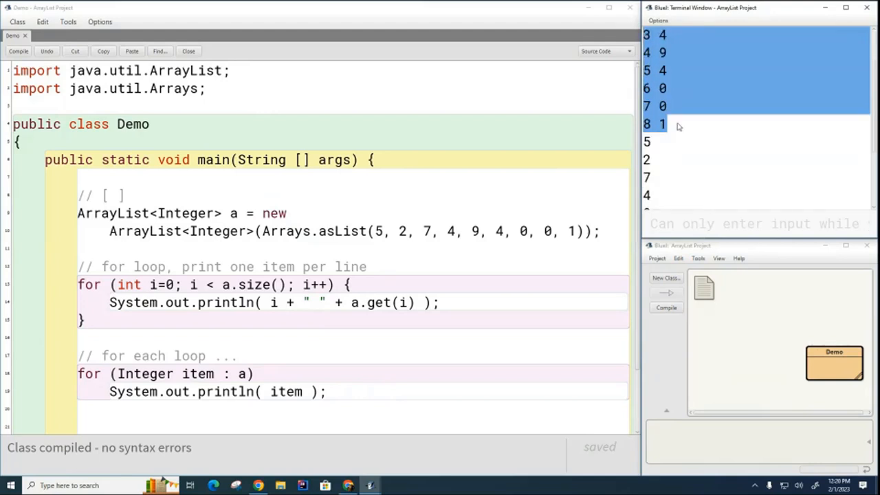
scroll(down, 3)
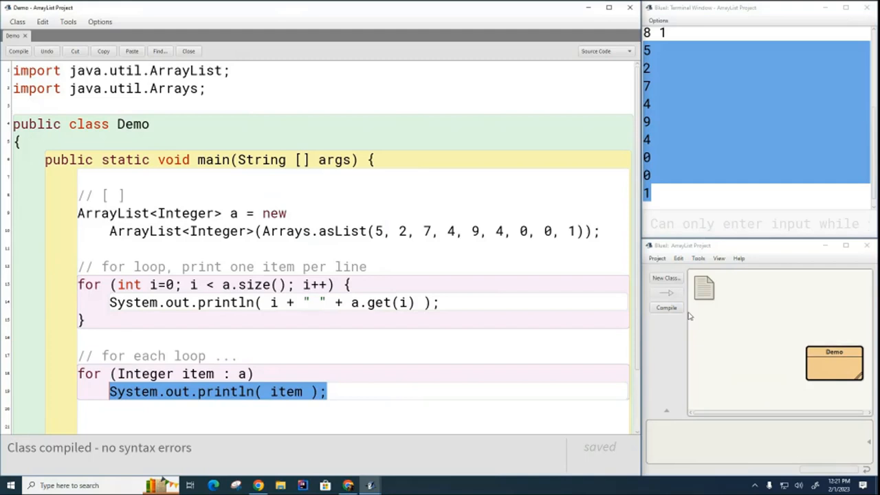
mouse_move(699, 316)
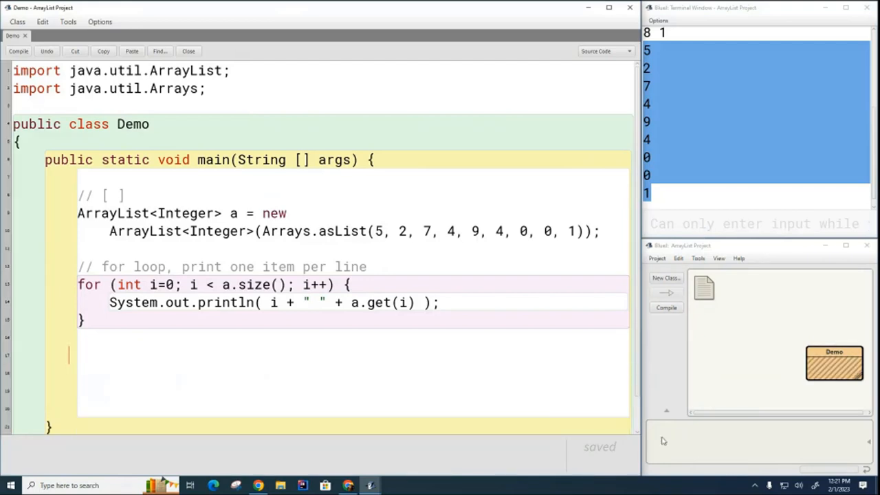
Add a.set(0,0); a.set(1,0); and System.out.println(a) so main prints [0, 0, 7, 4, 9, 4, 0, 0, 1].
double_click(378, 231)
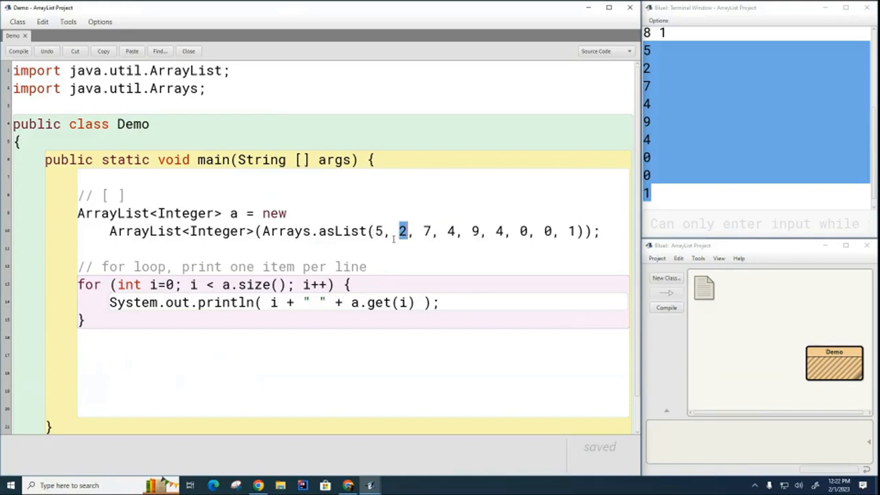
mouse_move(561, 242)
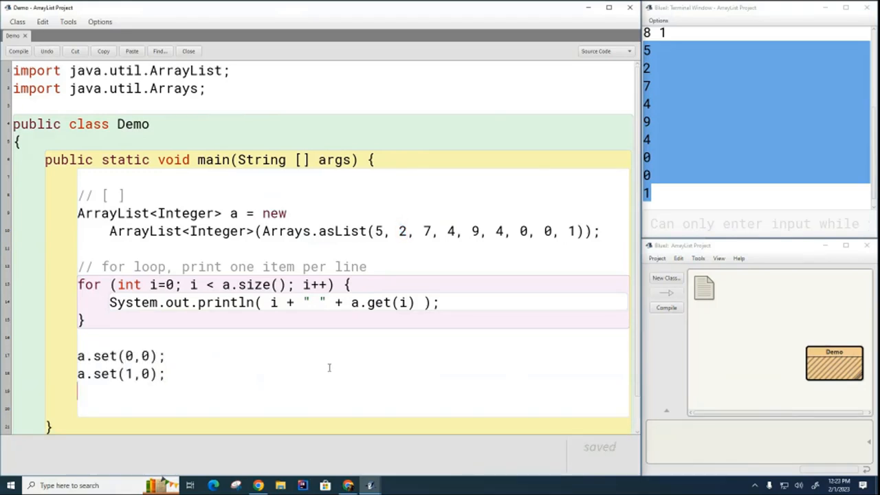
text(System.out.println( a );)
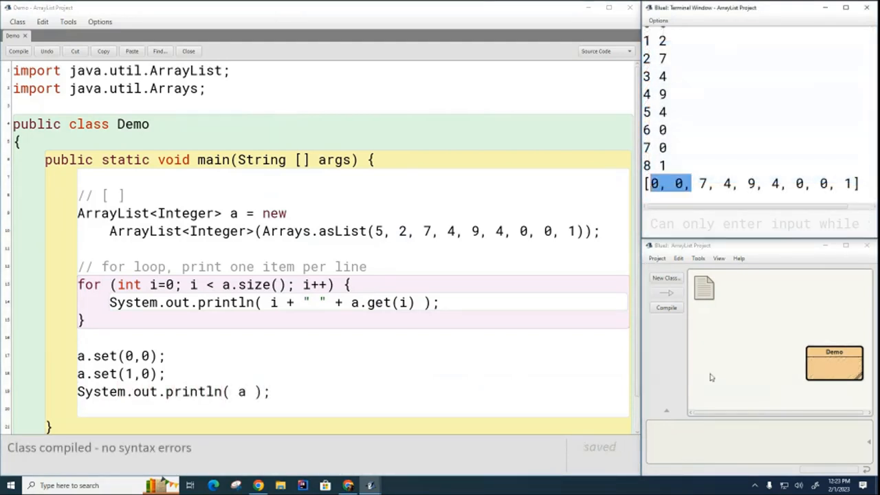
click(272, 390)
text(a.remove(a.size()-1);)
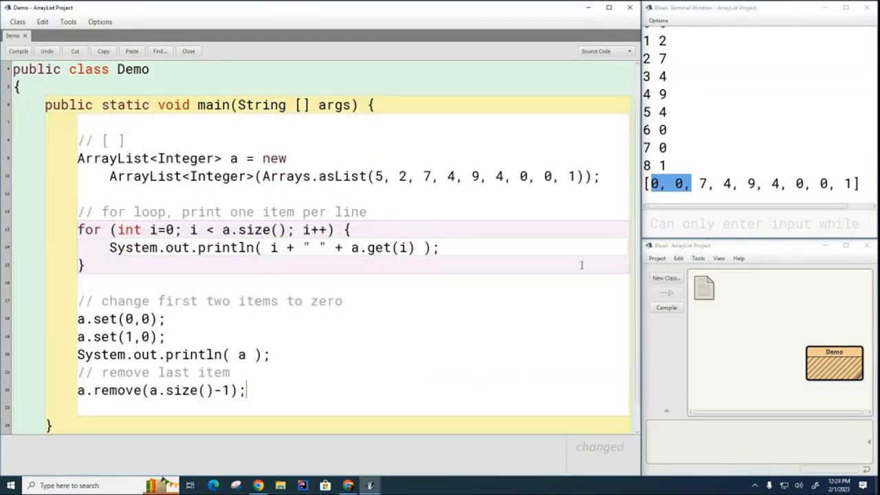
mouse_move(487, 201)
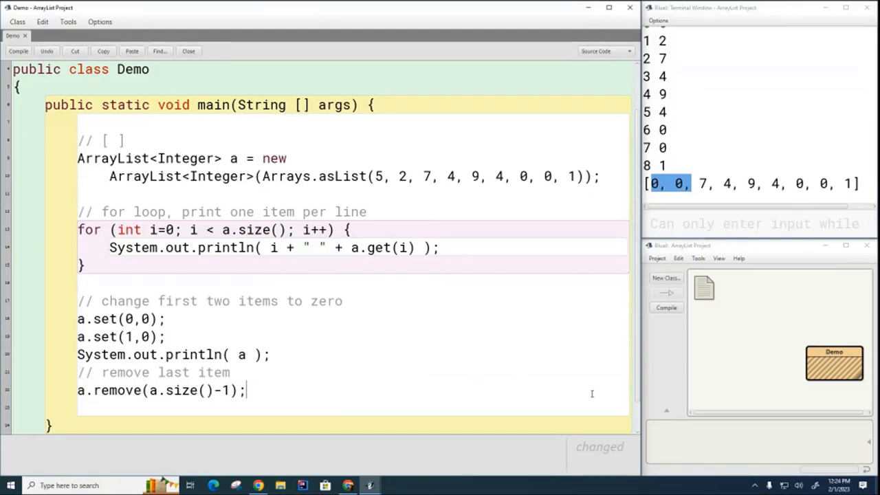
Add a.remove(a.size()-1) and a copied println(a), printing [0, 0, 7, 4, 9, 4, 0, 0].
drag(158, 355, 269, 355)
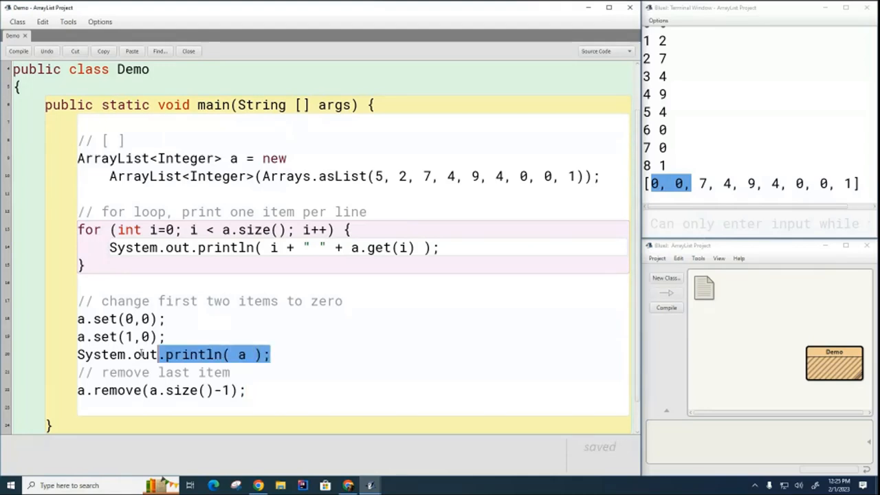
click(18, 51)
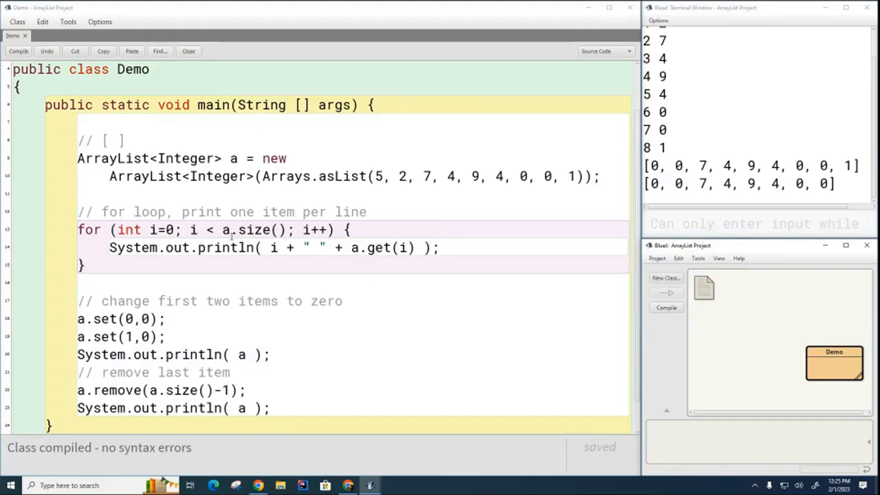
mouse_move(369, 260)
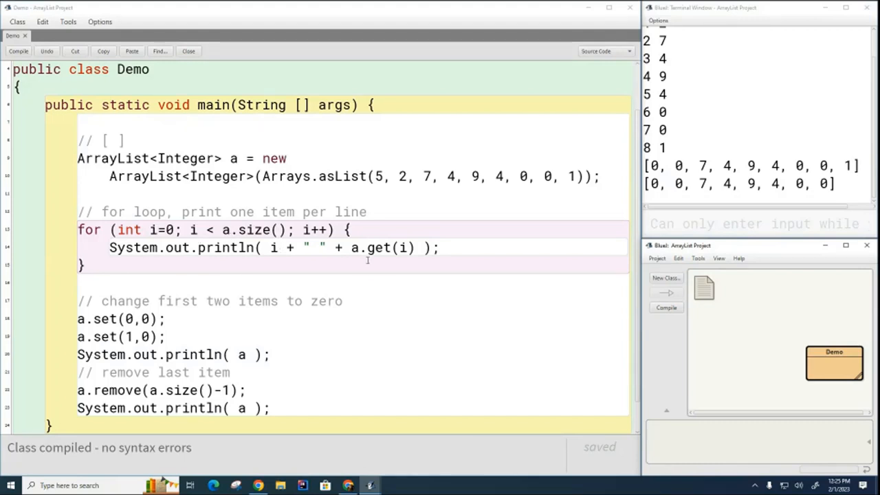
mouse_move(296, 275)
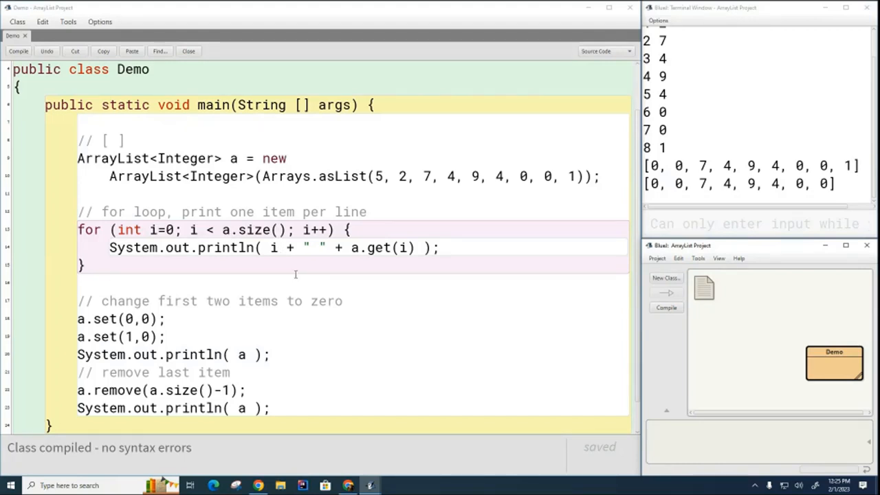